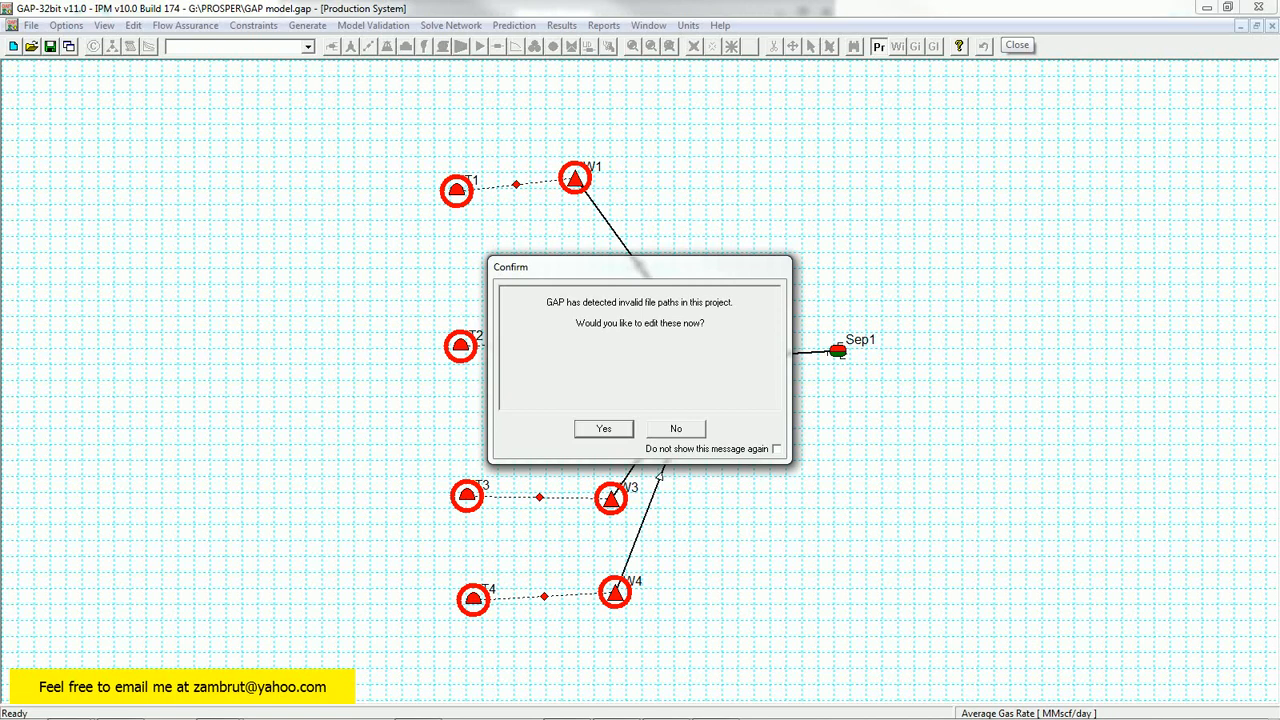
mouse_move(616, 433)
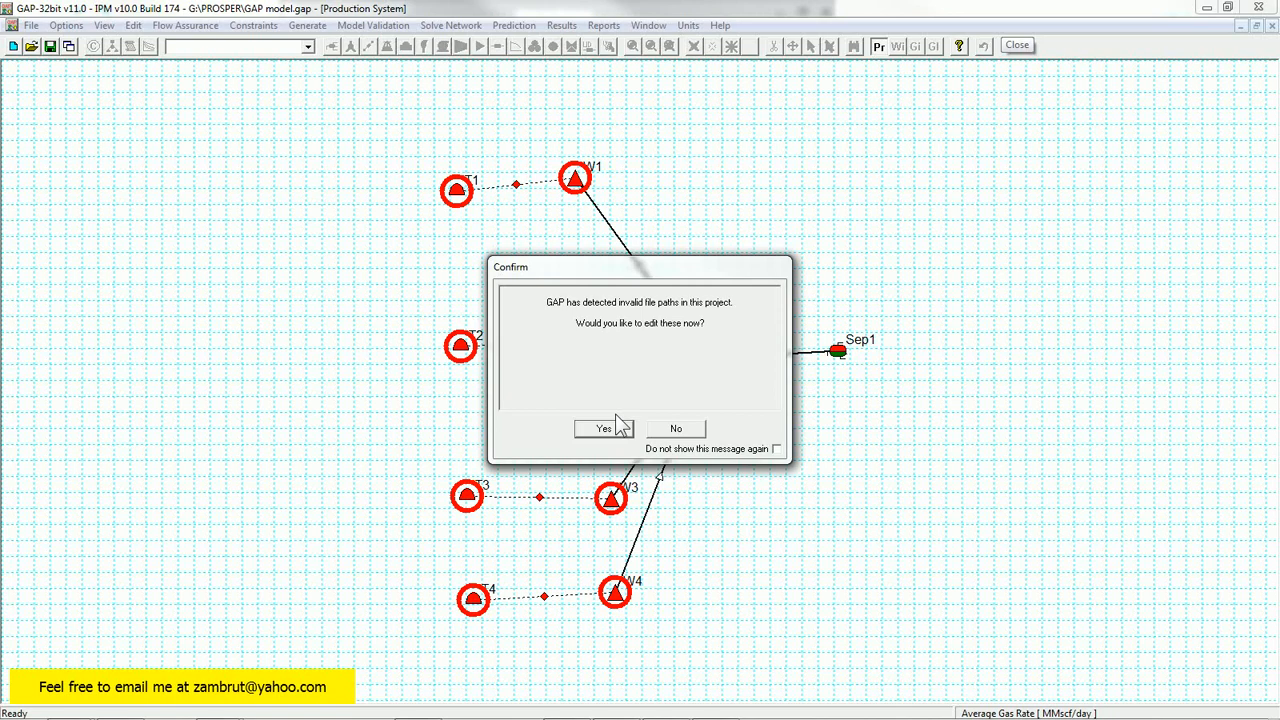
mouse_move(563, 348)
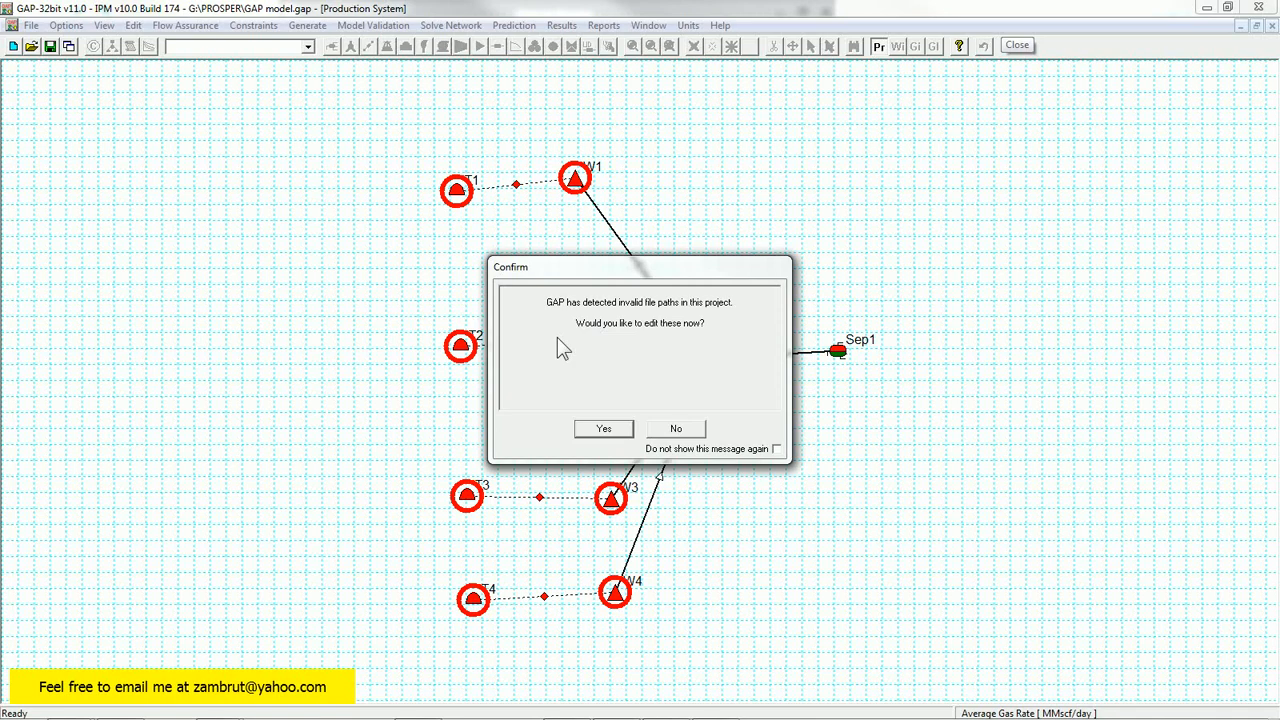
mouse_move(637, 335)
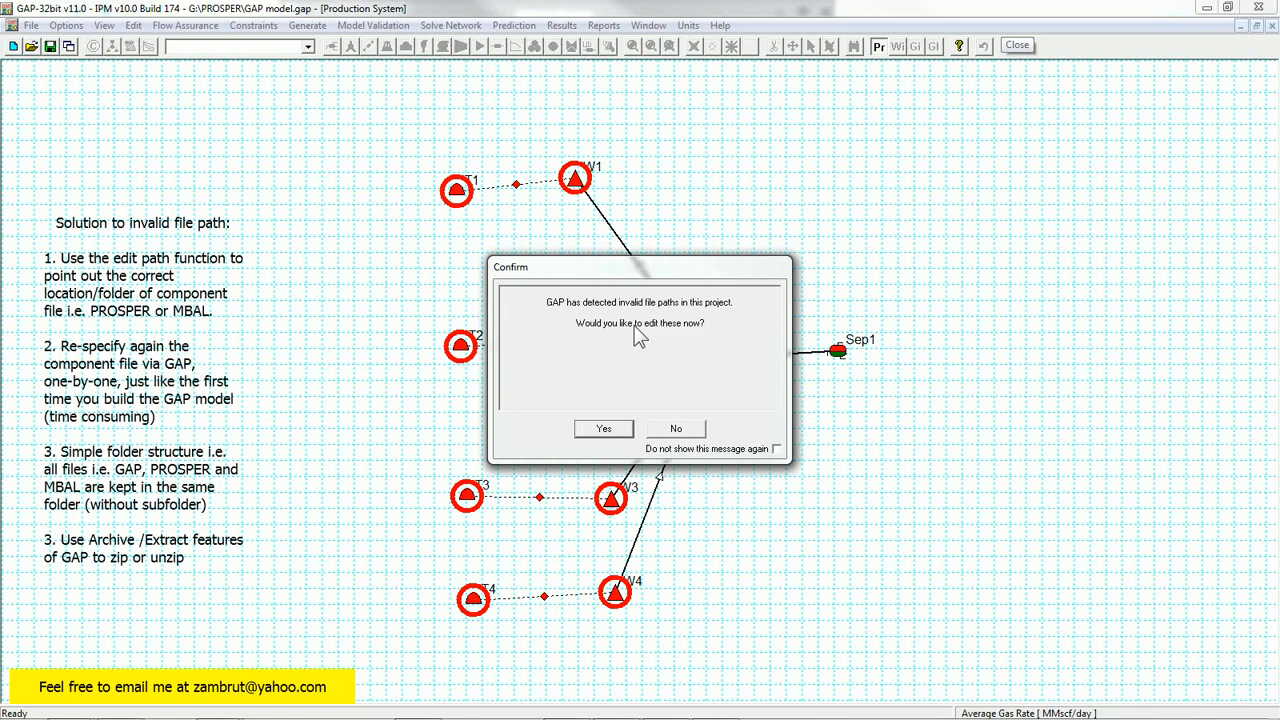
mouse_move(659, 390)
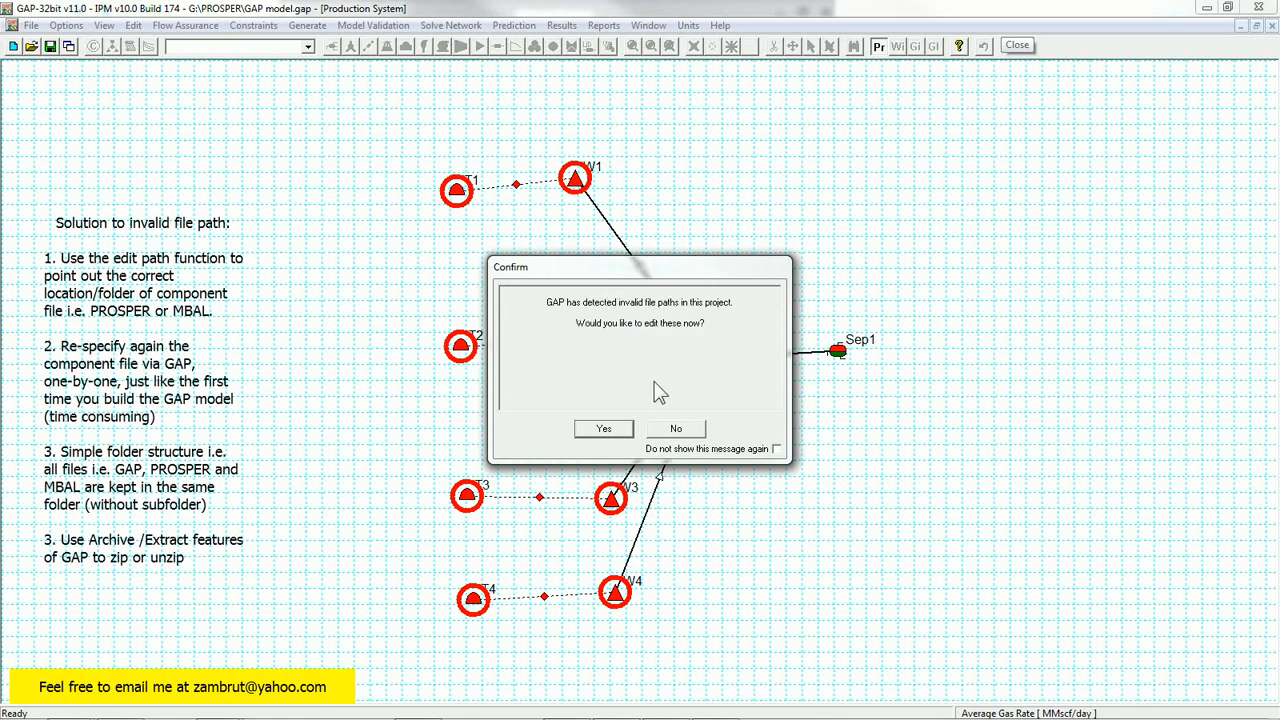
mouse_move(600, 328)
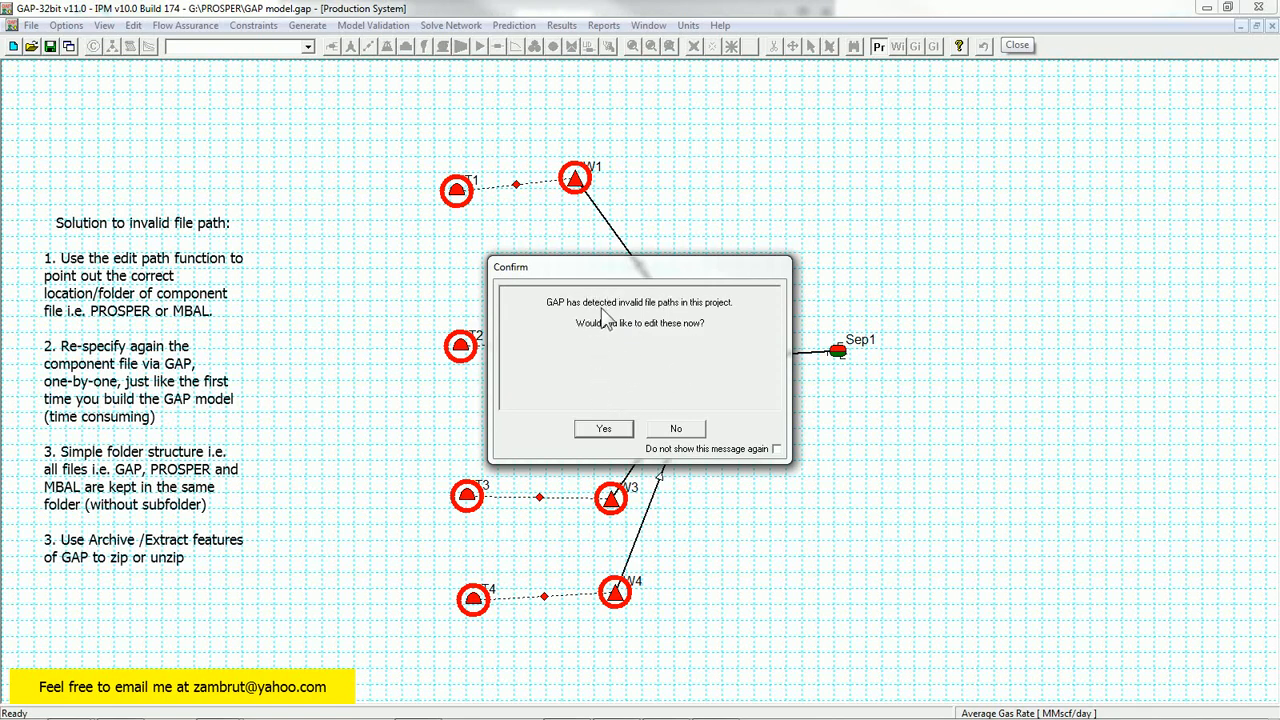
mouse_move(580, 318)
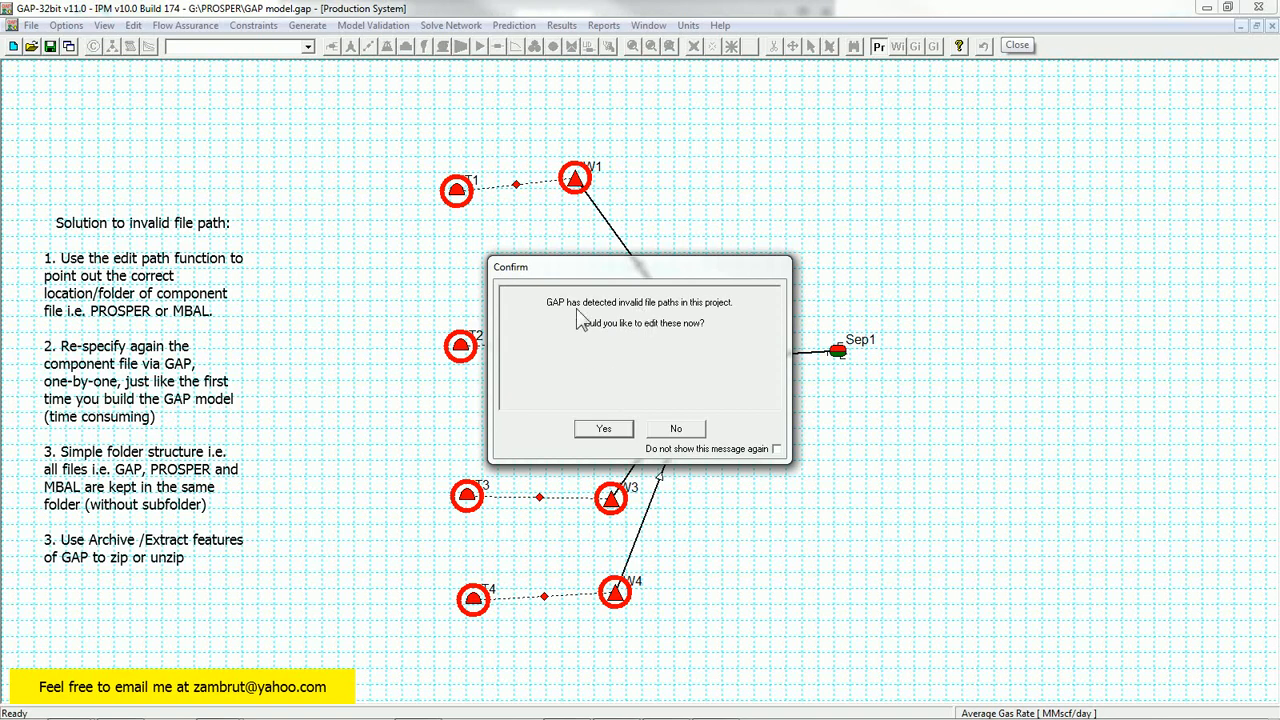
mouse_move(585, 343)
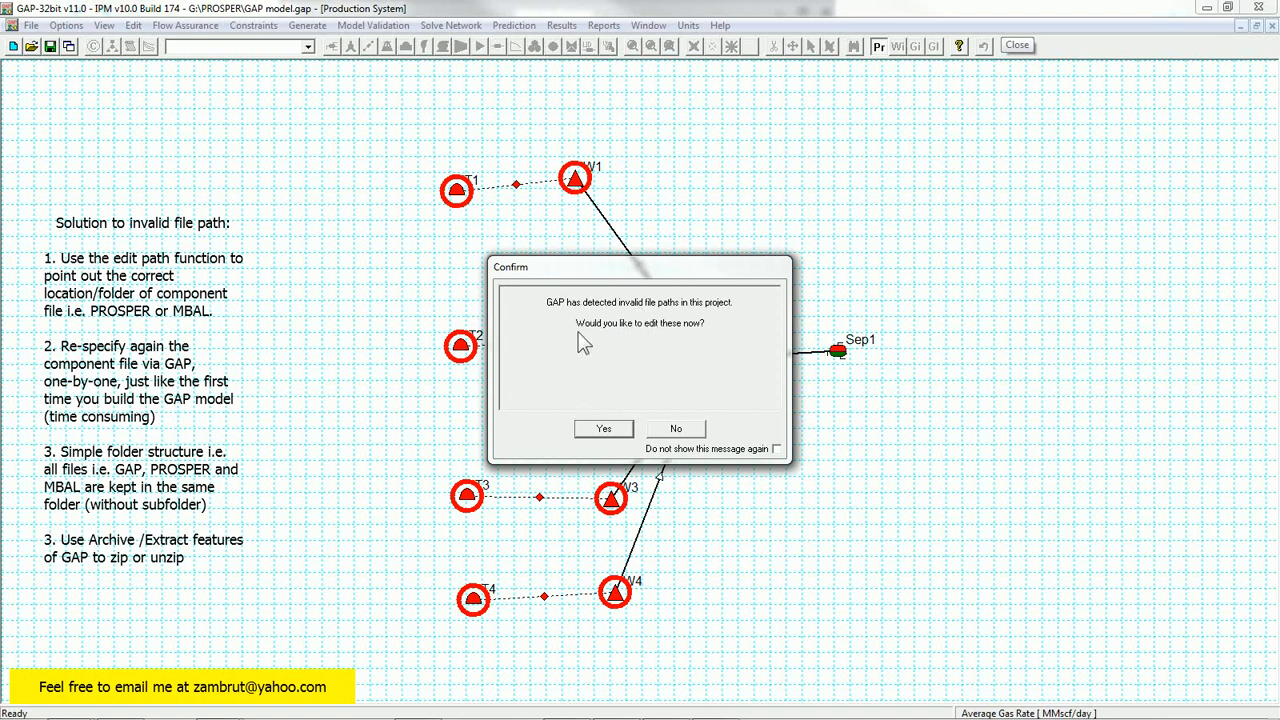
mouse_move(580, 318)
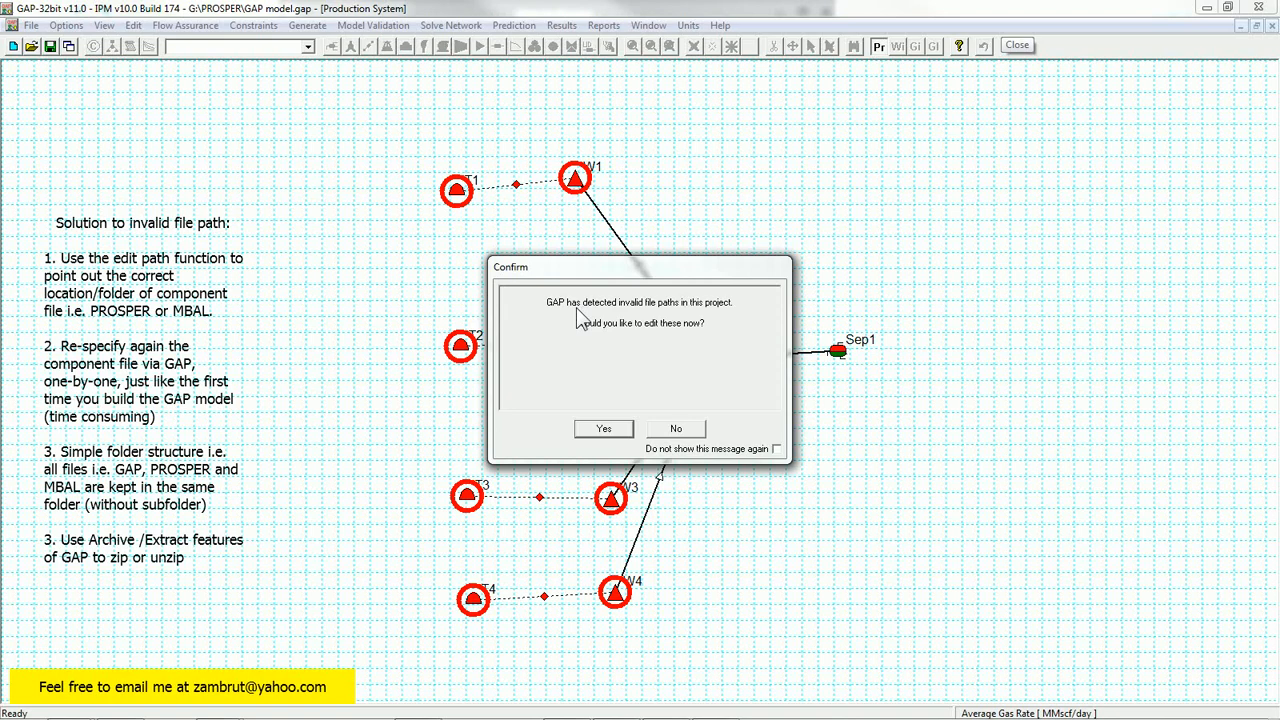
mouse_move(680, 318)
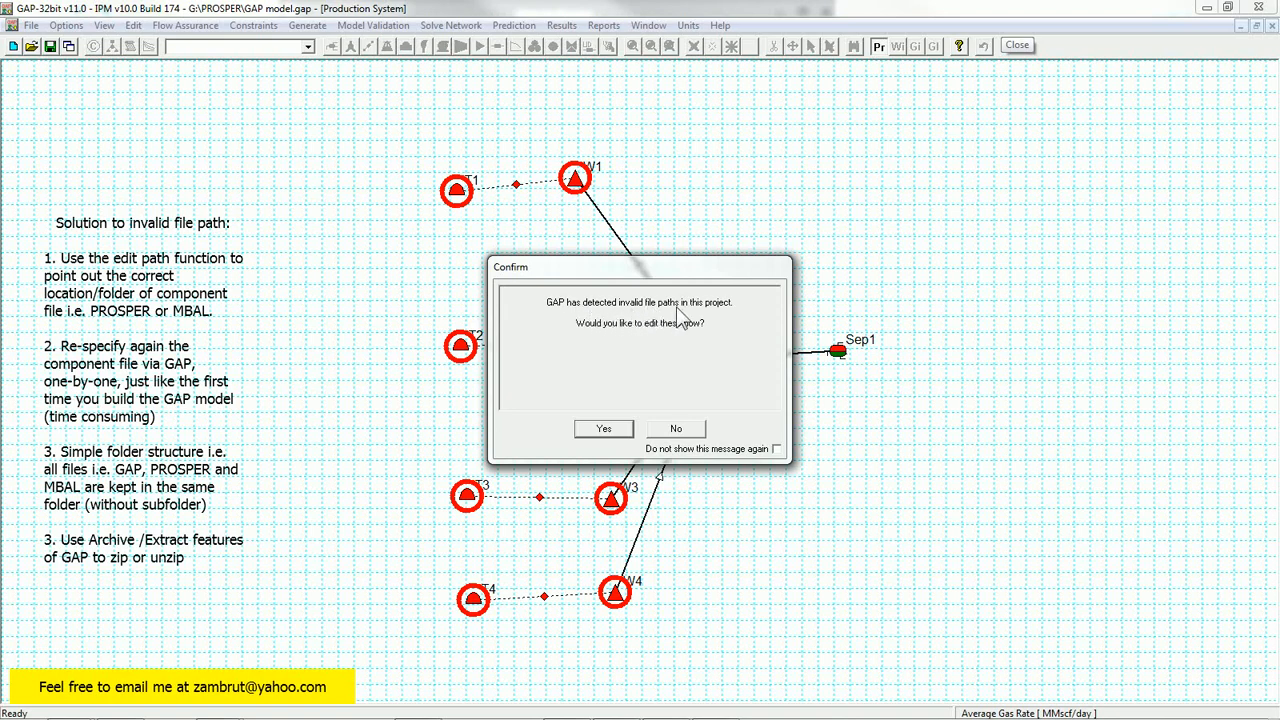
mouse_move(622, 367)
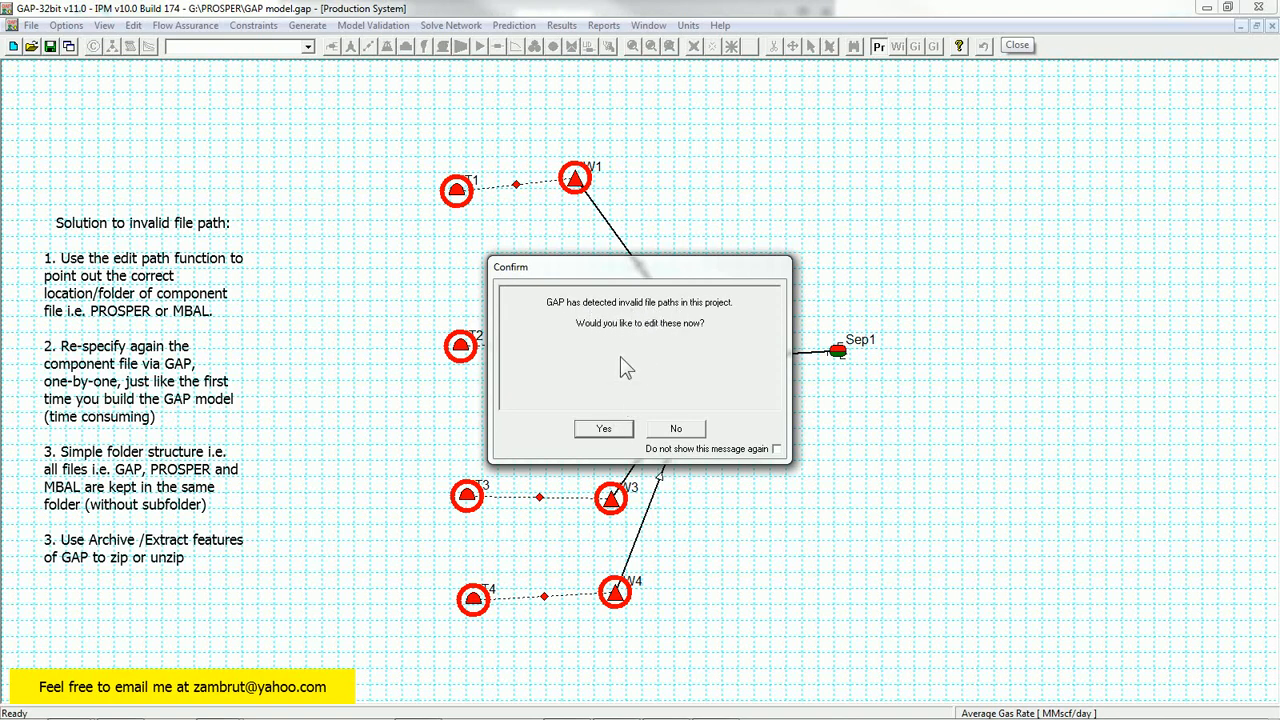
- Agree to edit invalid paths and select the four MBAL .mbi files in View Project
click(602, 428)
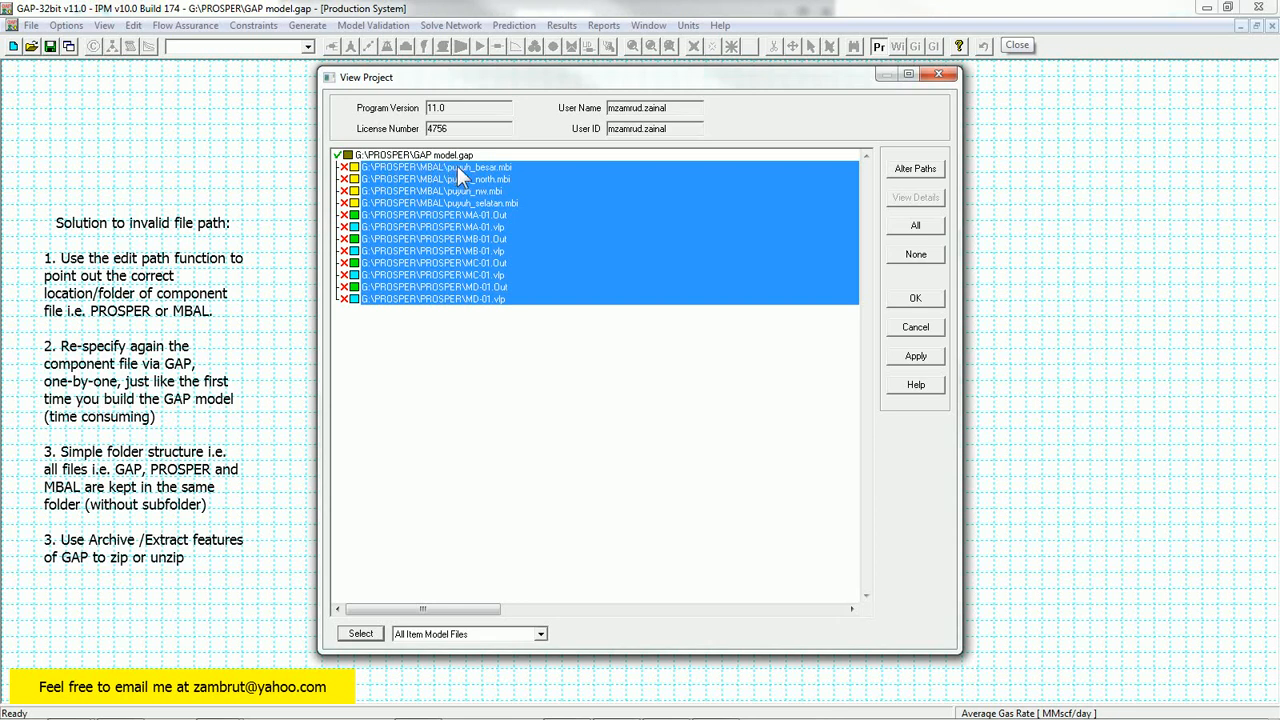
mouse_move(440, 182)
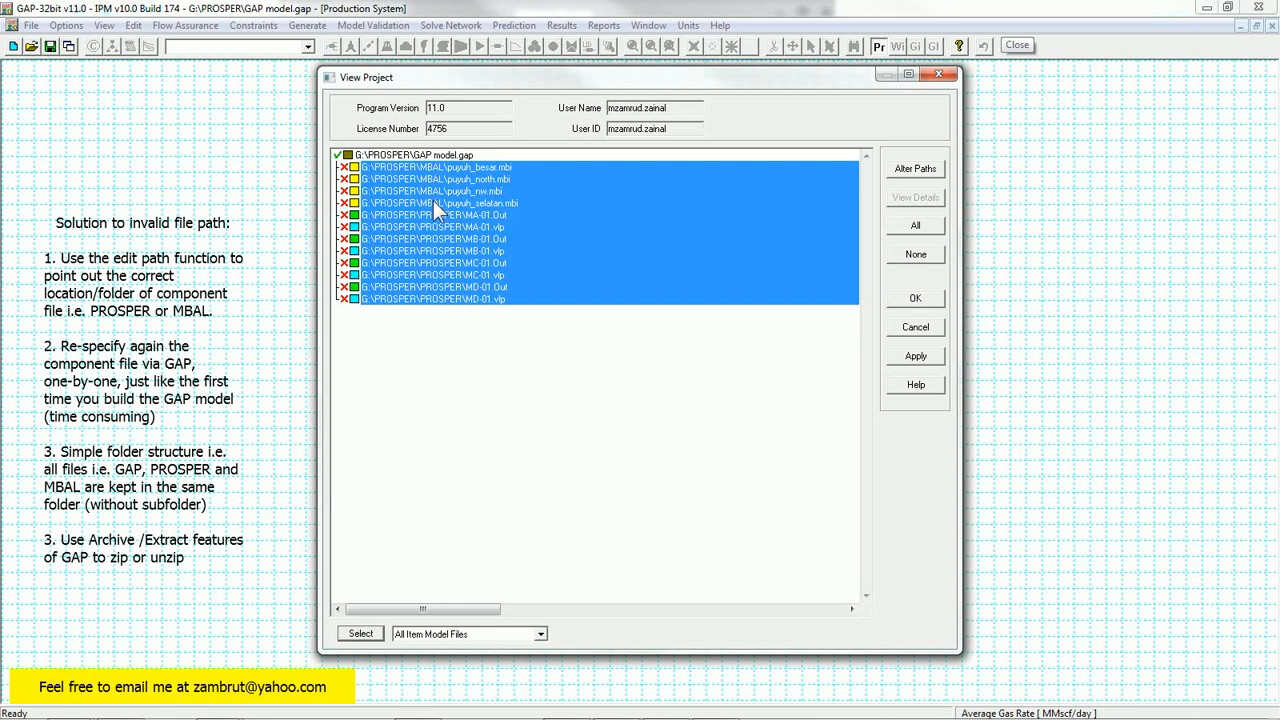
mouse_move(437, 220)
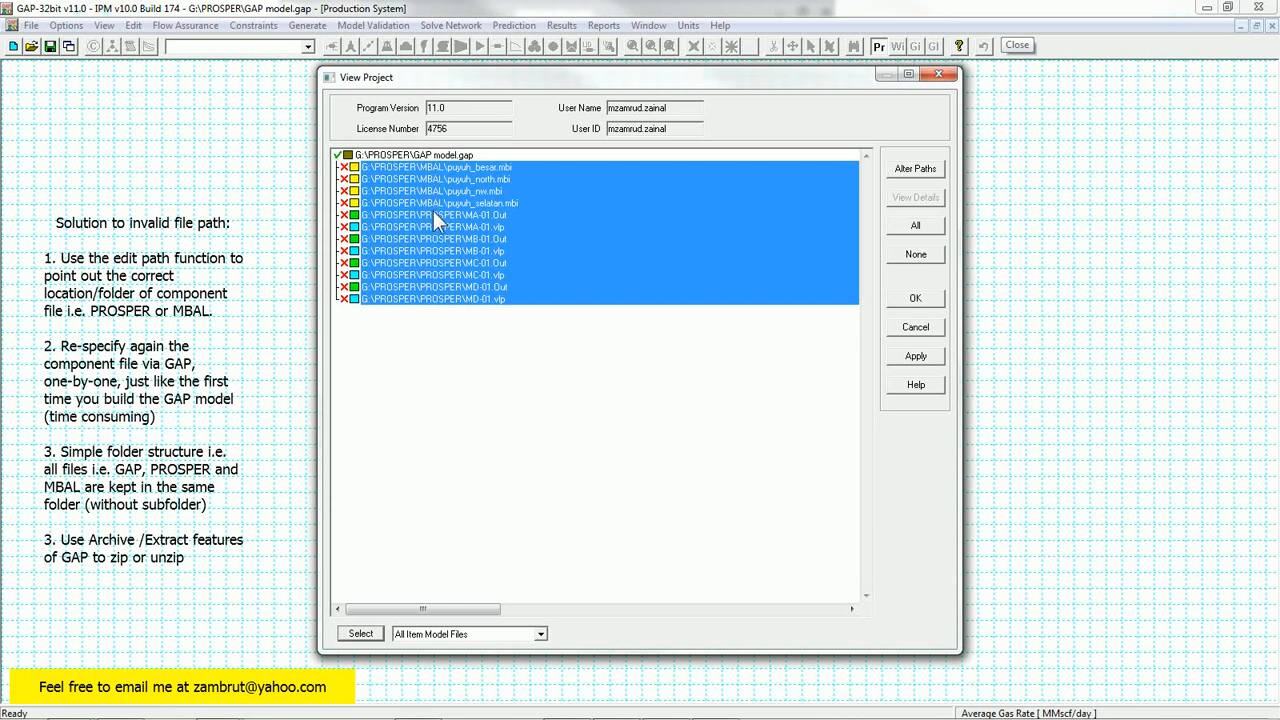
mouse_move(435, 303)
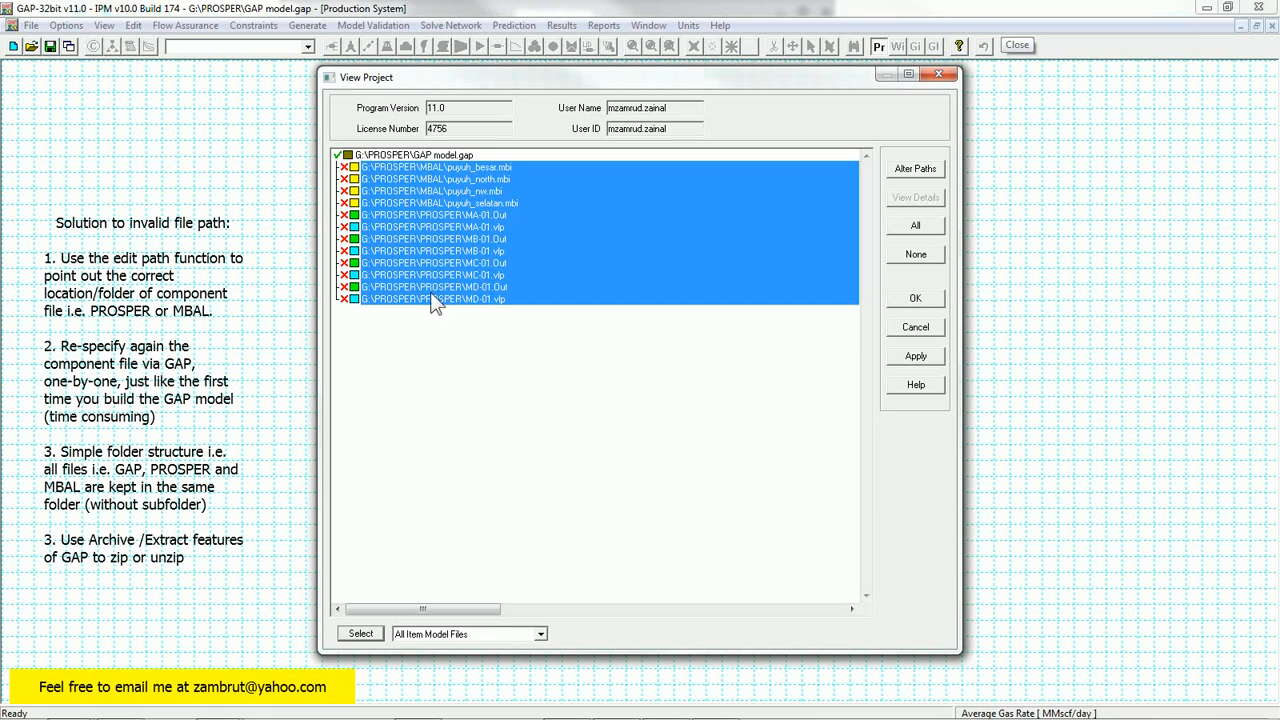
click(460, 167)
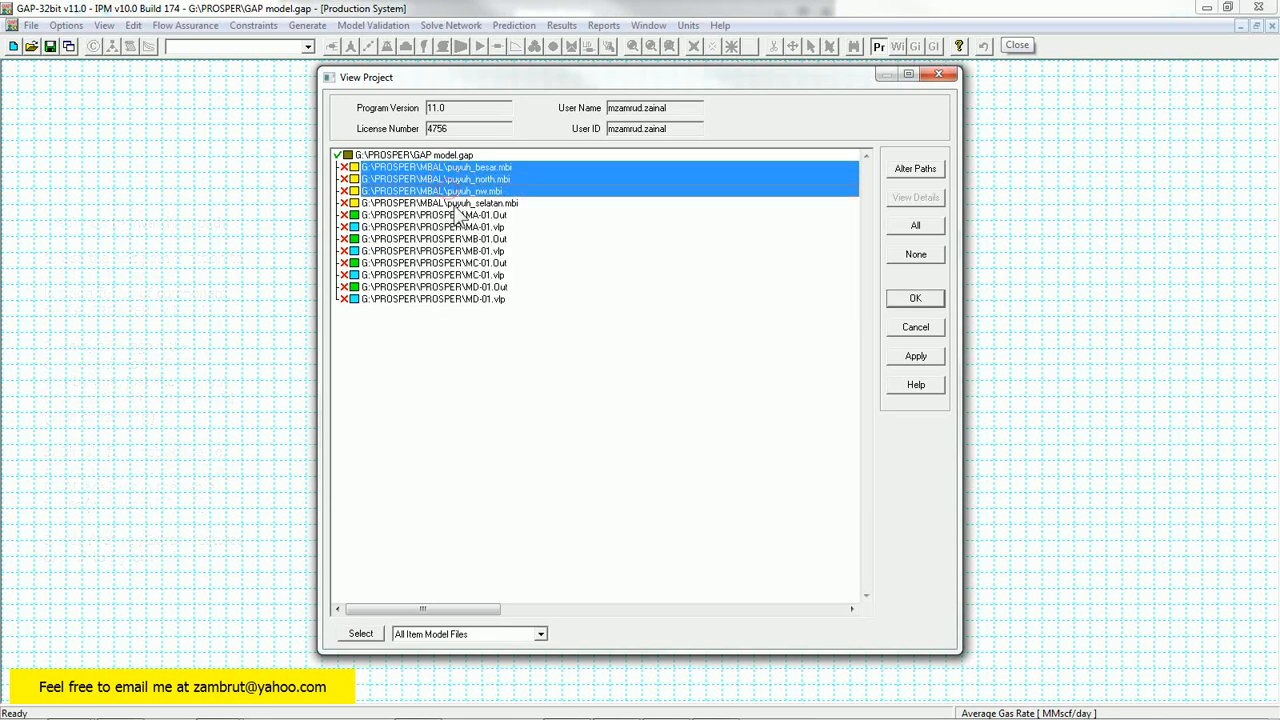
click(460, 203)
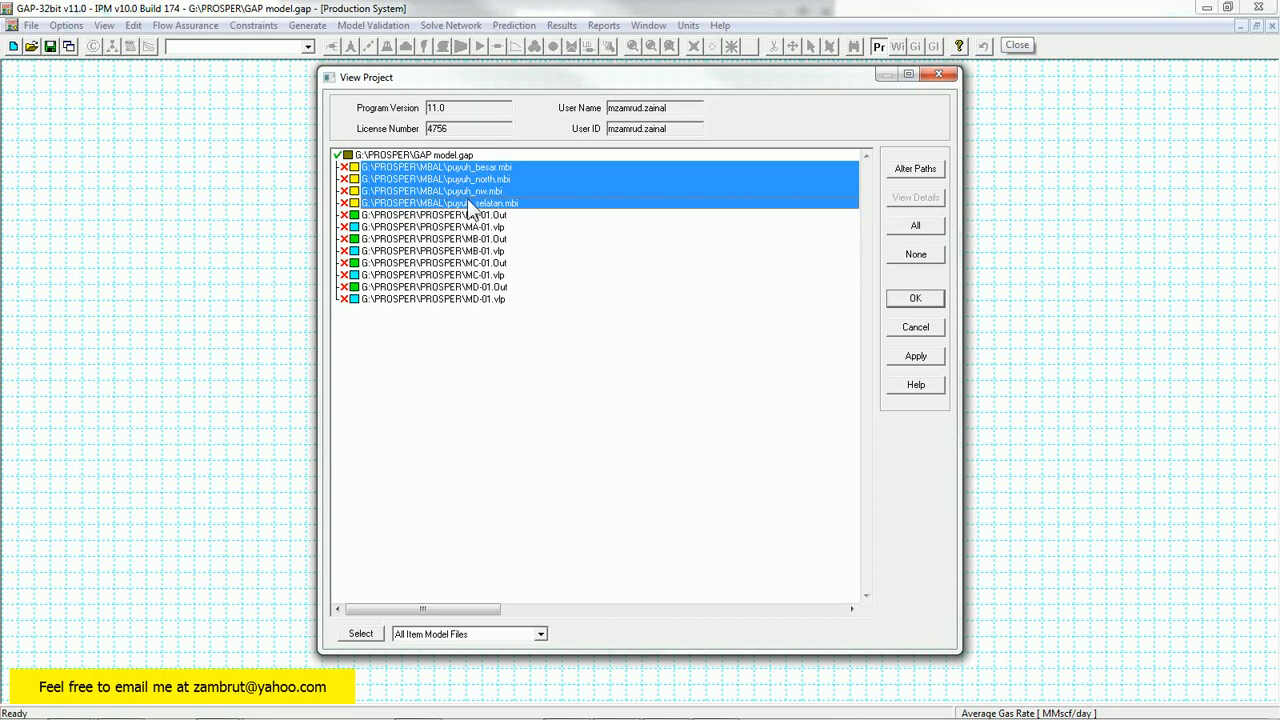
- Repoint the four selected MBAL tank files to the G:\MBAL folder
click(915, 168)
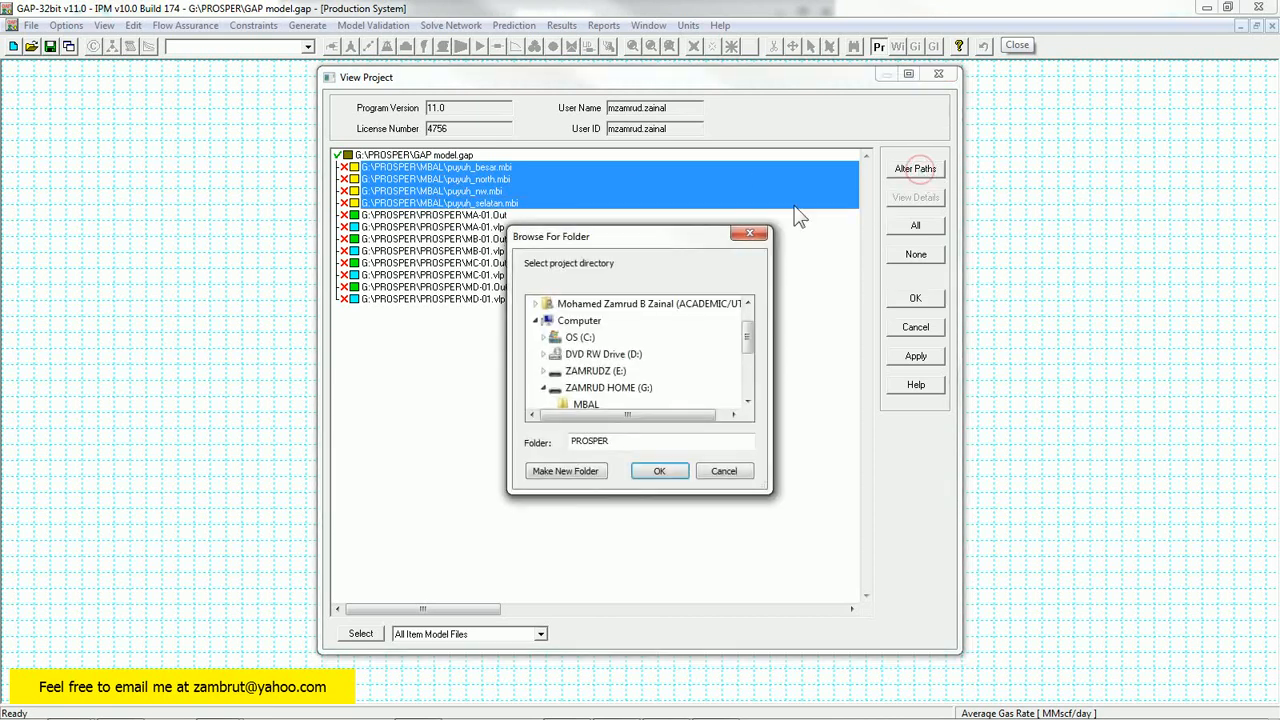
scroll(down, 3)
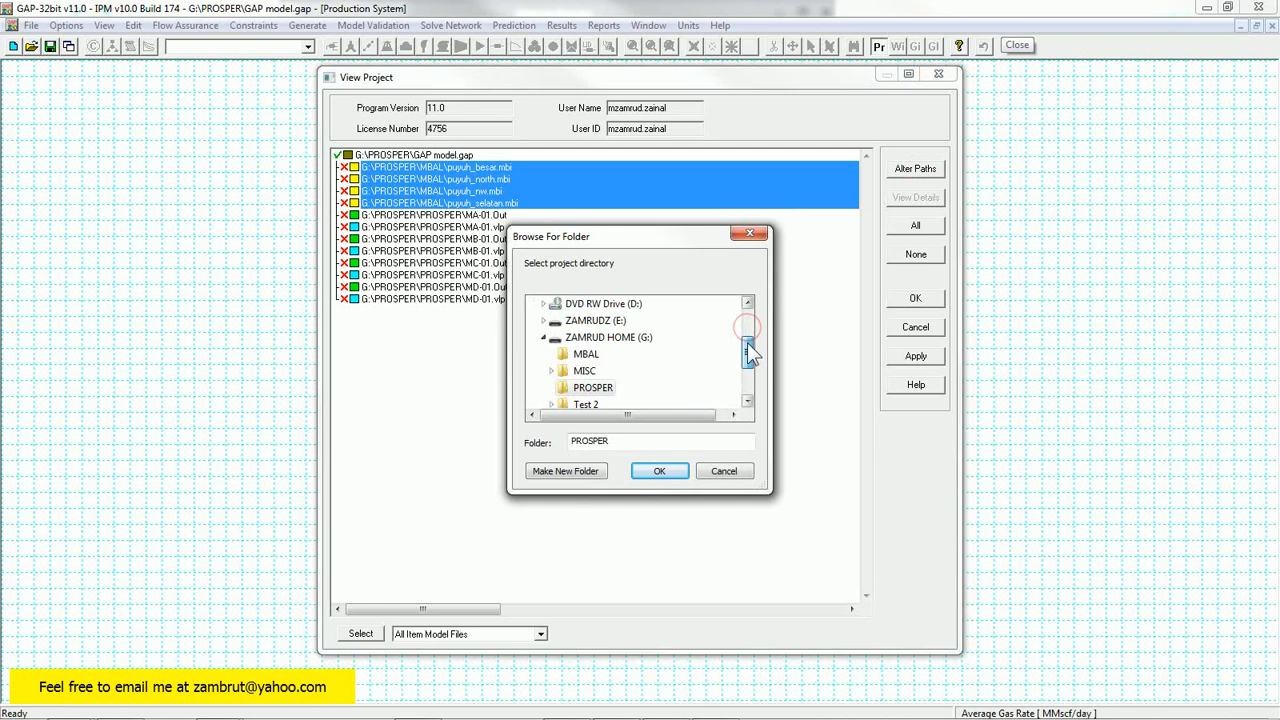
click(585, 354)
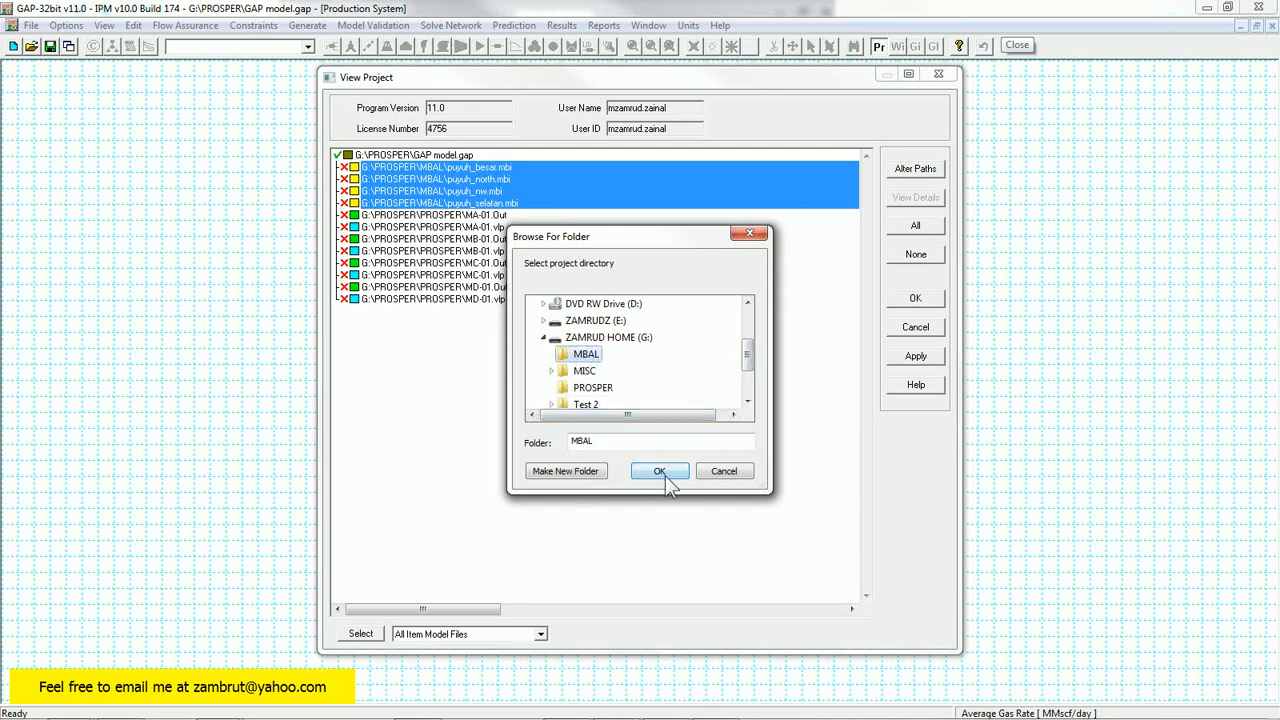
click(659, 470)
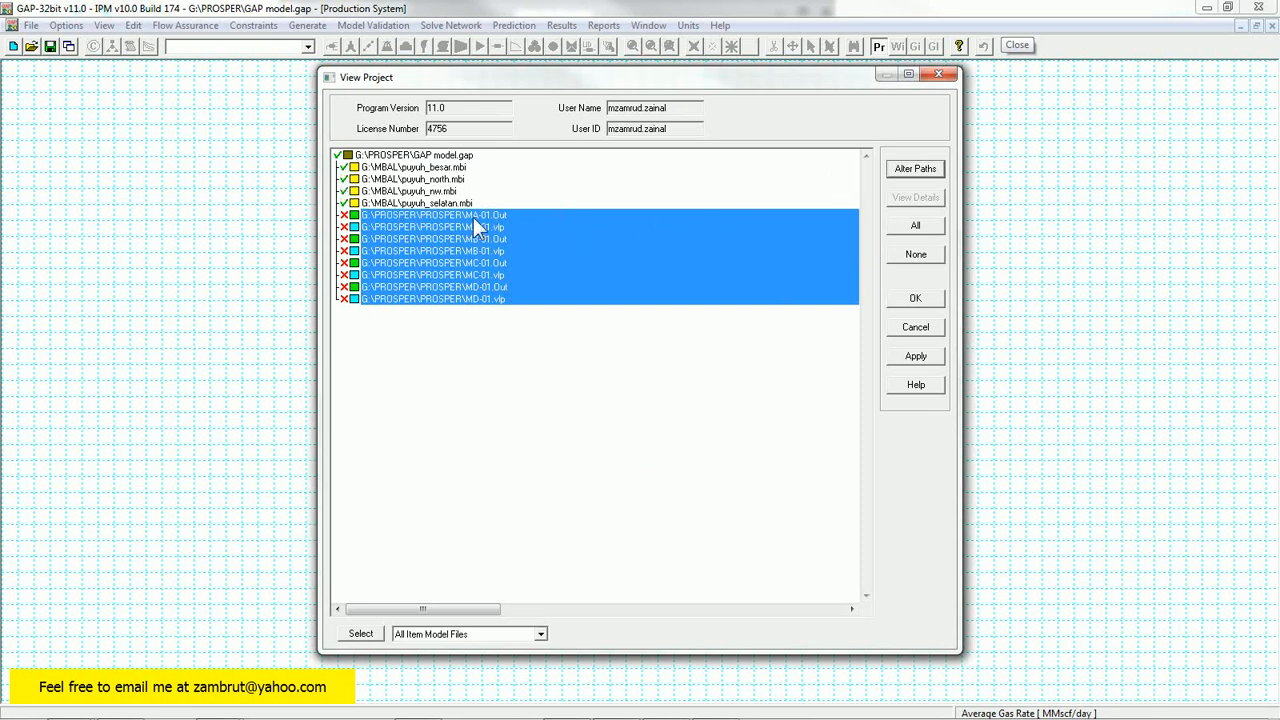
mouse_move(455, 226)
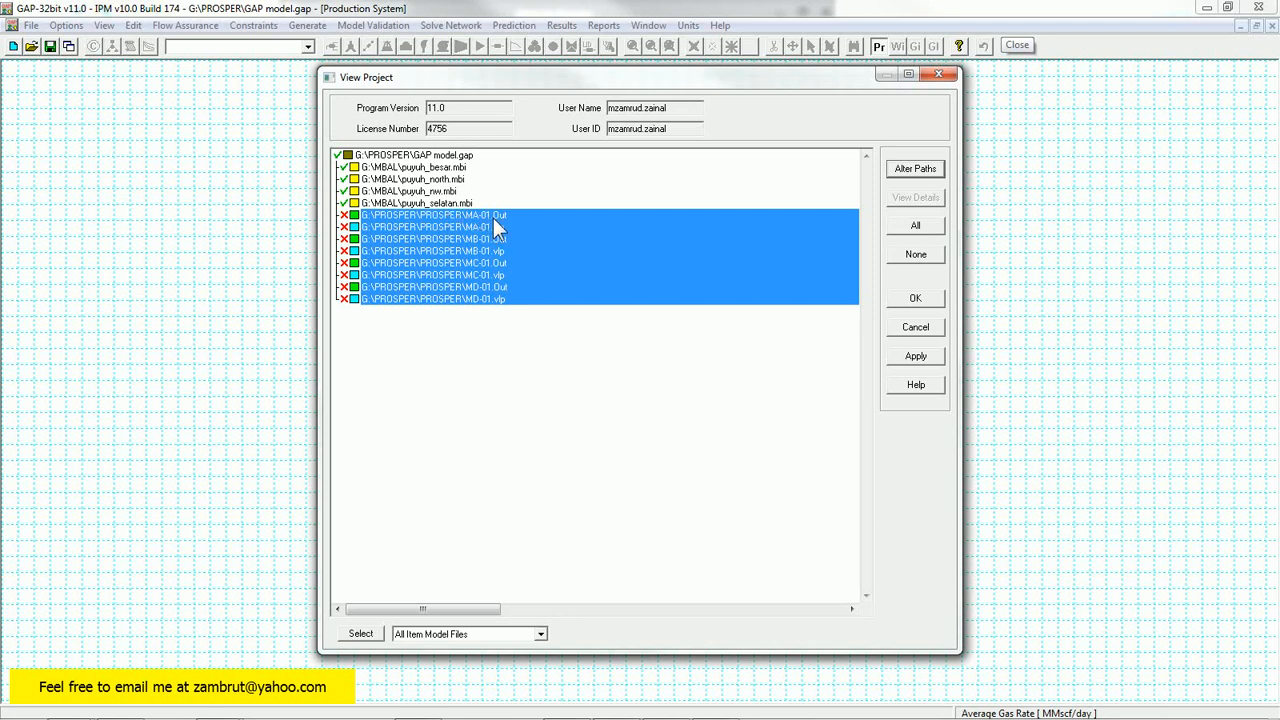
mouse_move(492, 238)
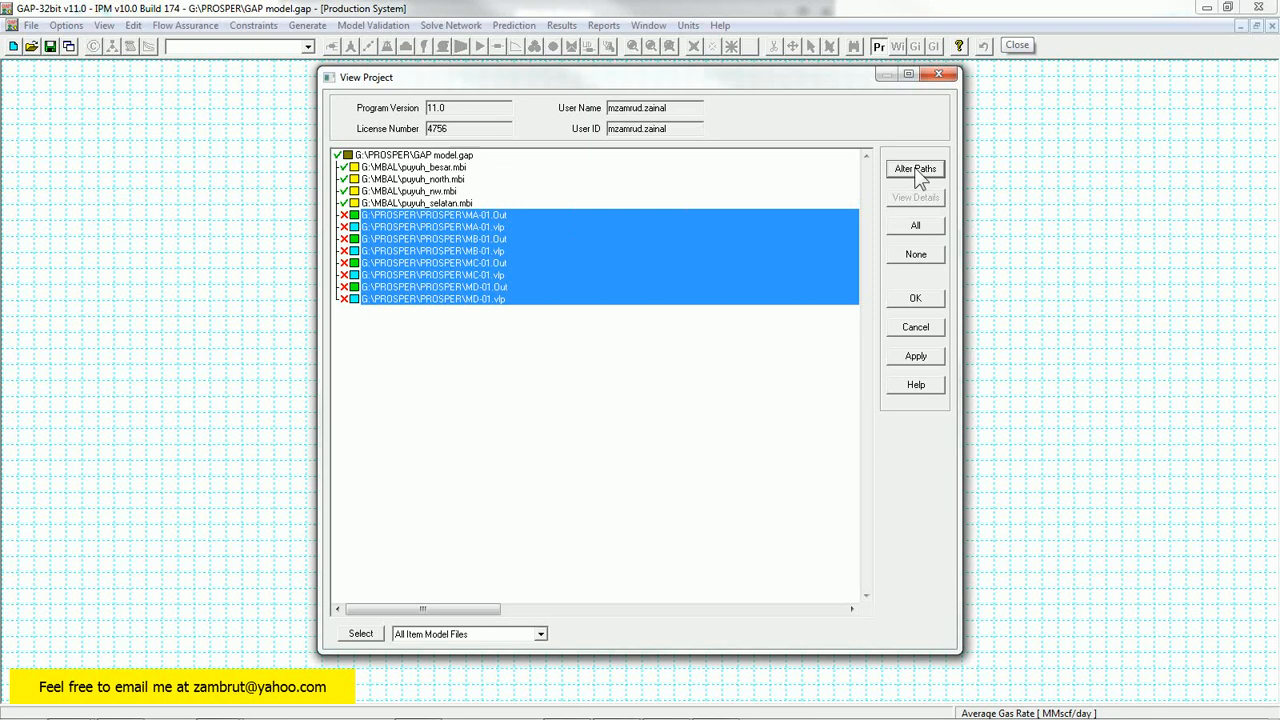
- Point the eight PROSPER well files to G:\PROSPER and close View Project
click(914, 168)
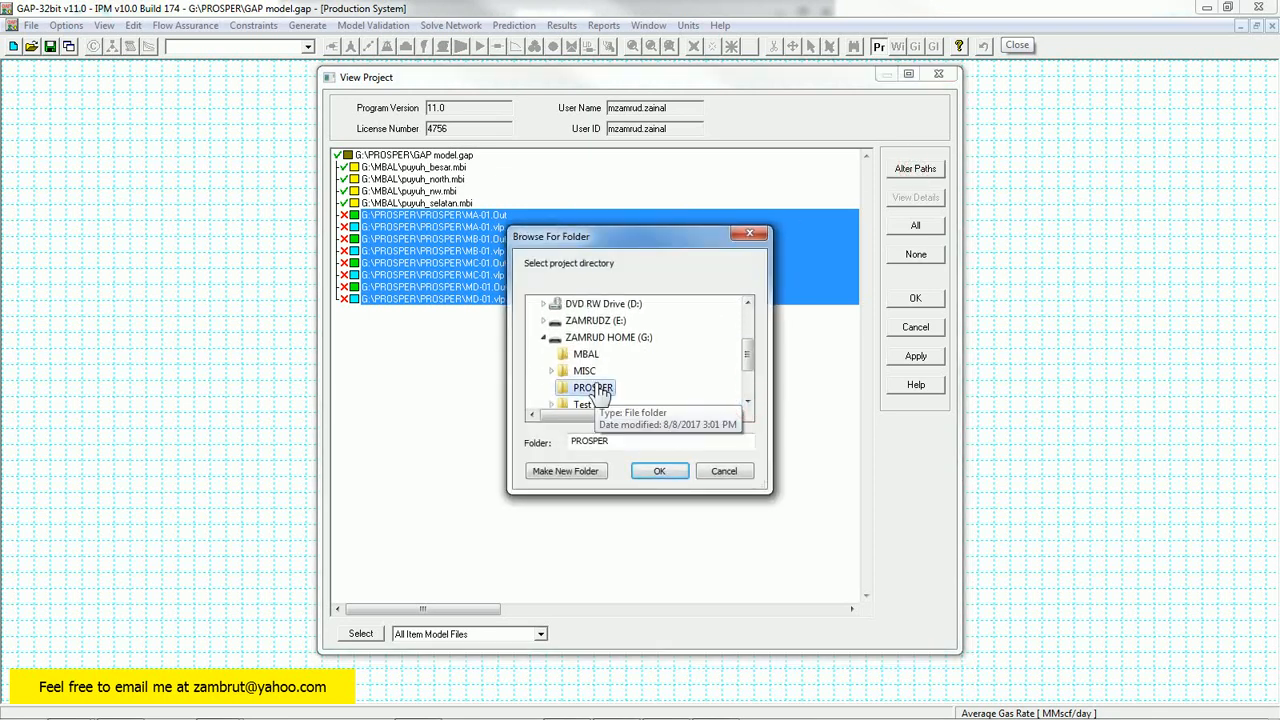
click(659, 471)
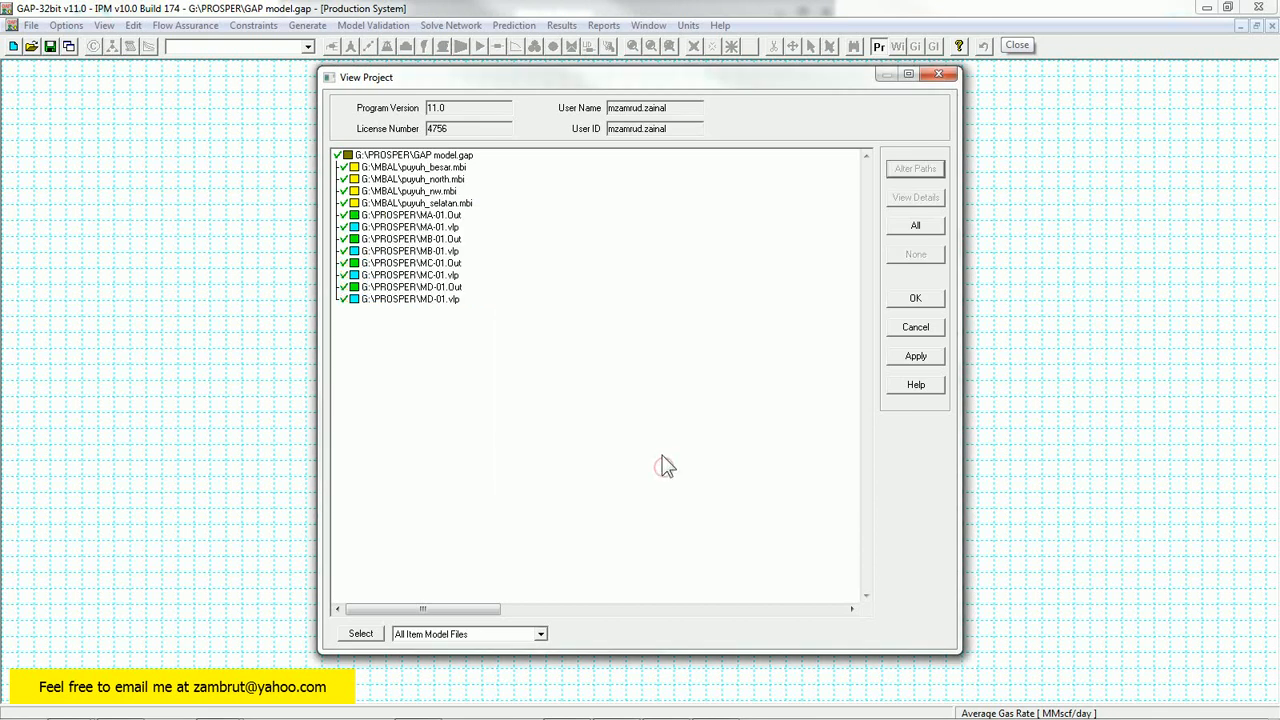
click(914, 297)
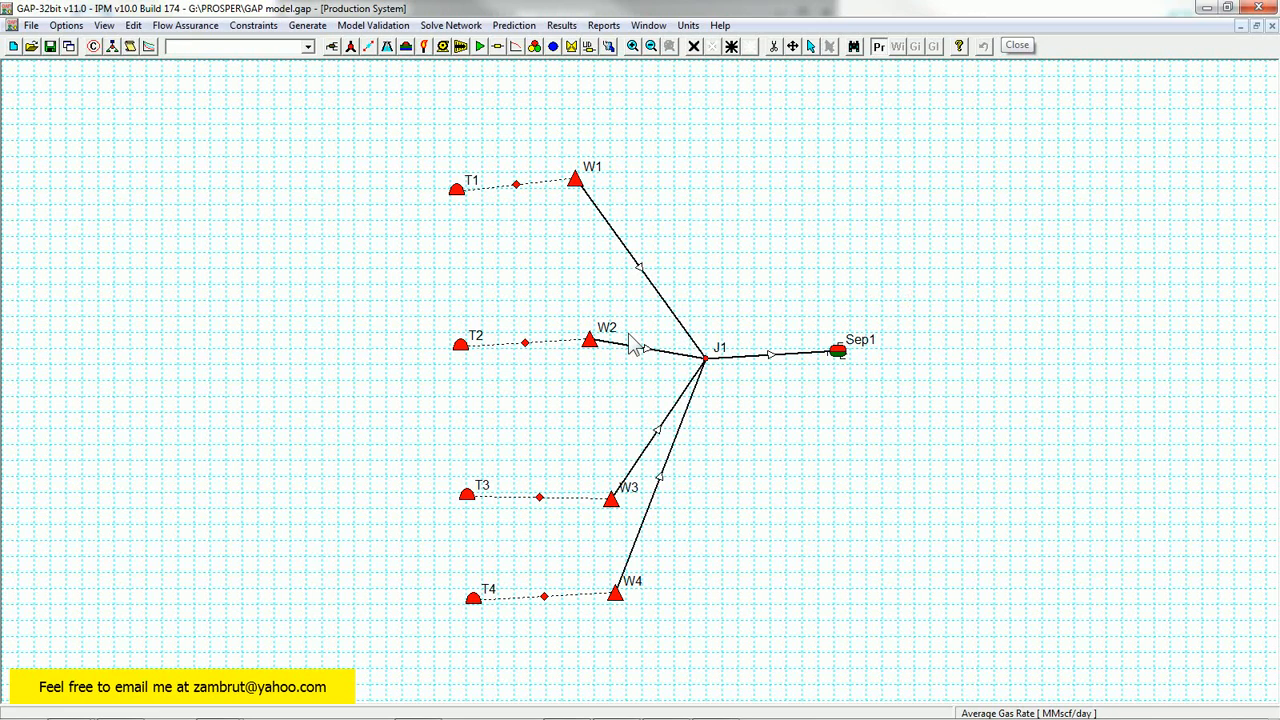
- Check W1's PROSPER file and T1's puyuh_besar MBAL file, then close the summary
double_click(575, 180)
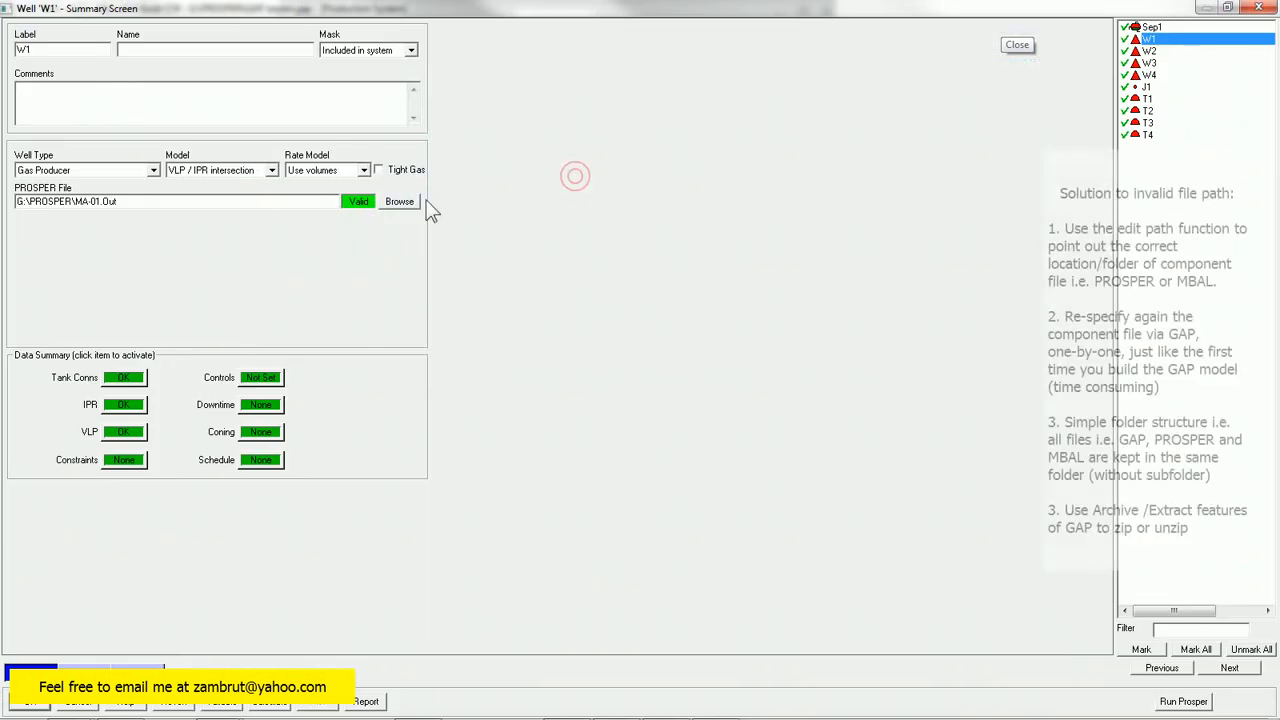
click(399, 201)
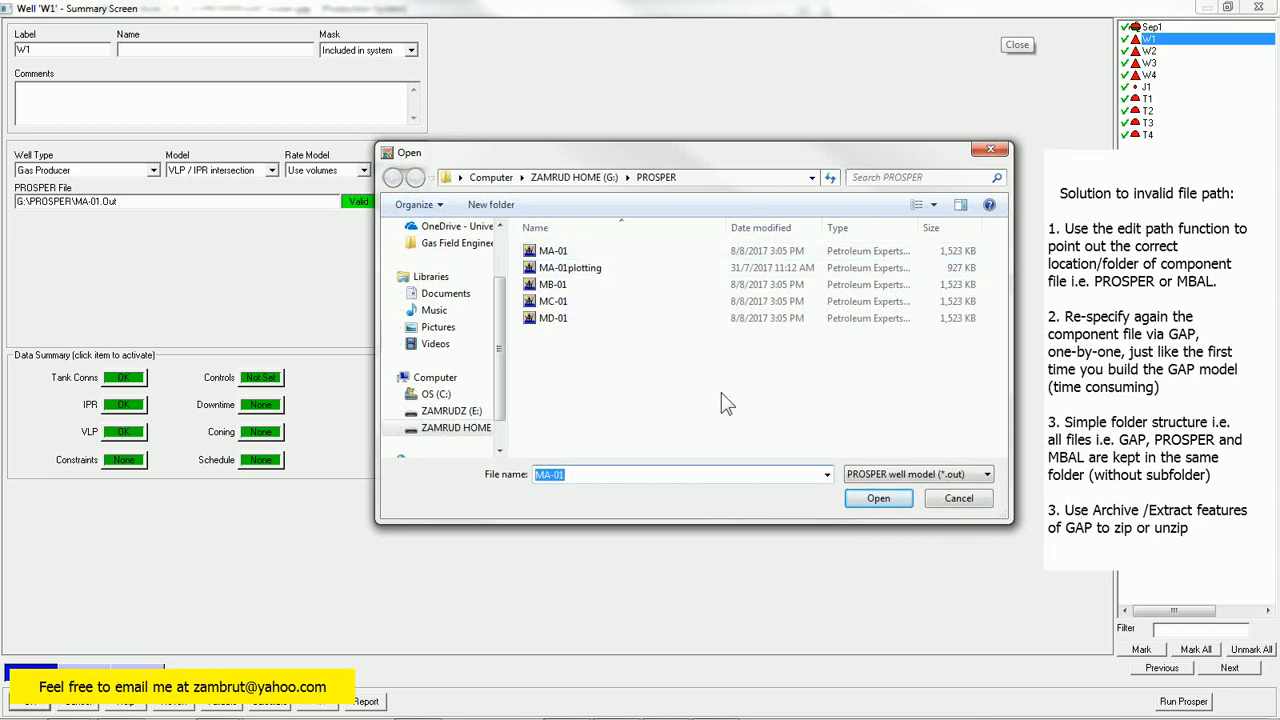
mouse_move(958, 498)
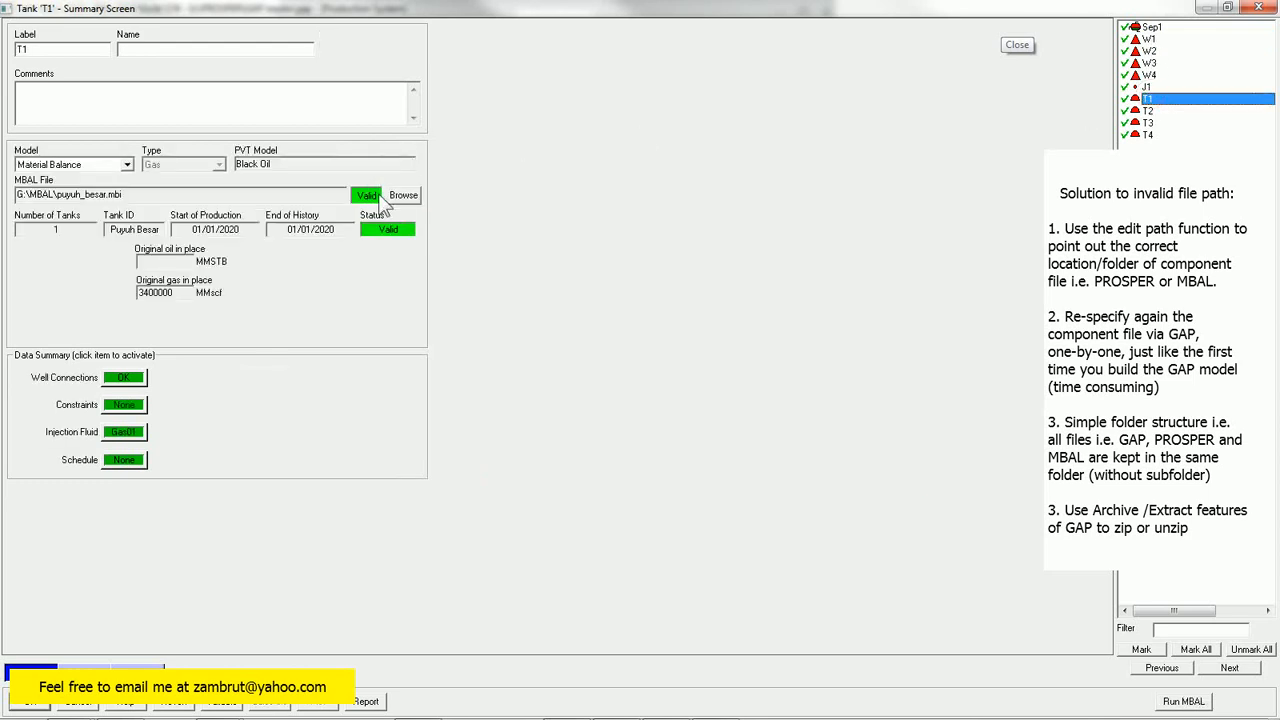
click(403, 195)
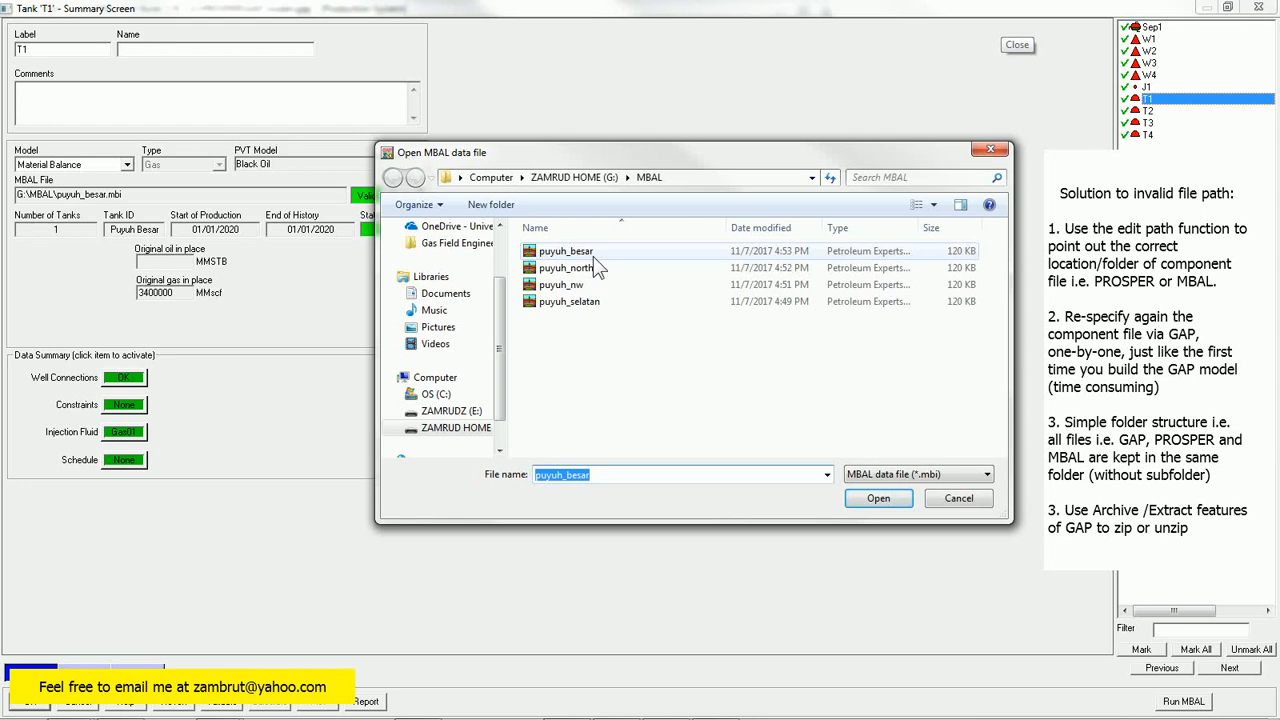
click(878, 498)
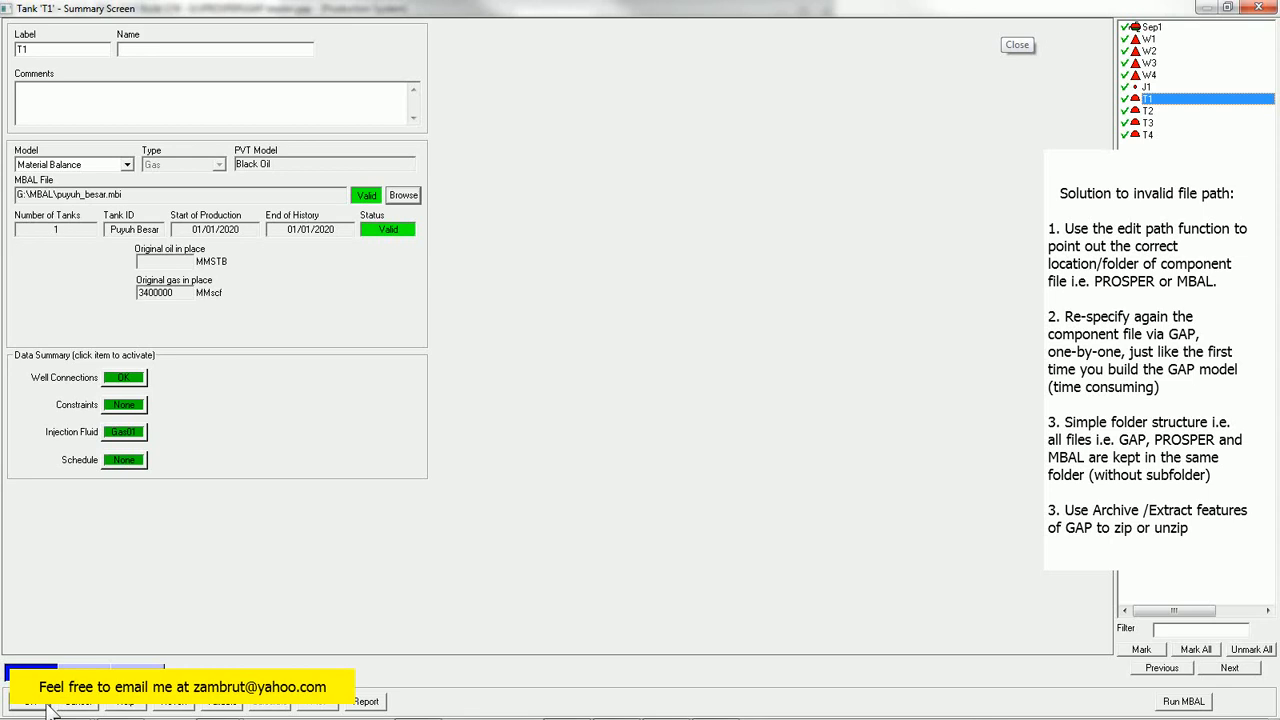
click(1017, 44)
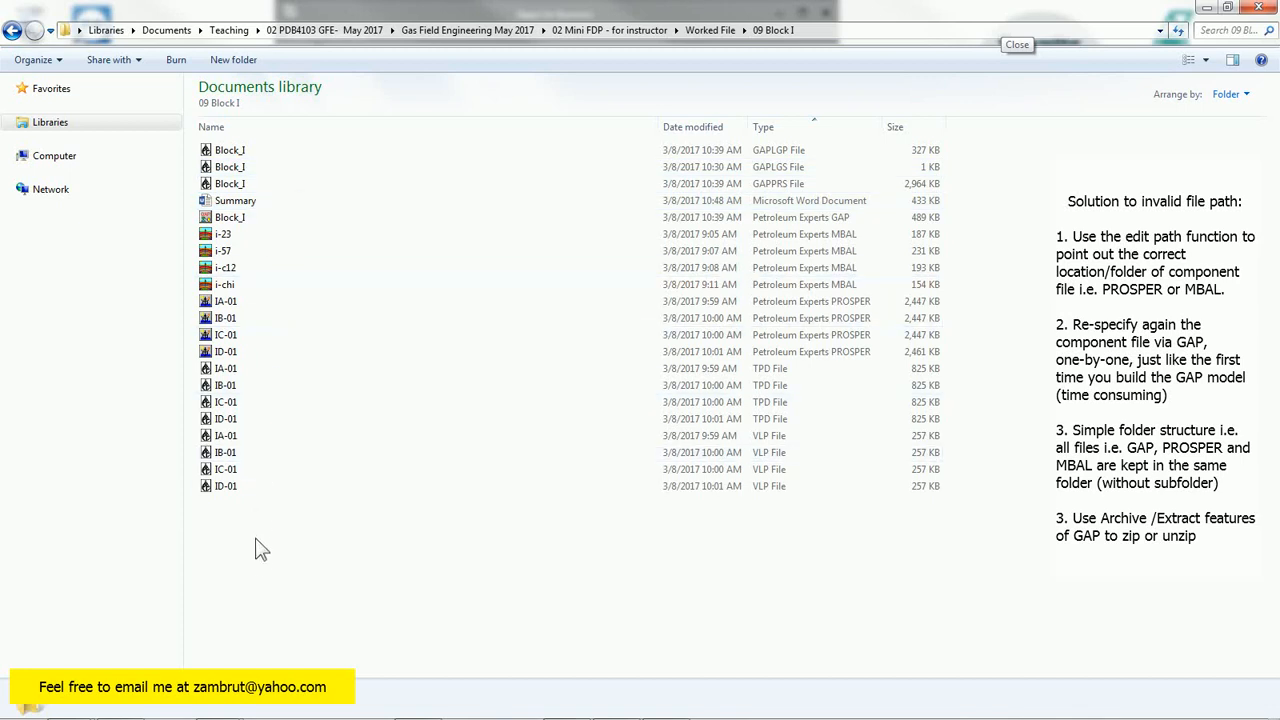
mouse_move(183, 443)
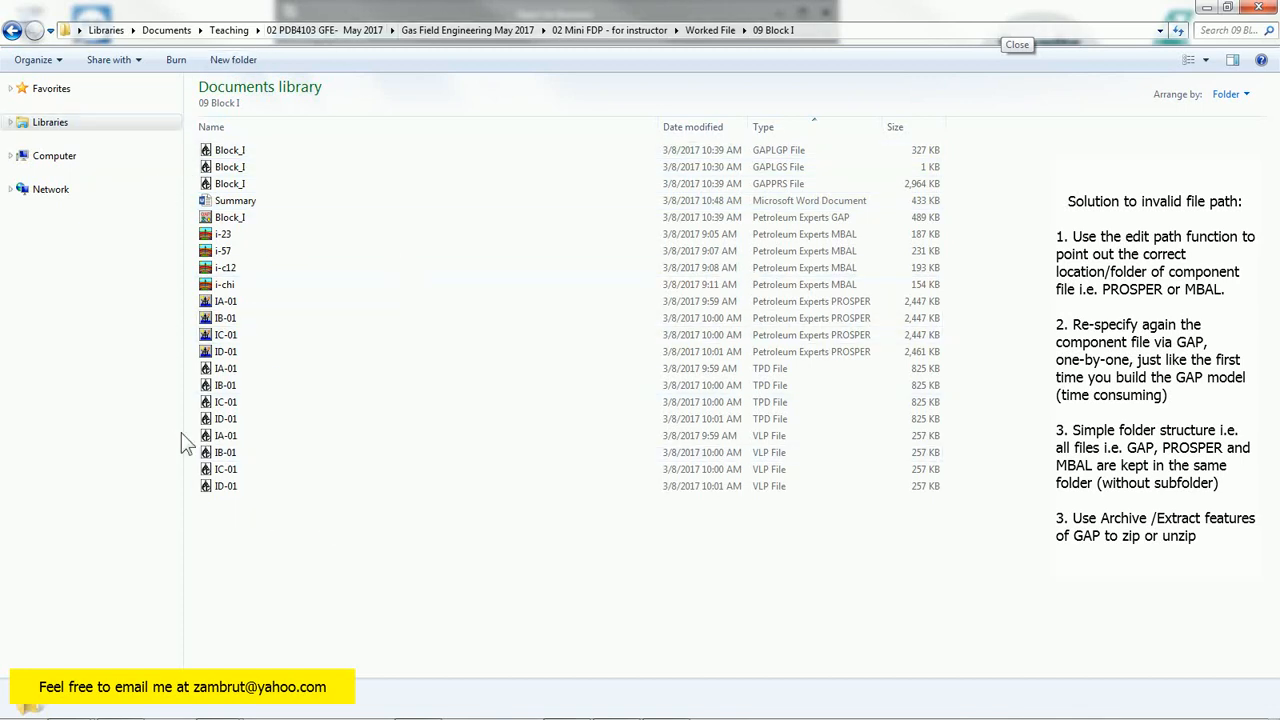
mouse_move(371, 509)
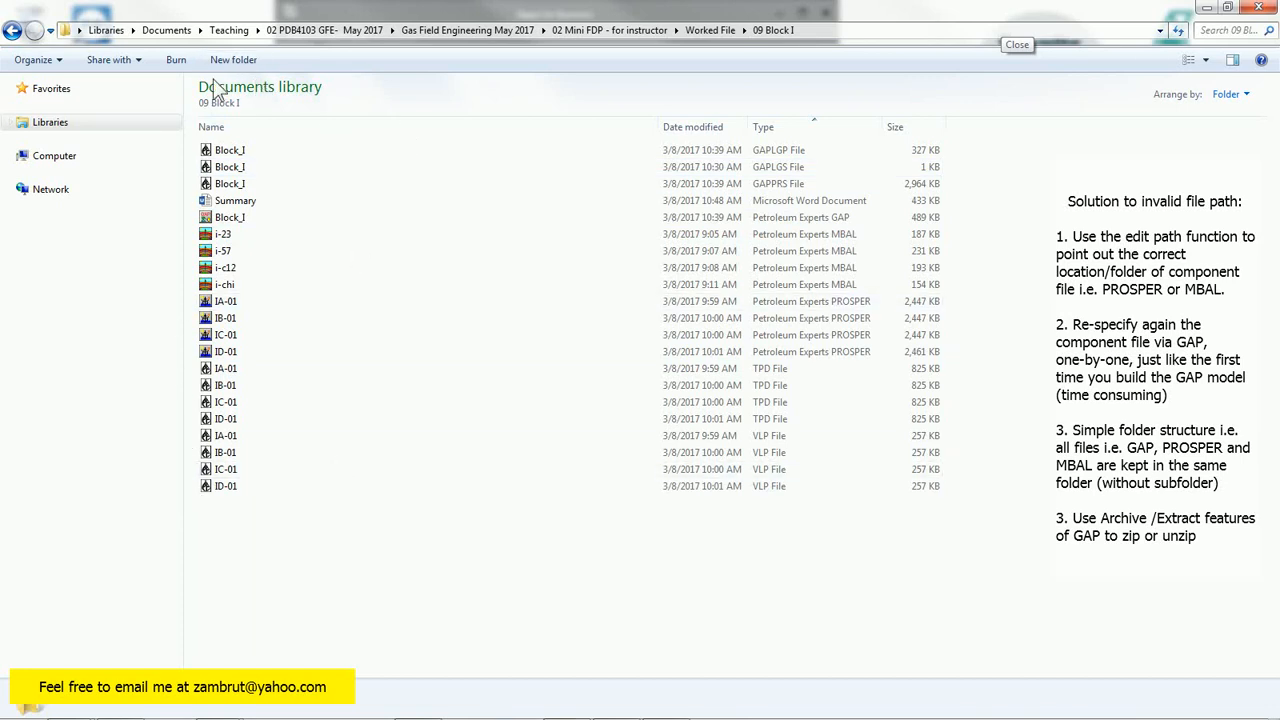
mouse_move(355, 519)
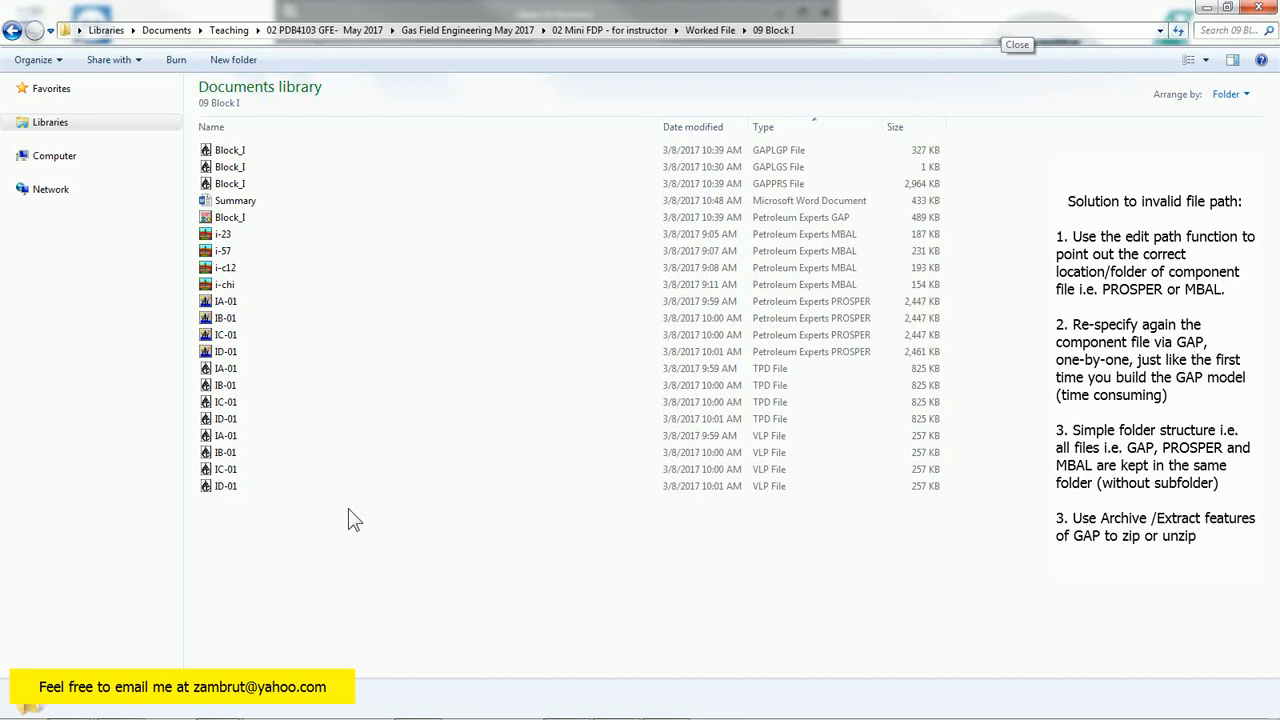
mouse_move(315, 530)
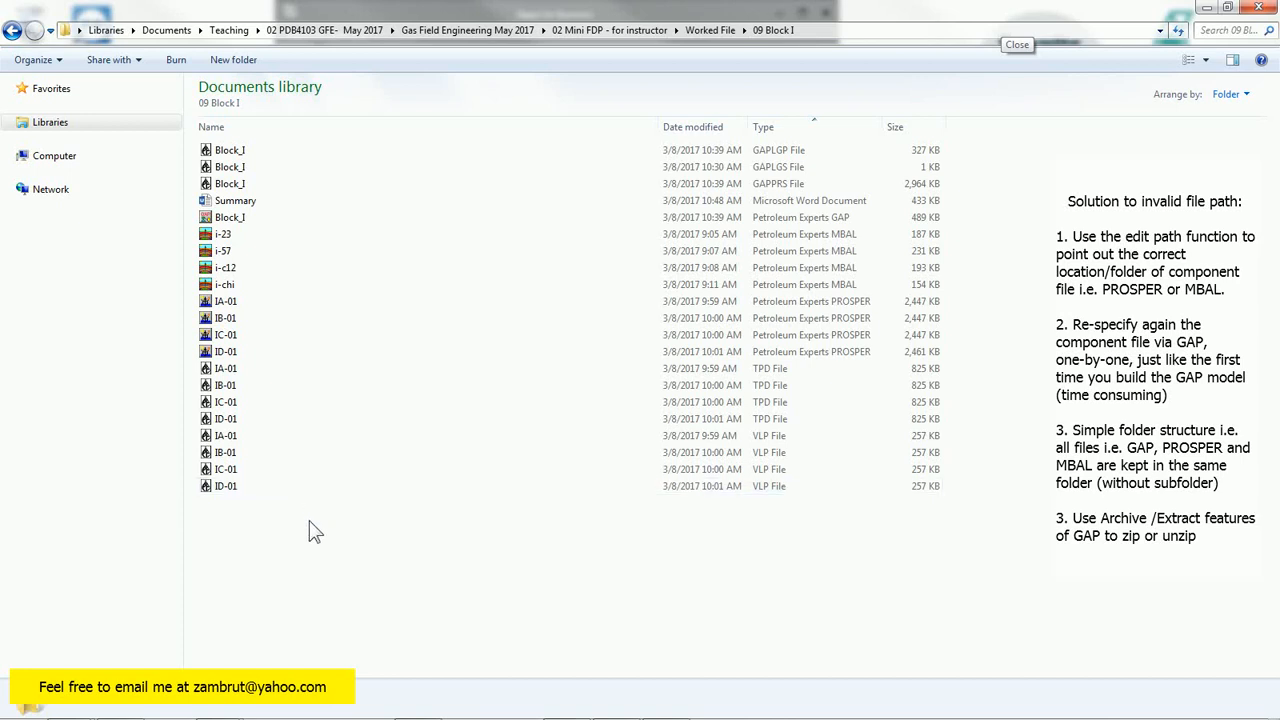
mouse_move(290, 125)
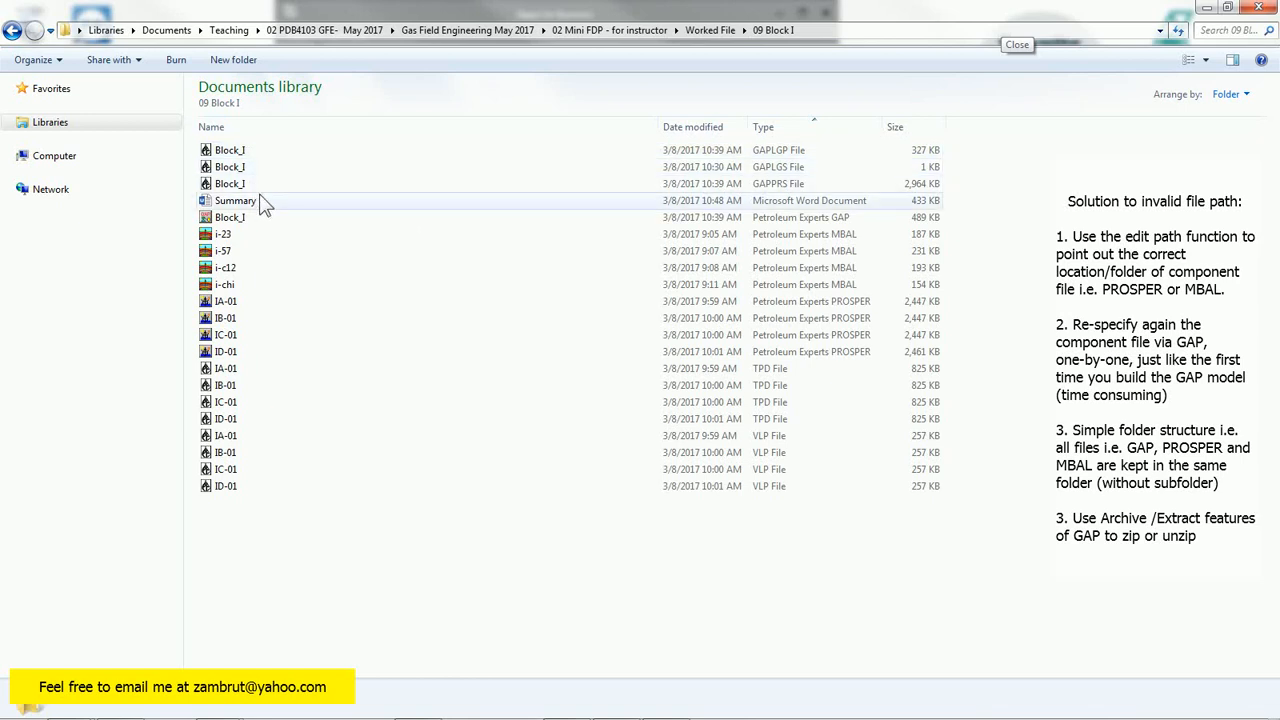
mouse_move(272, 240)
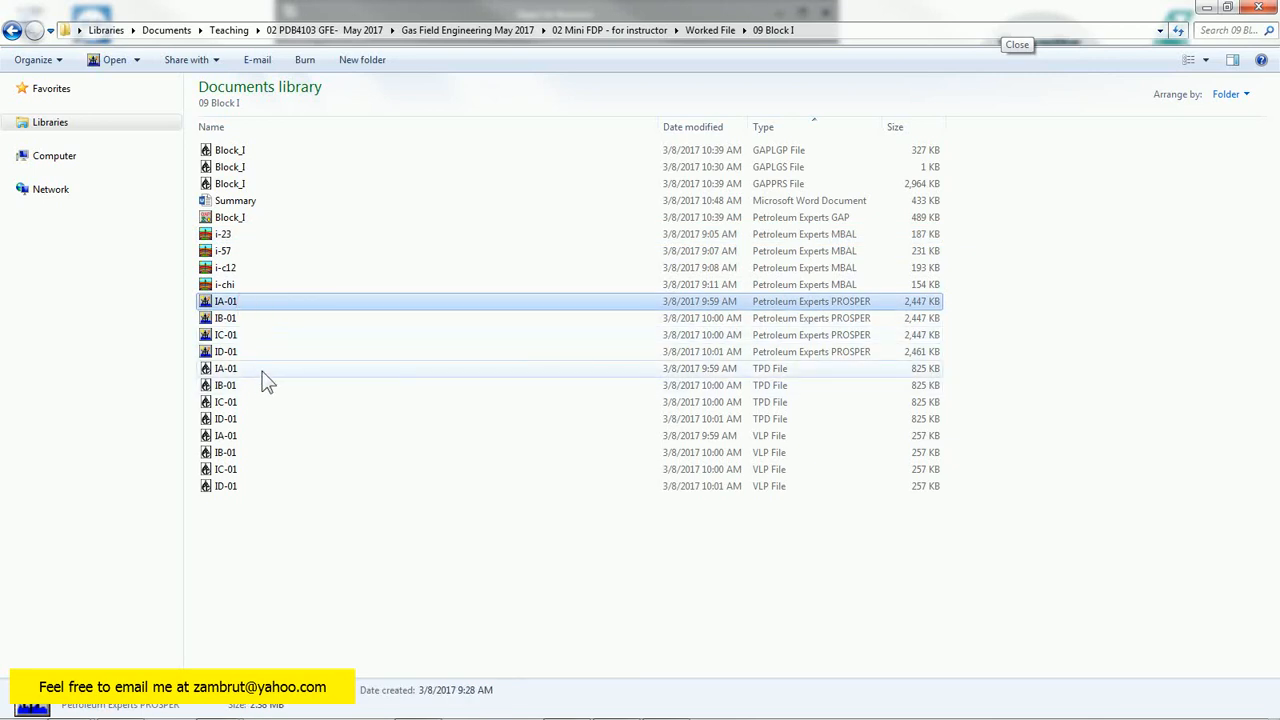
mouse_move(665, 447)
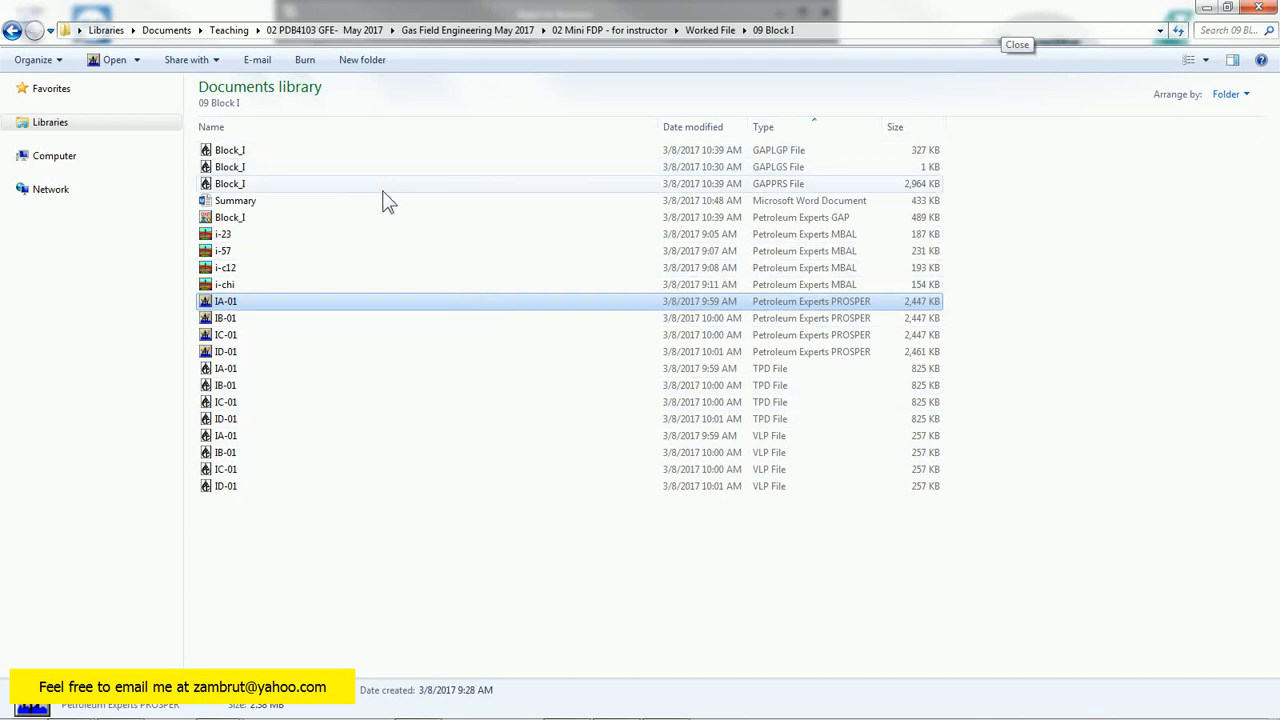
mouse_move(401, 202)
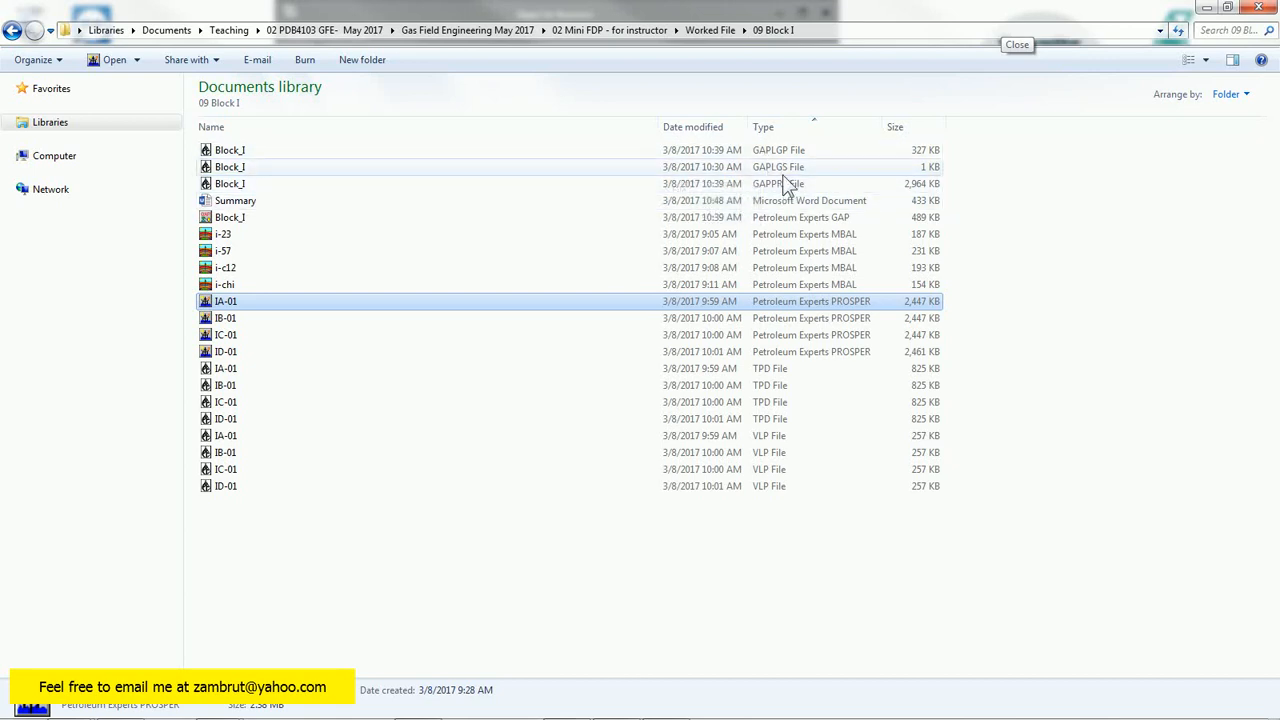
mouse_move(232, 173)
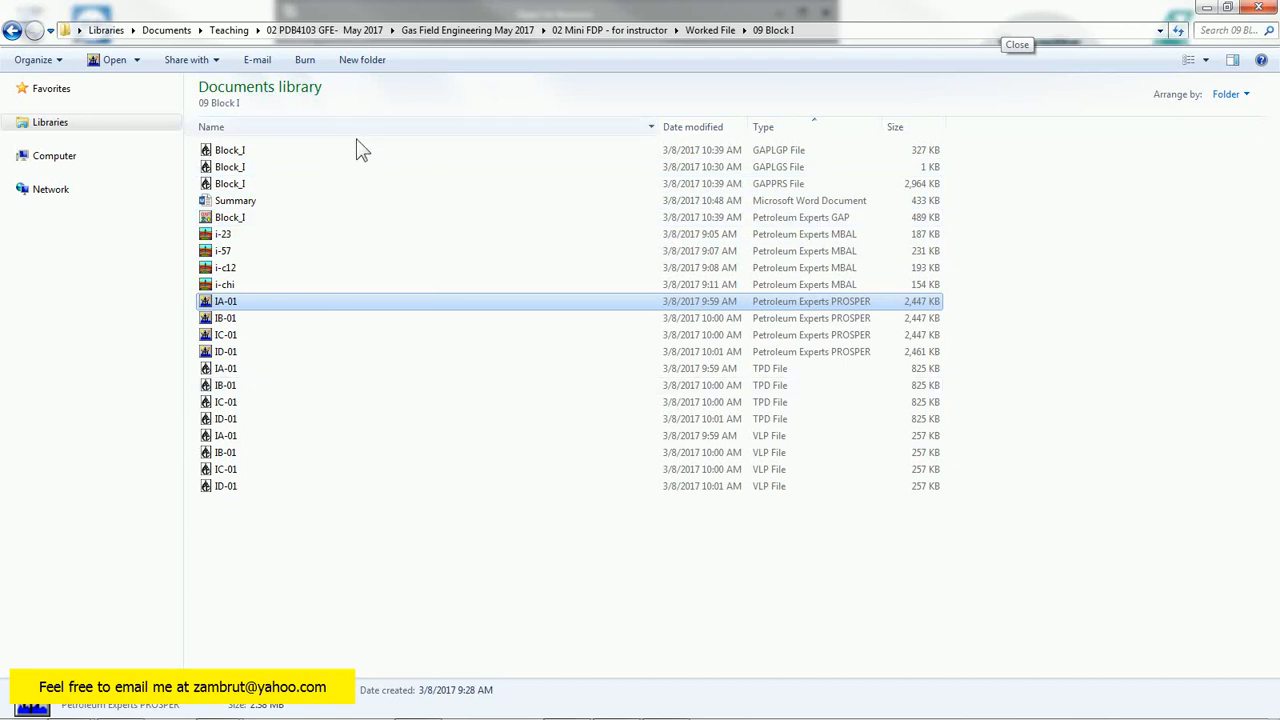
click(226, 385)
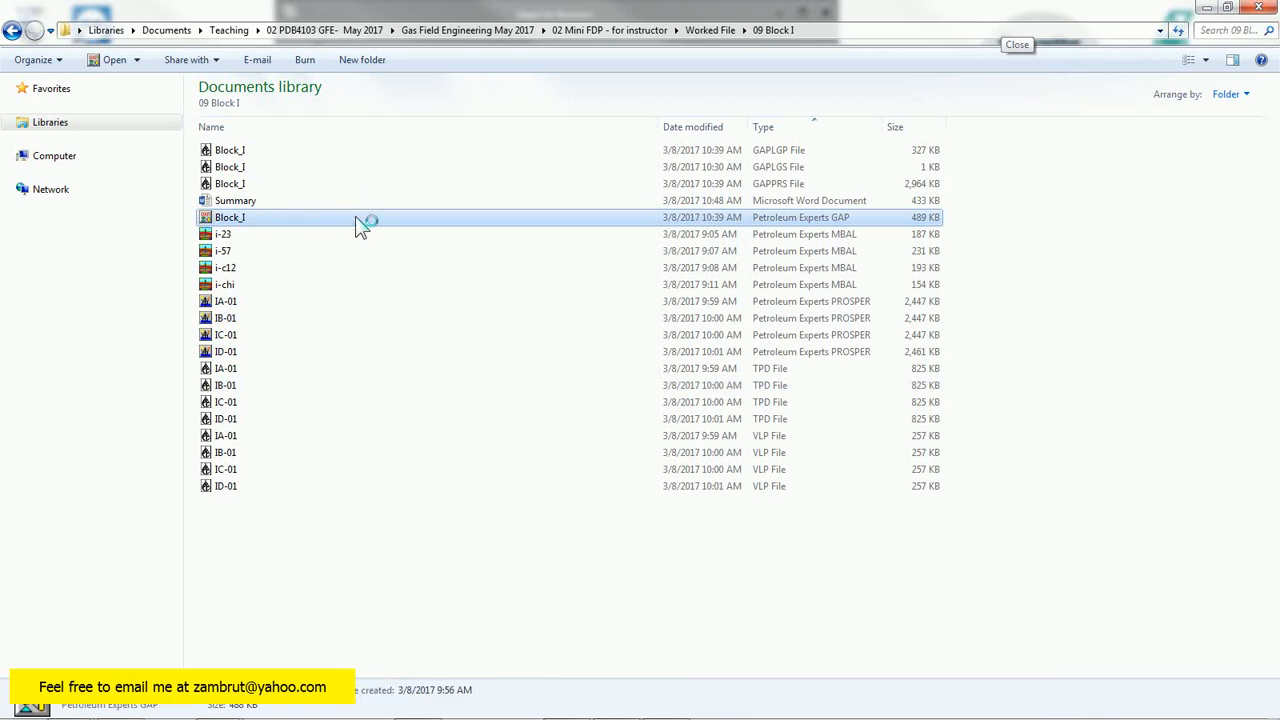
- Open Block_I.gap in GAP and review its solved network from the File menu
double_click(229, 217)
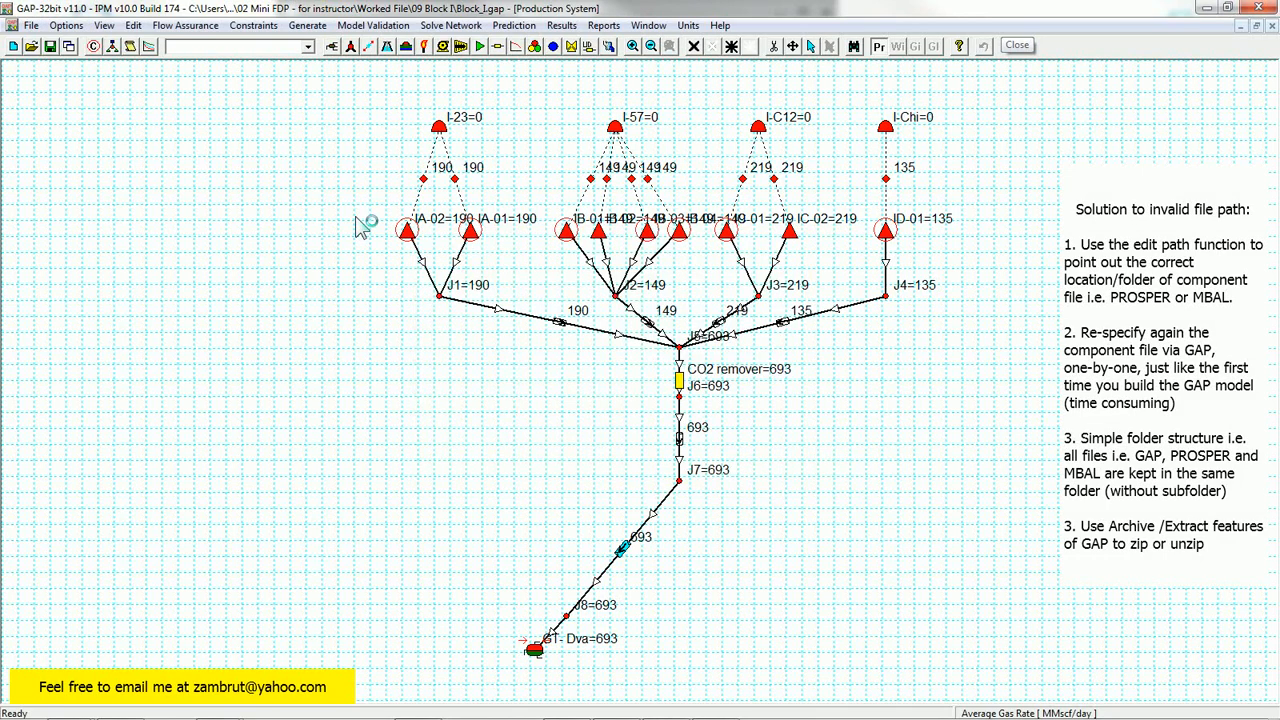
mouse_move(364, 192)
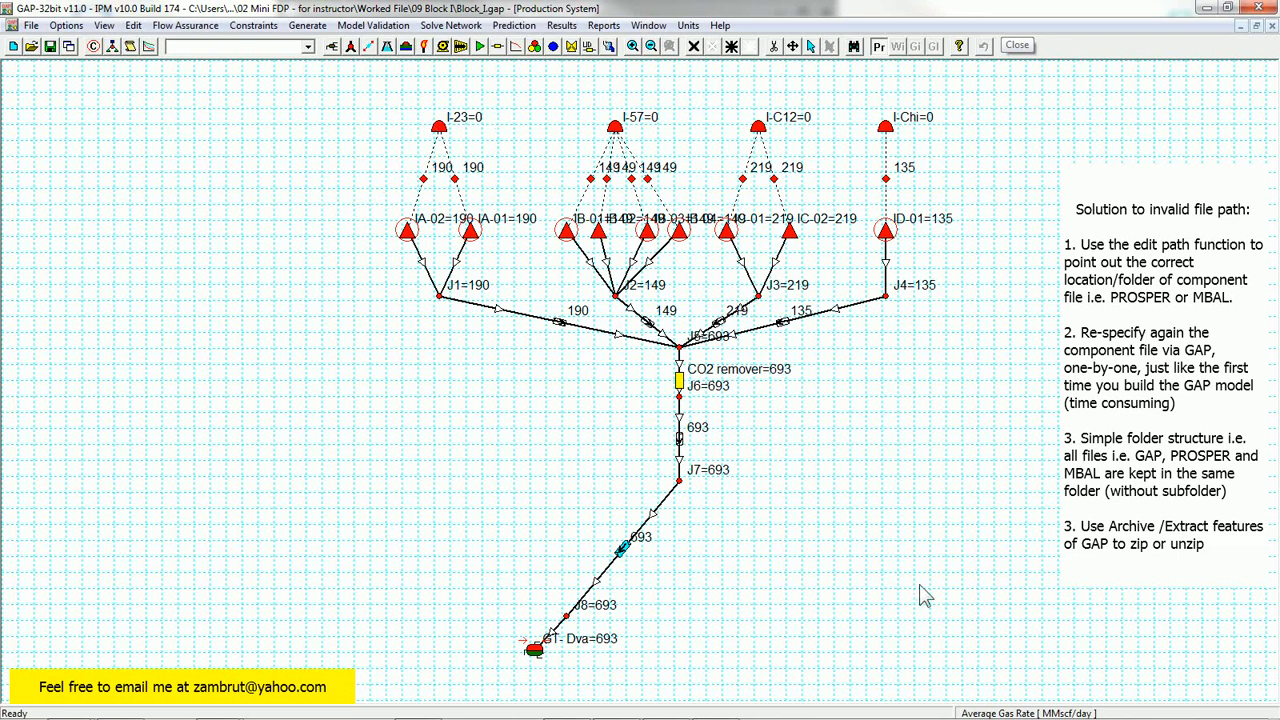
mouse_move(775, 73)
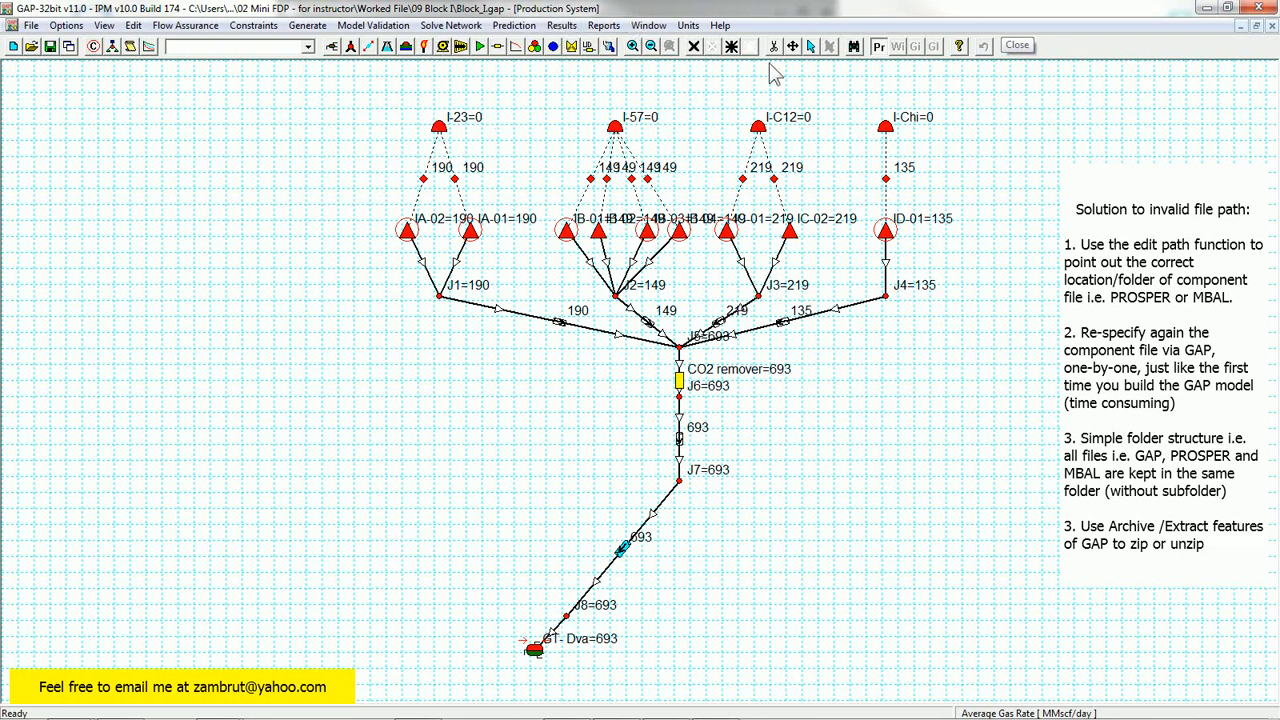
mouse_move(372, 88)
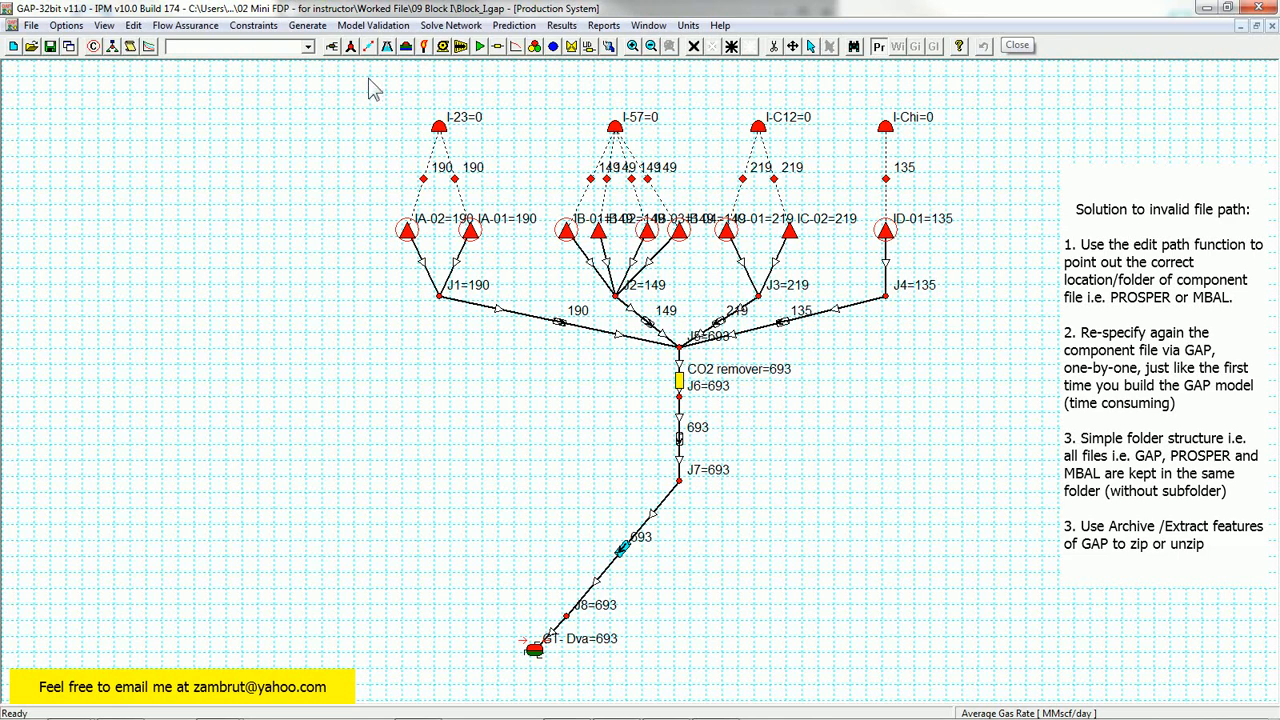
mouse_move(417, 128)
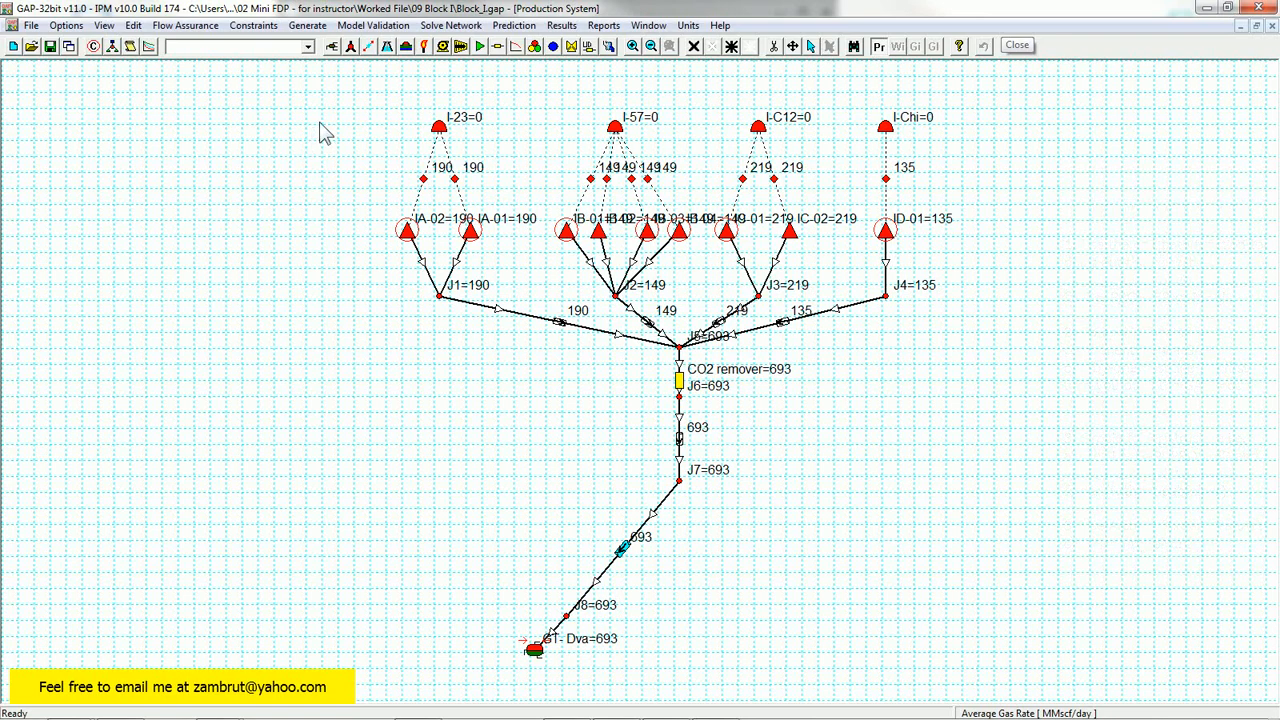
mouse_move(293, 130)
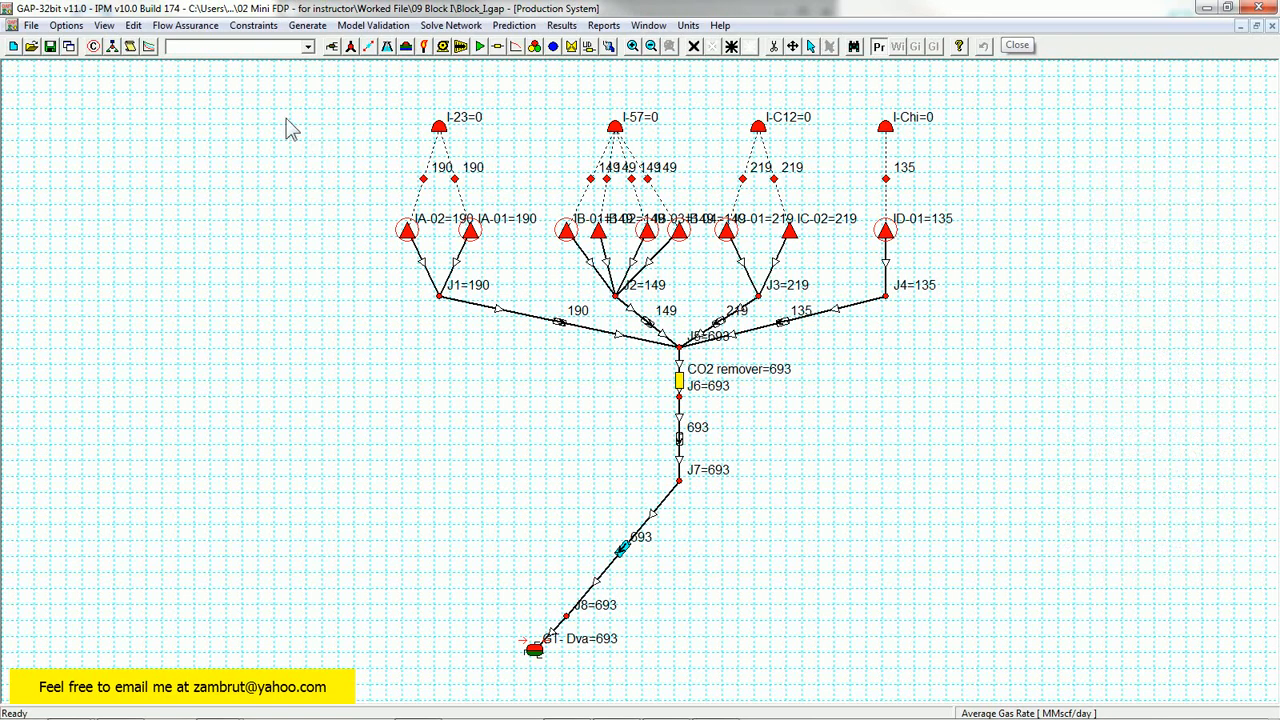
mouse_move(62, 78)
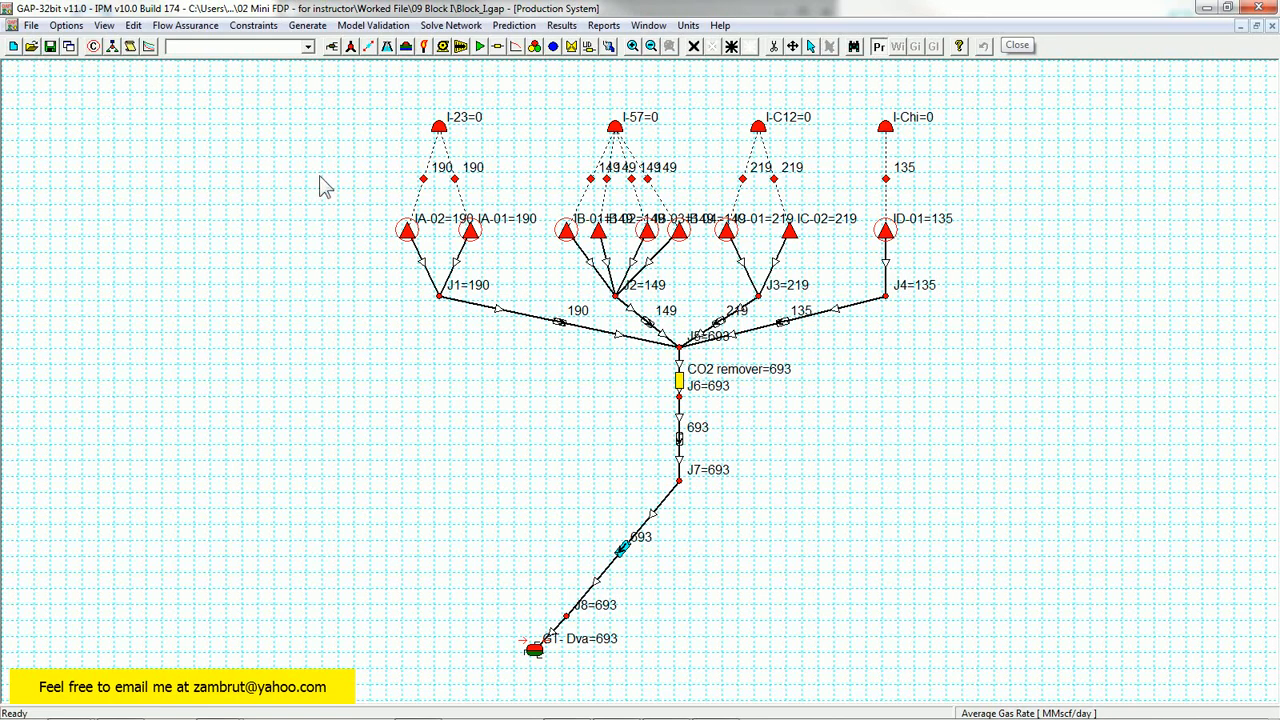
click(38, 25)
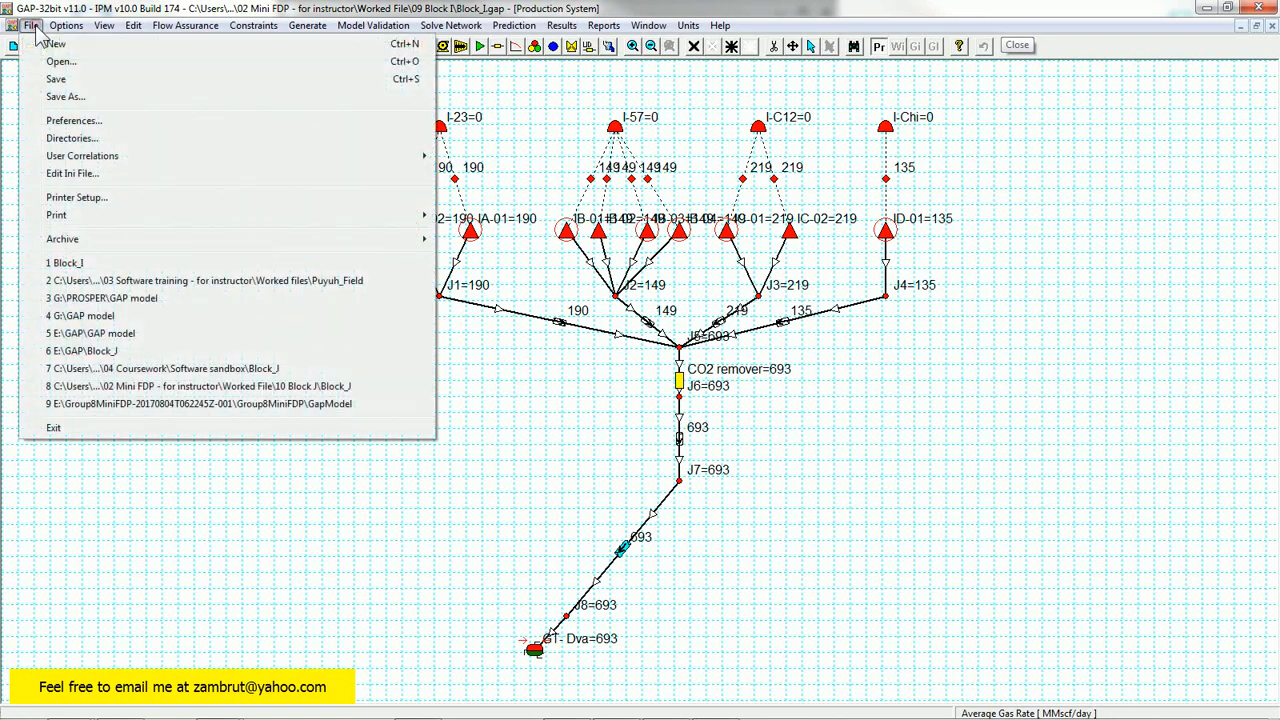
mouse_move(82, 246)
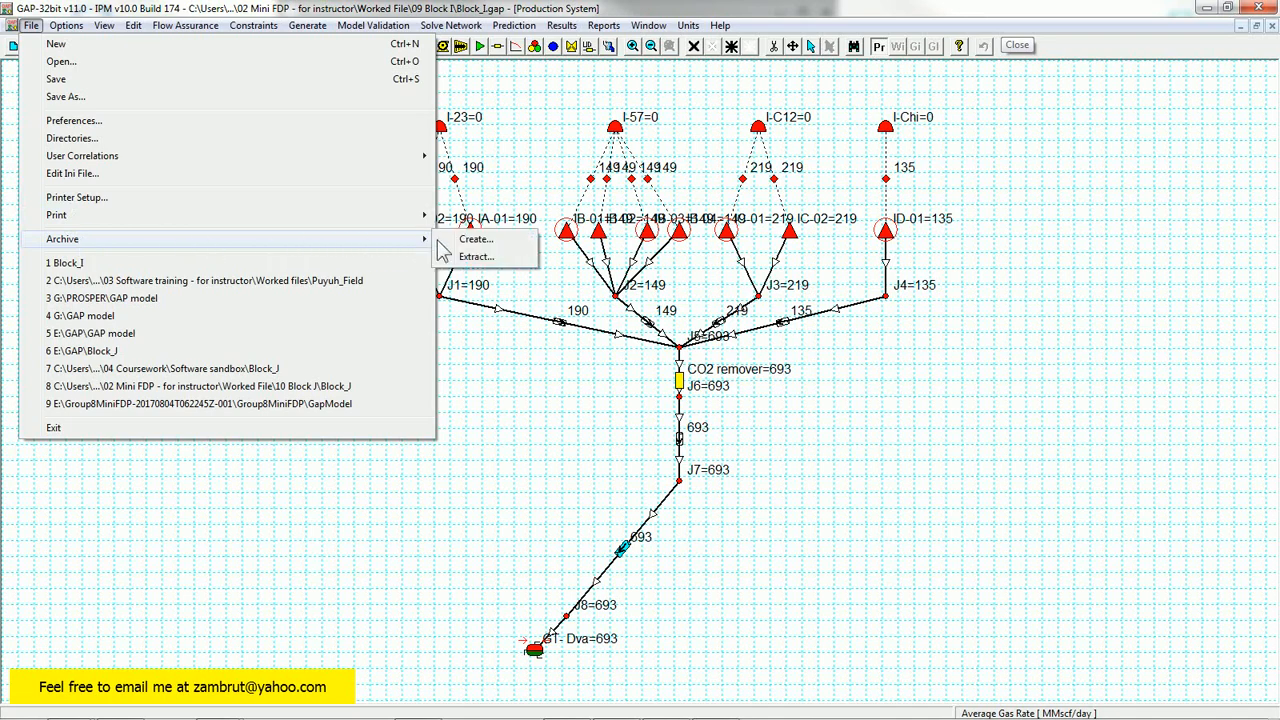
mouse_move(476, 238)
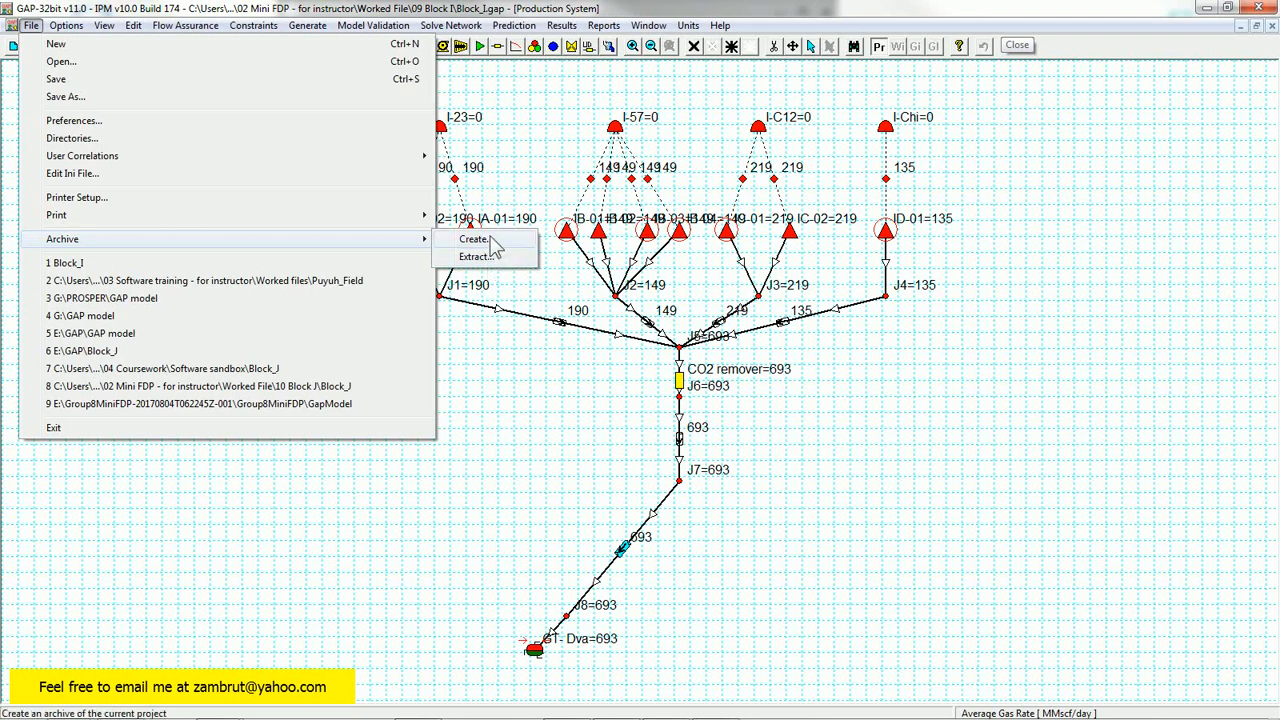
mouse_move(497, 248)
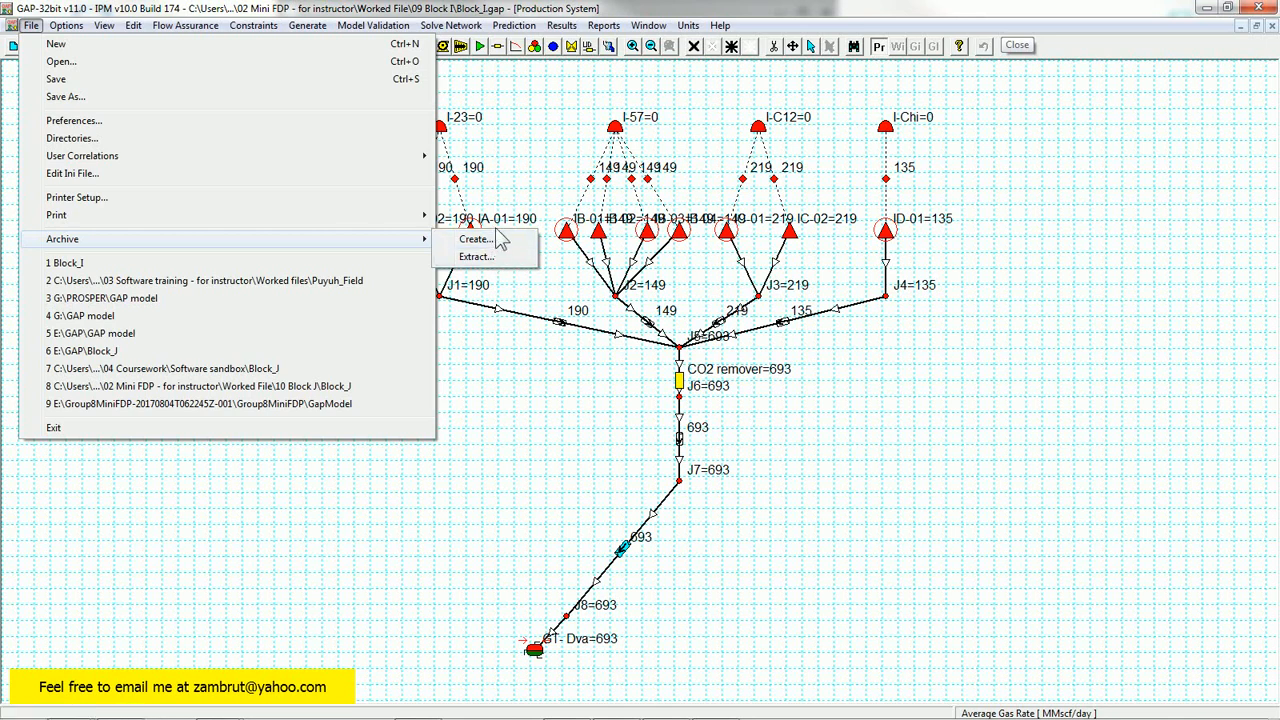
- Save a new Block_I.gar GAP archive via File > Archive > Create, after one cancelled attempt
click(471, 238)
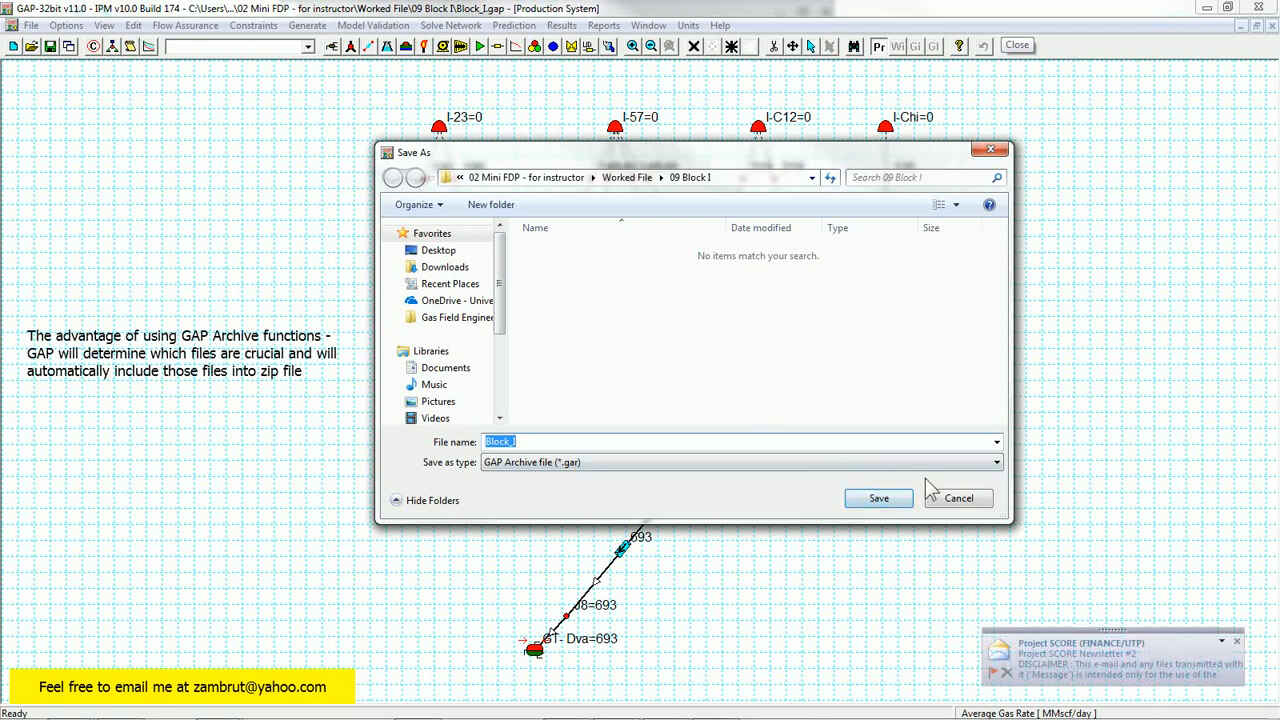
click(957, 498)
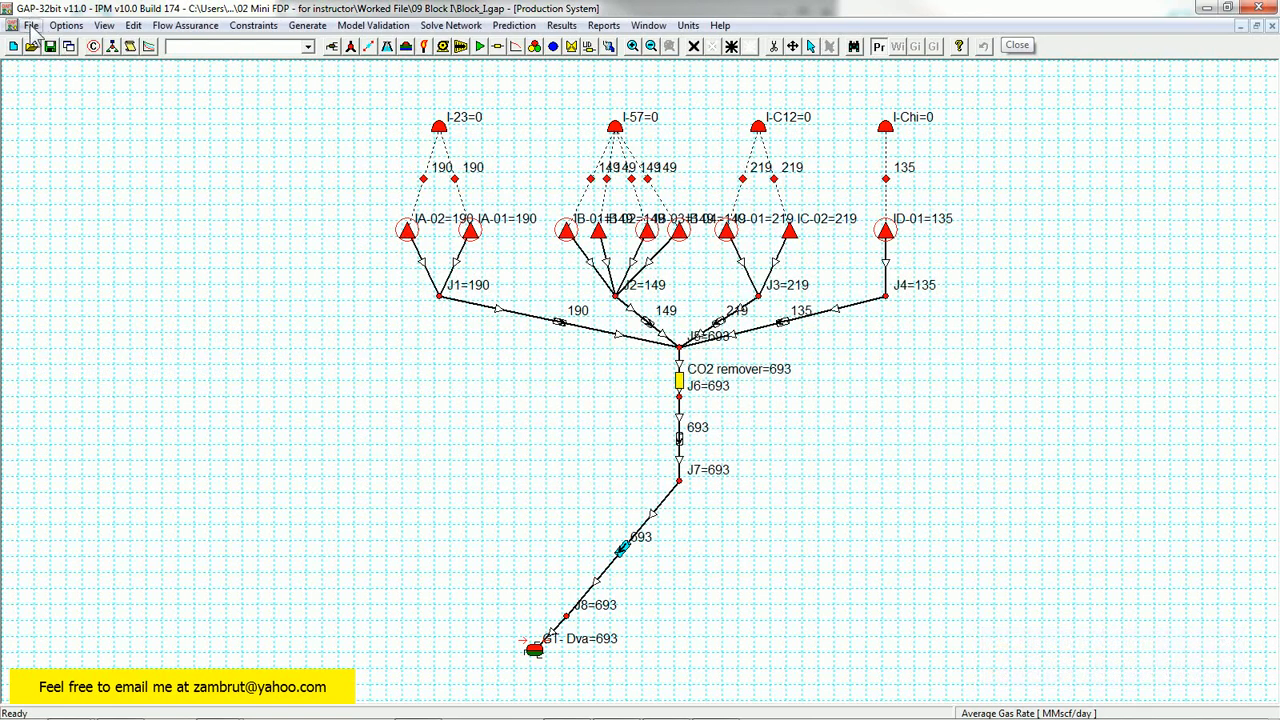
click(33, 24)
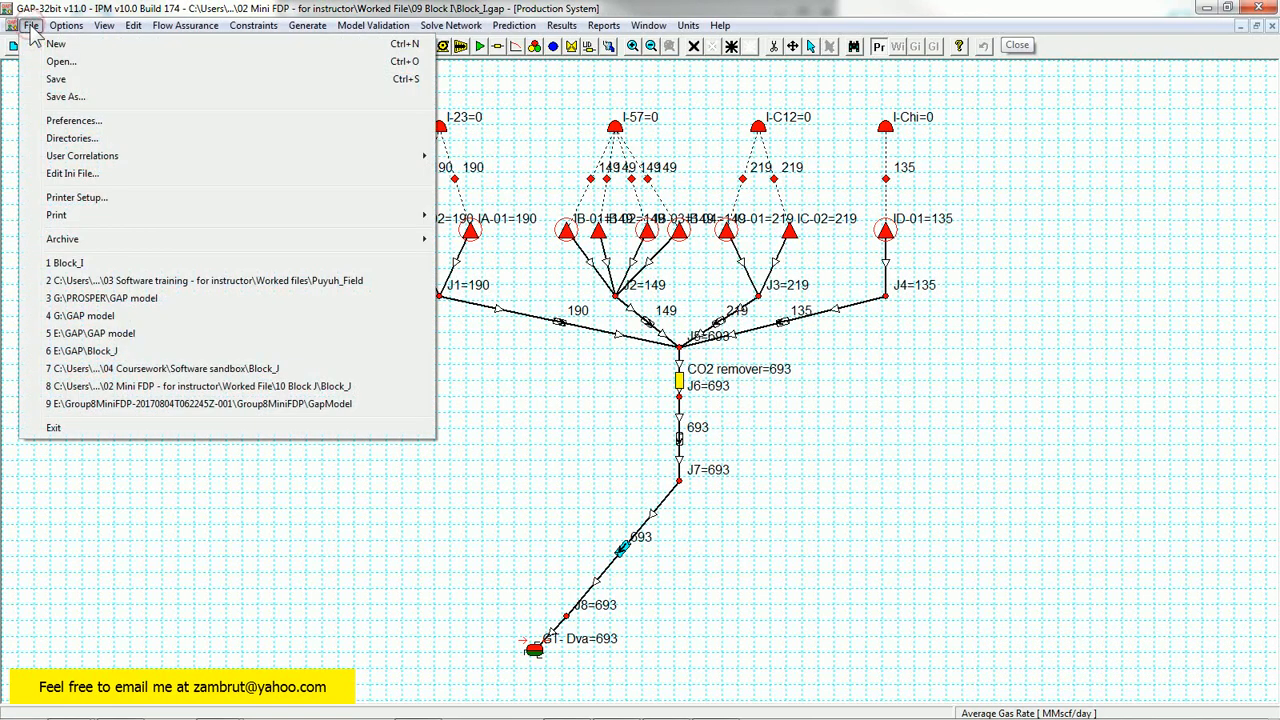
mouse_move(58, 218)
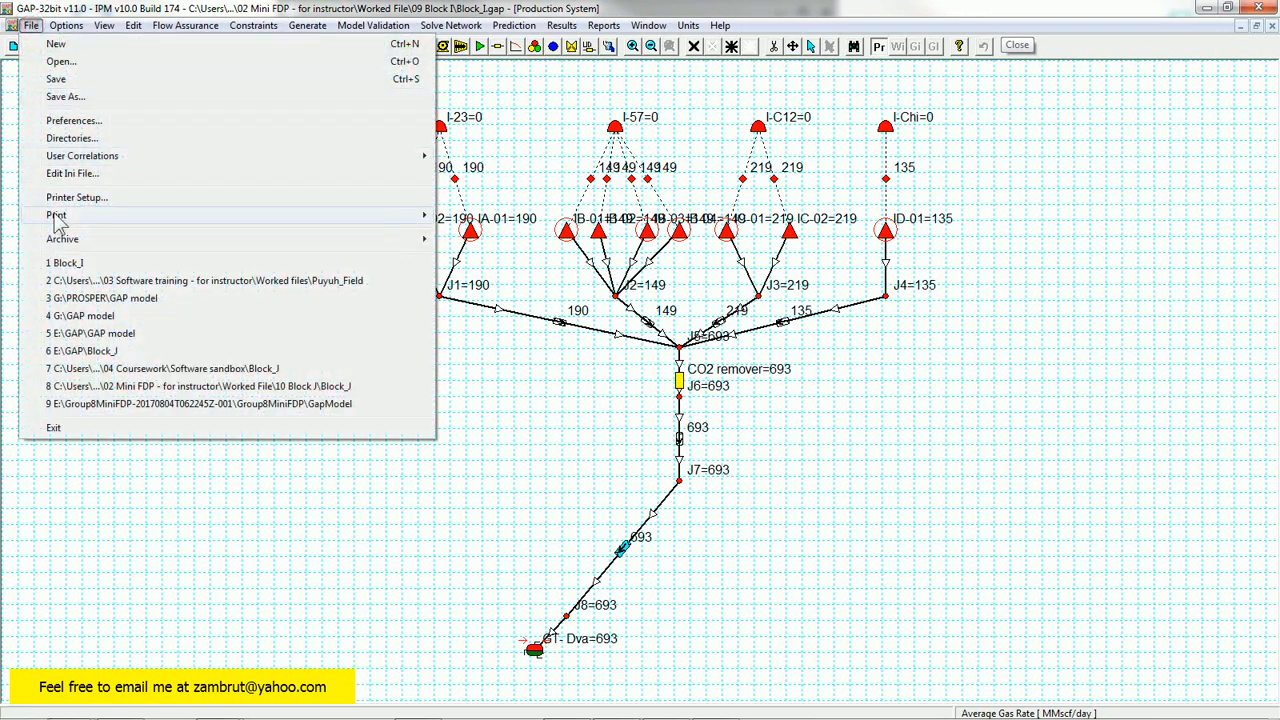
mouse_move(62, 238)
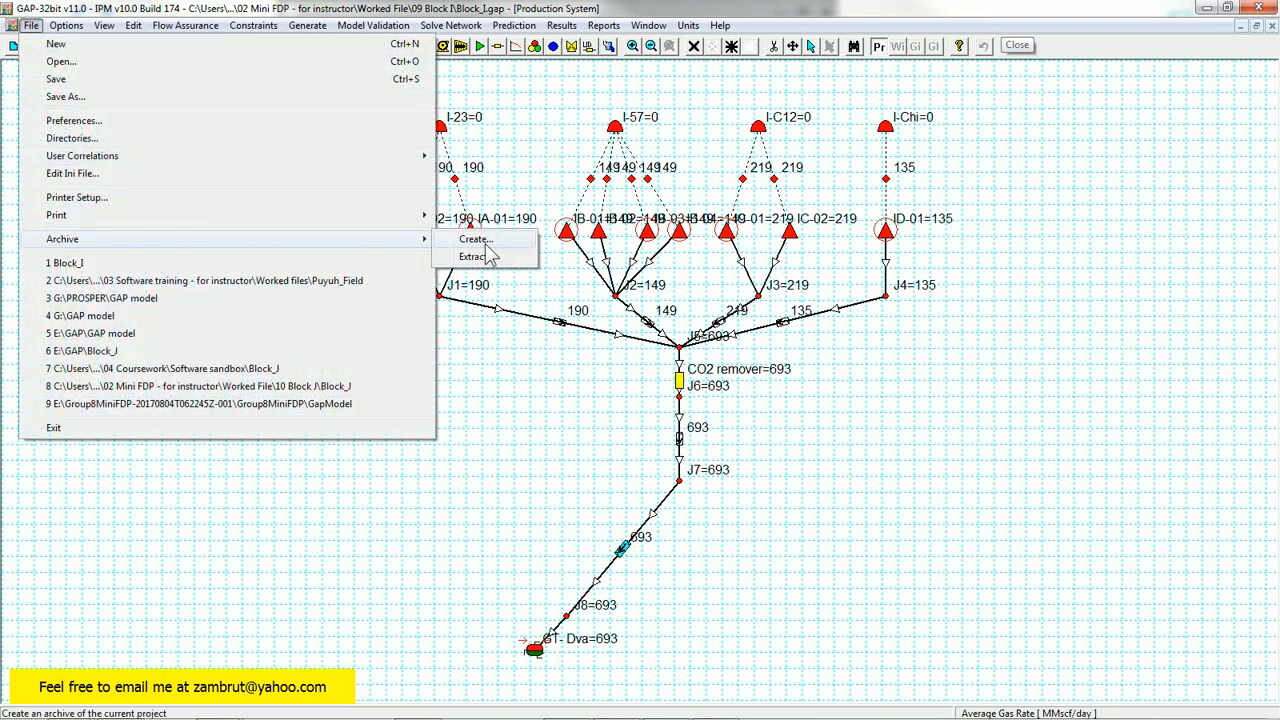
click(474, 239)
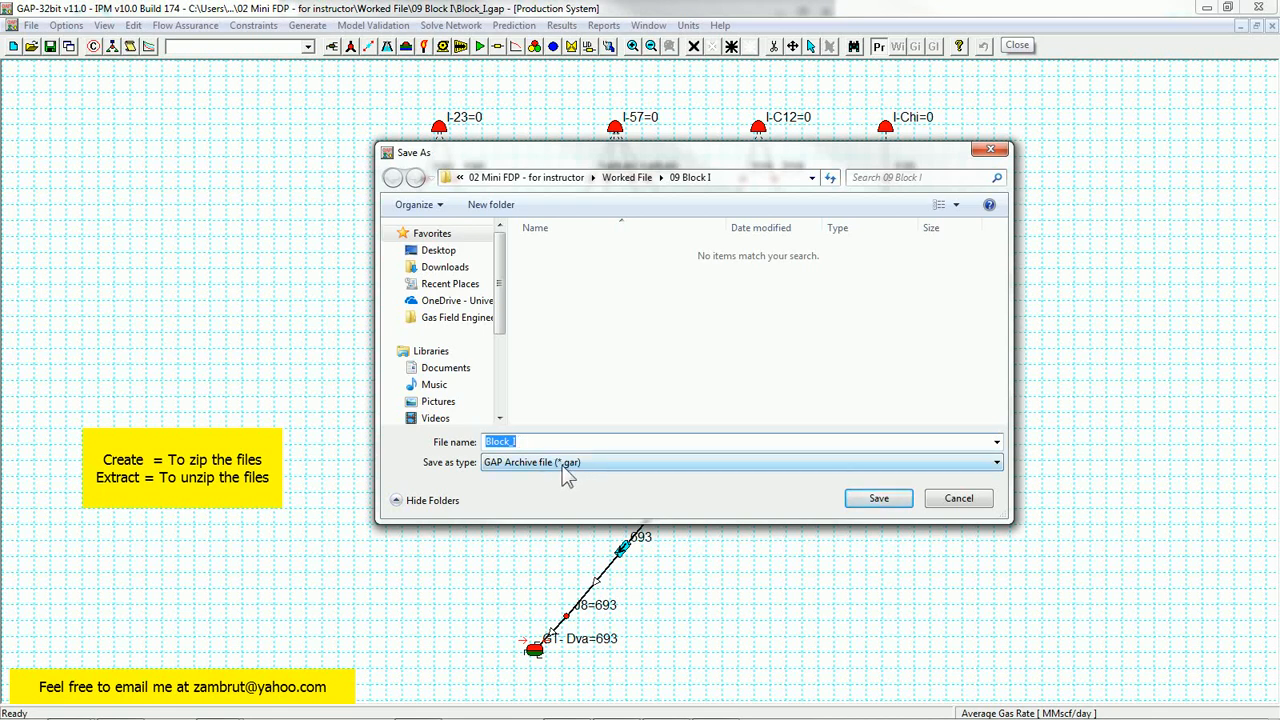
mouse_move(787, 462)
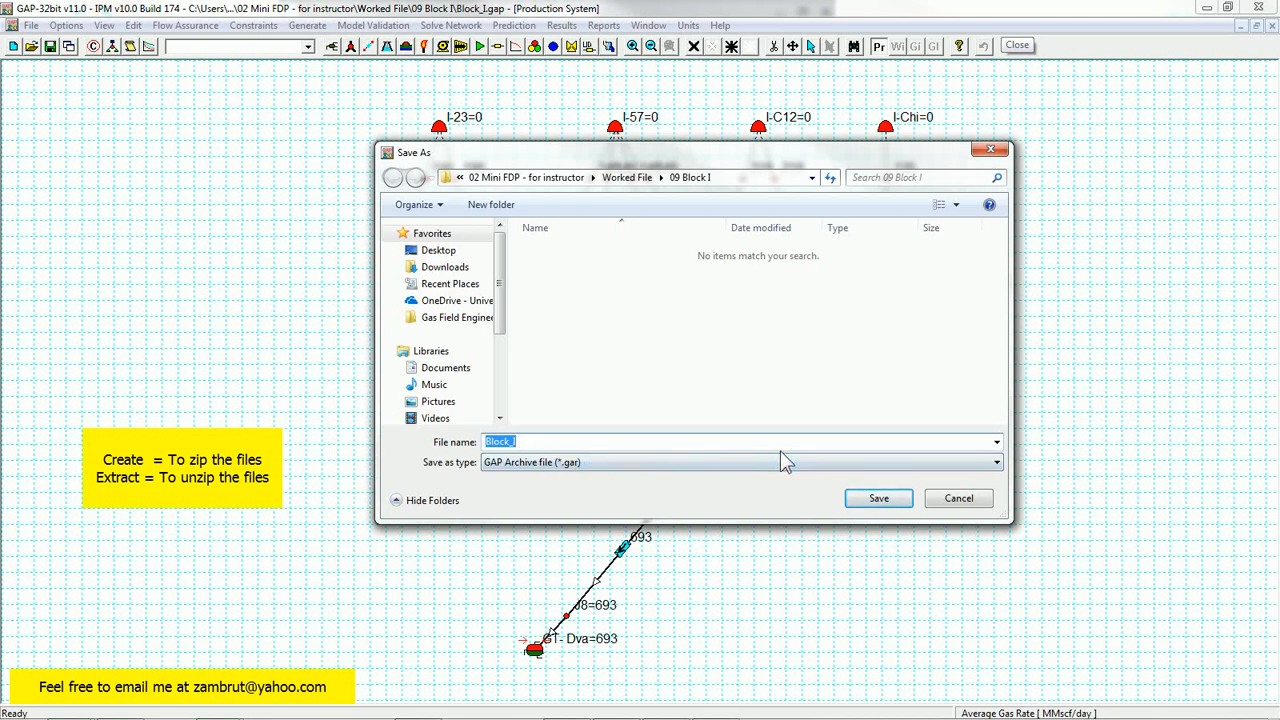
mouse_move(876, 501)
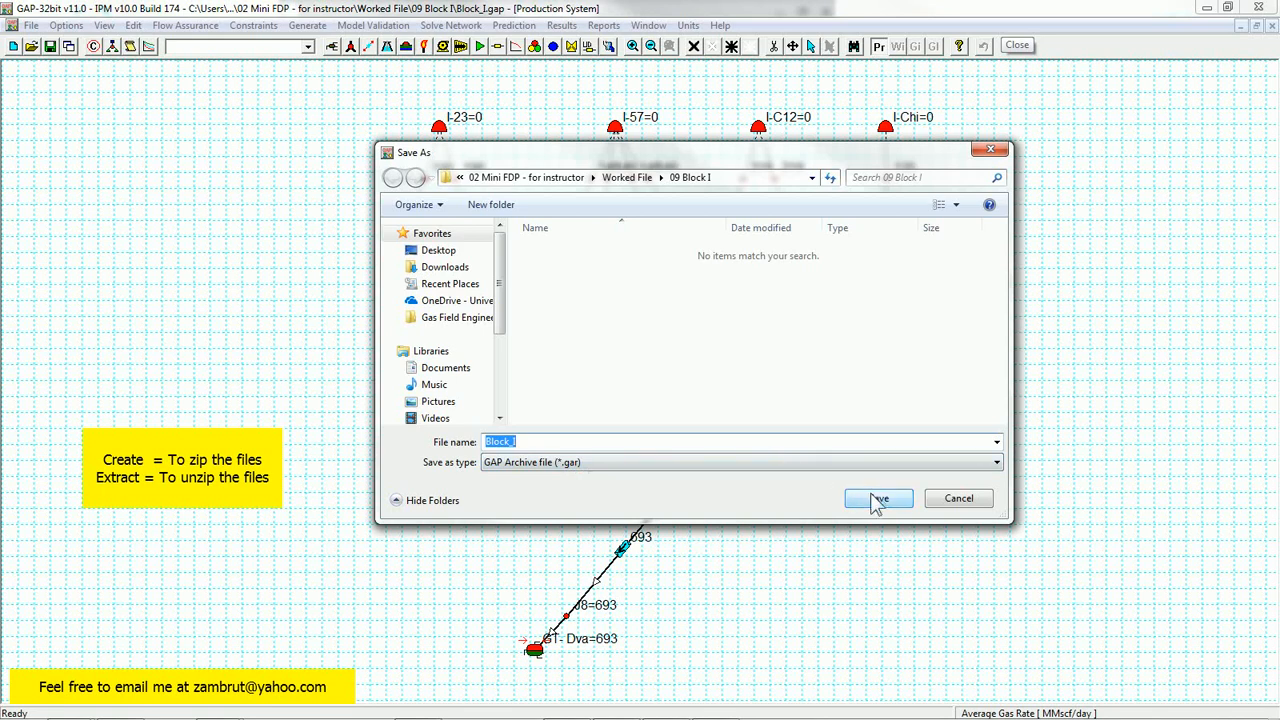
click(877, 498)
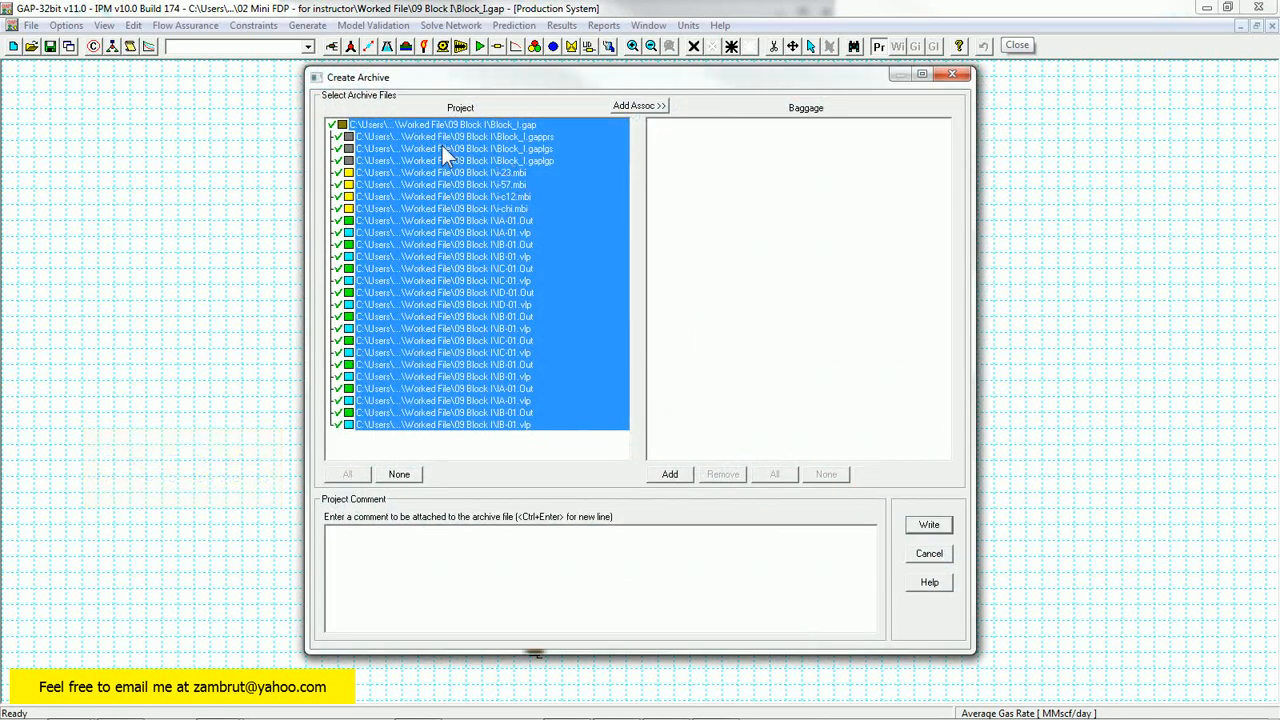
mouse_move(435, 130)
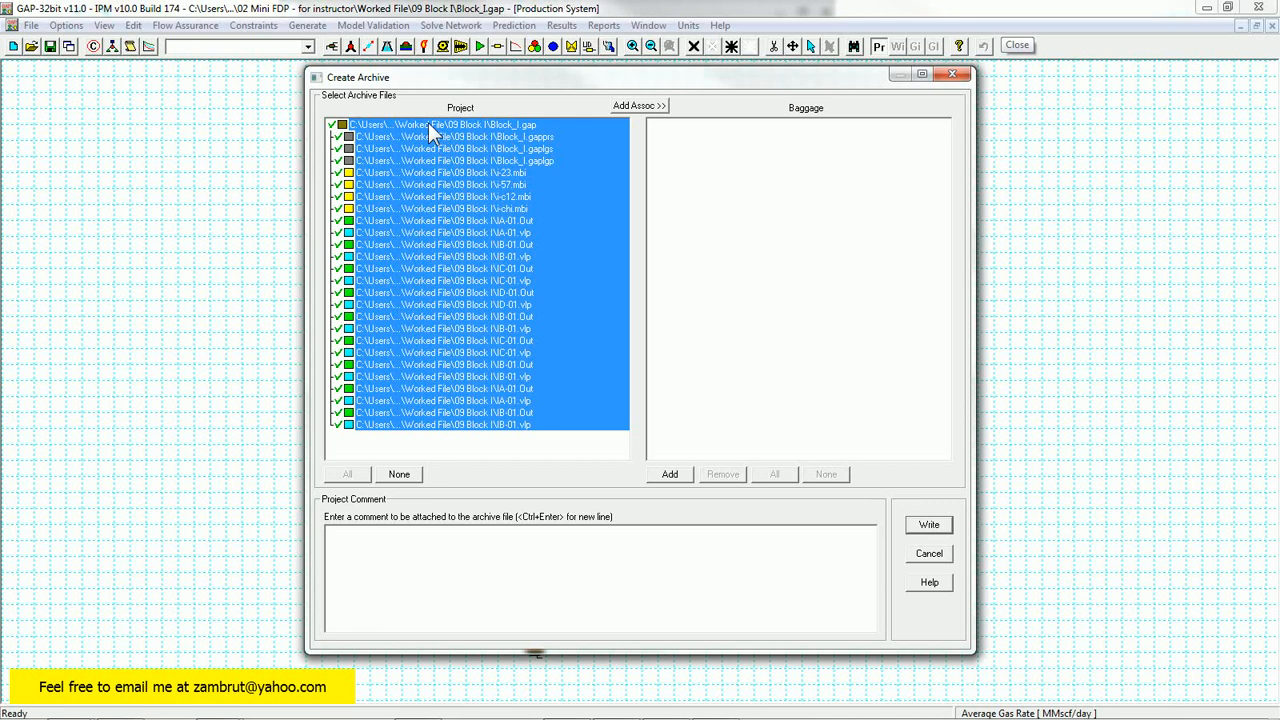
mouse_move(547, 168)
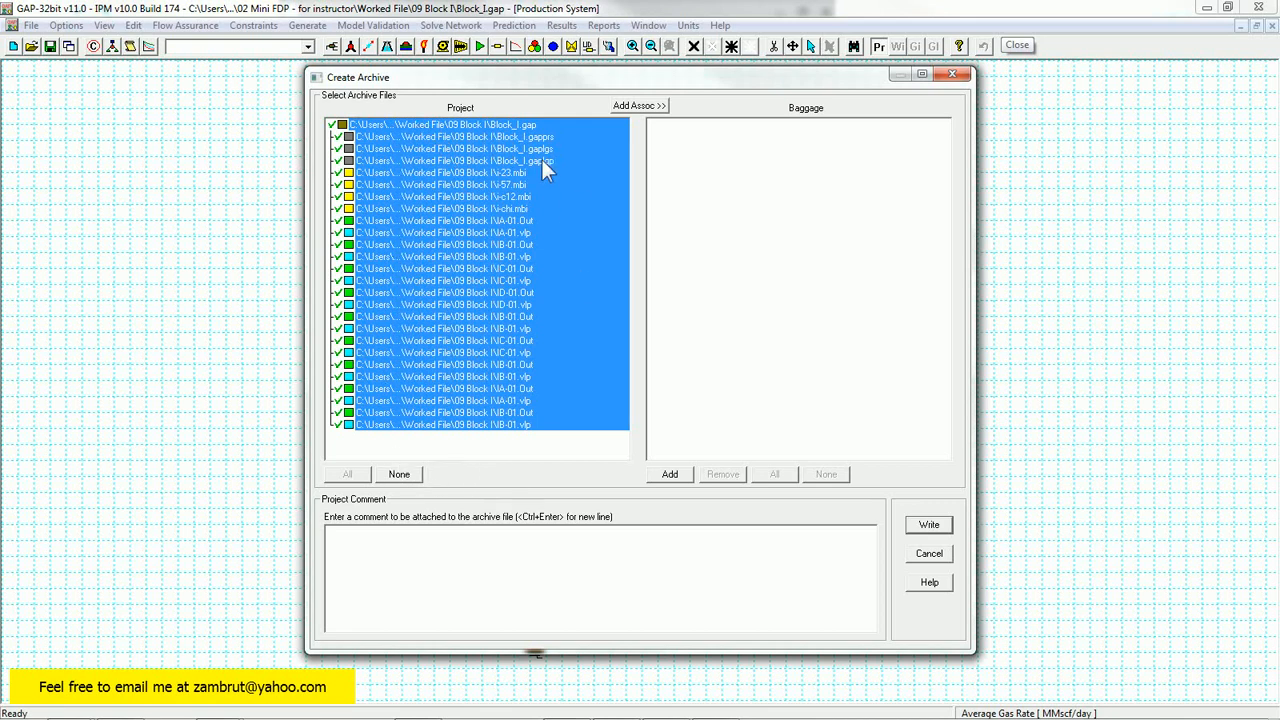
mouse_move(573, 213)
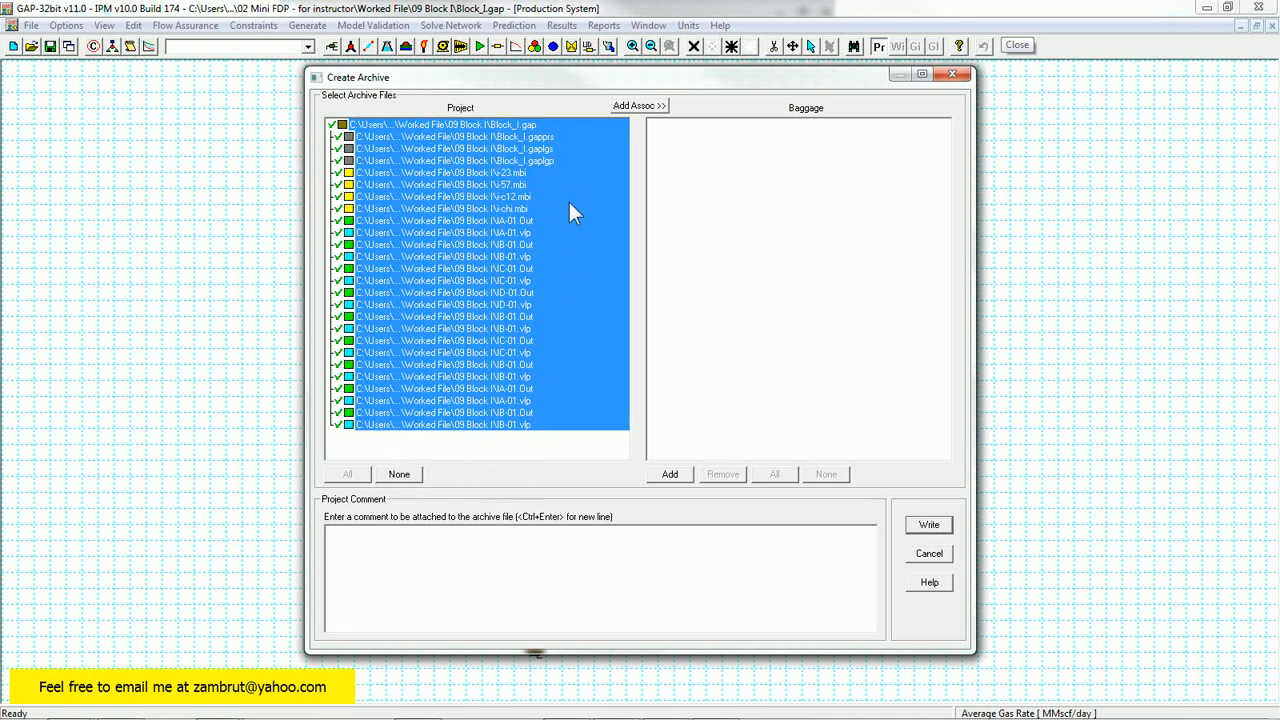
mouse_move(573, 186)
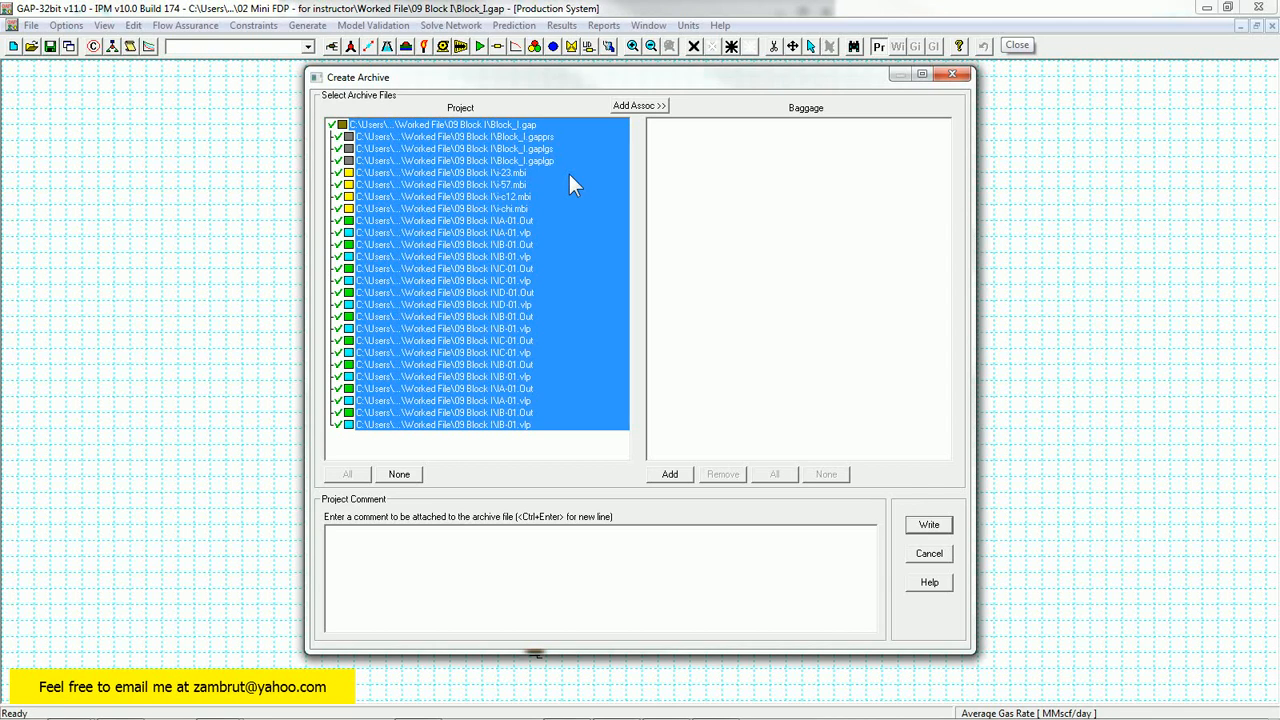
mouse_move(585, 157)
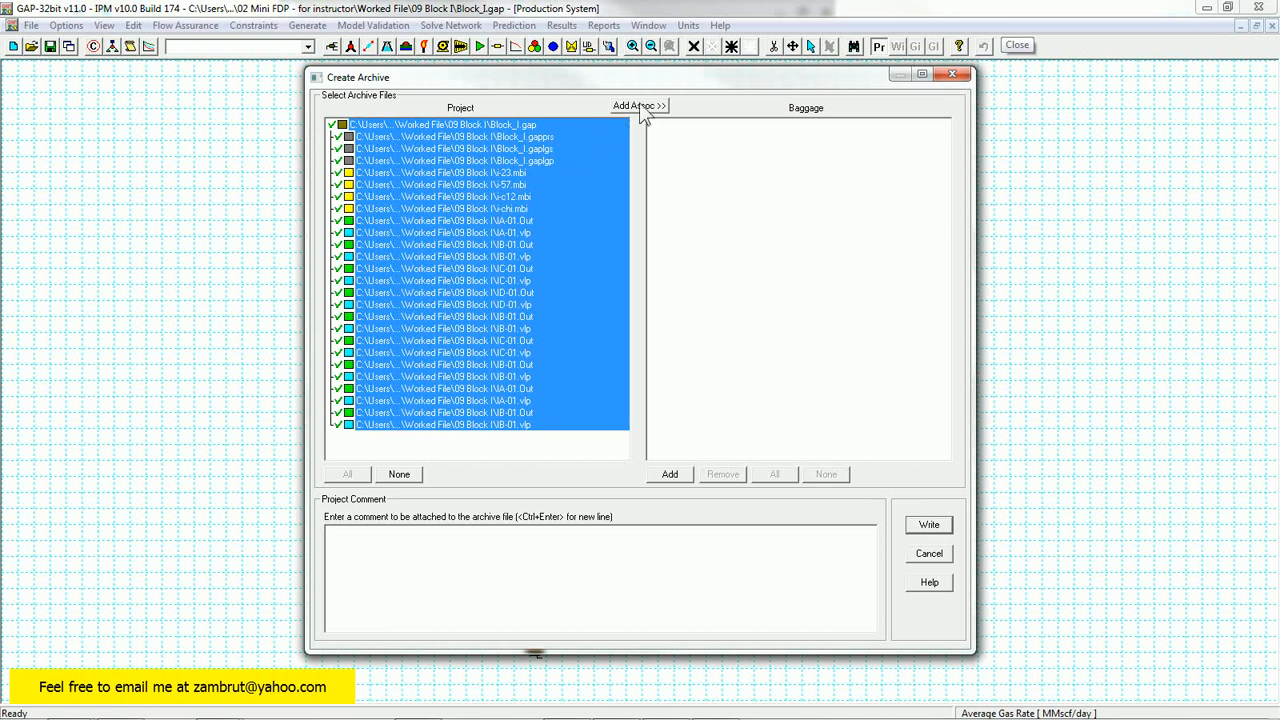
mouse_move(506, 446)
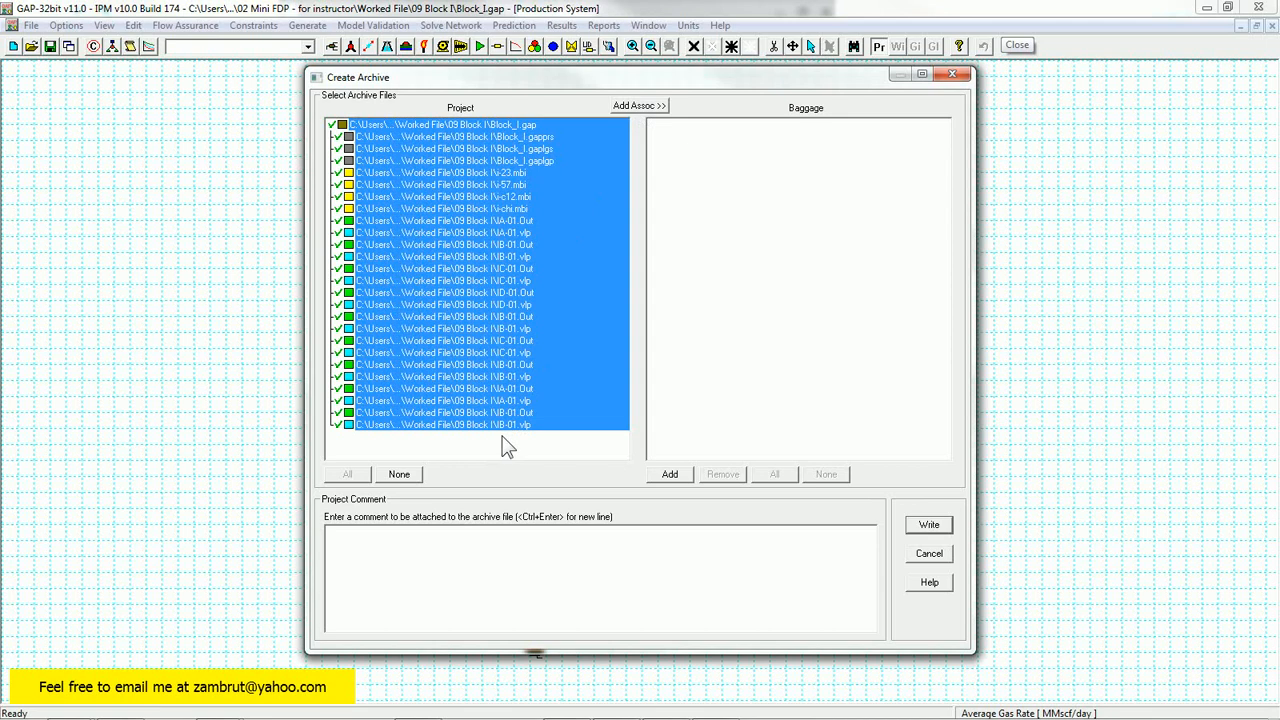
mouse_move(497, 448)
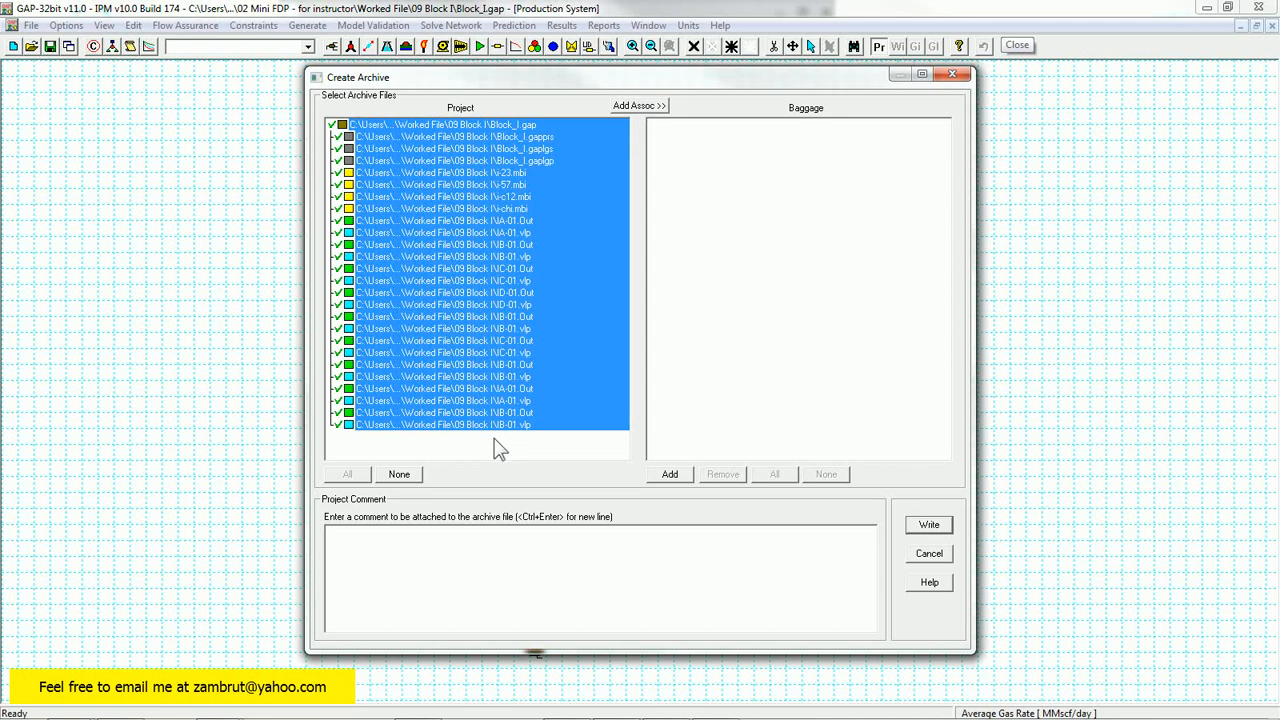
mouse_move(397, 442)
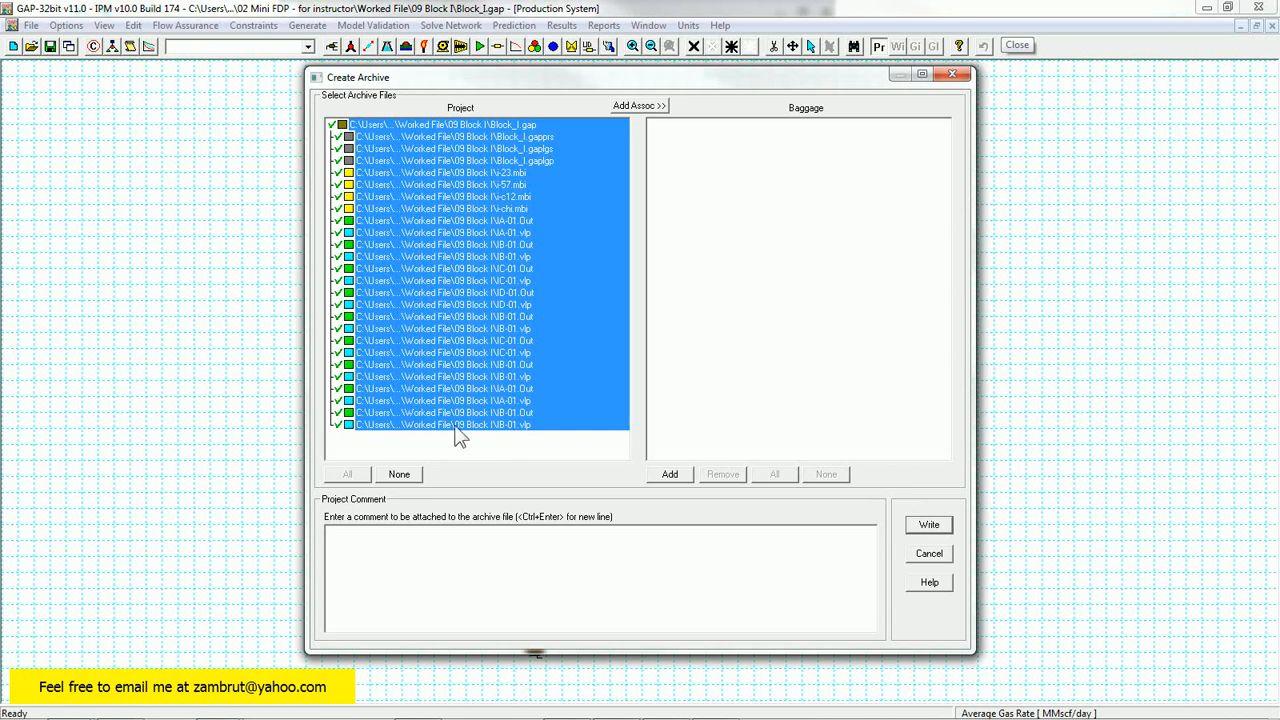
mouse_move(457, 452)
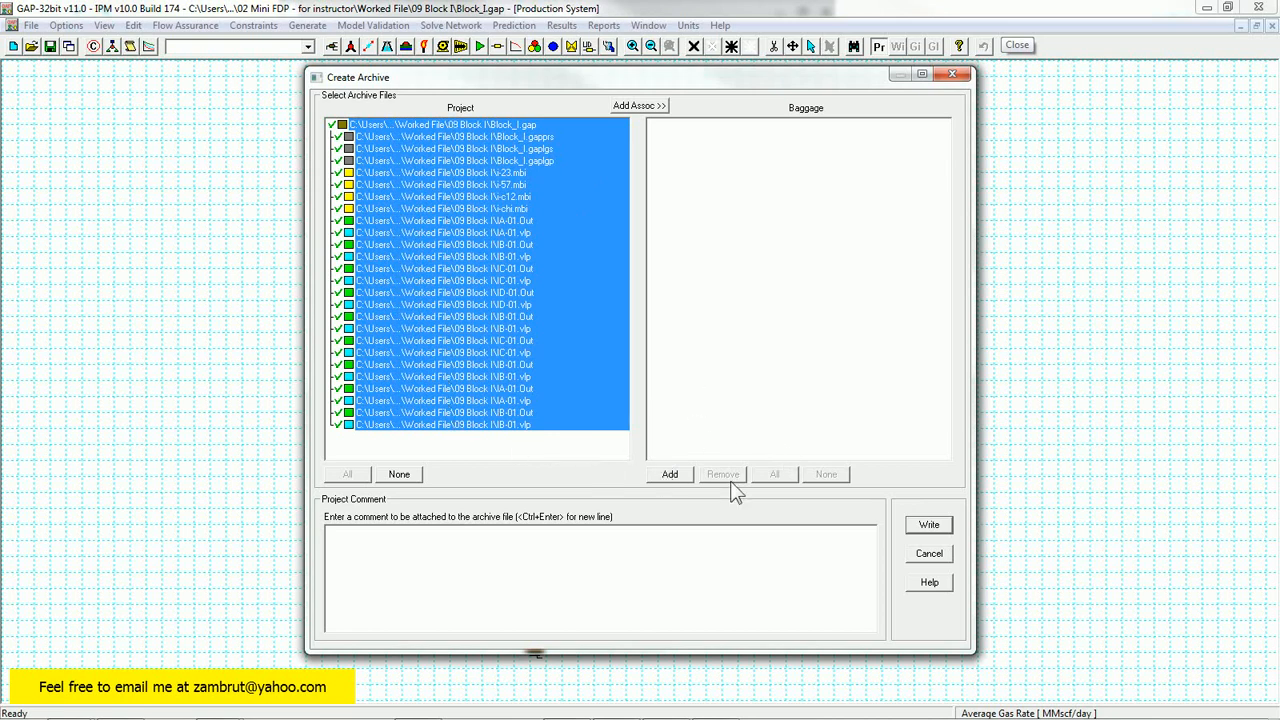
mouse_move(492, 232)
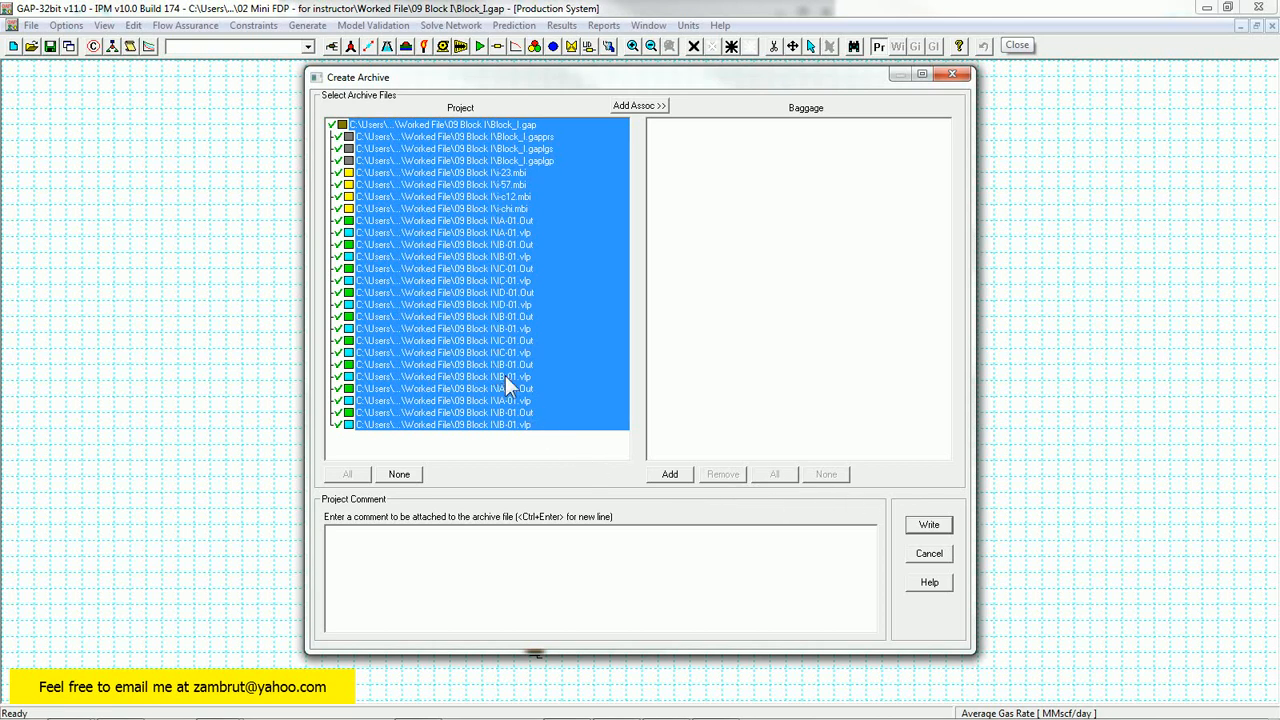
mouse_move(510, 197)
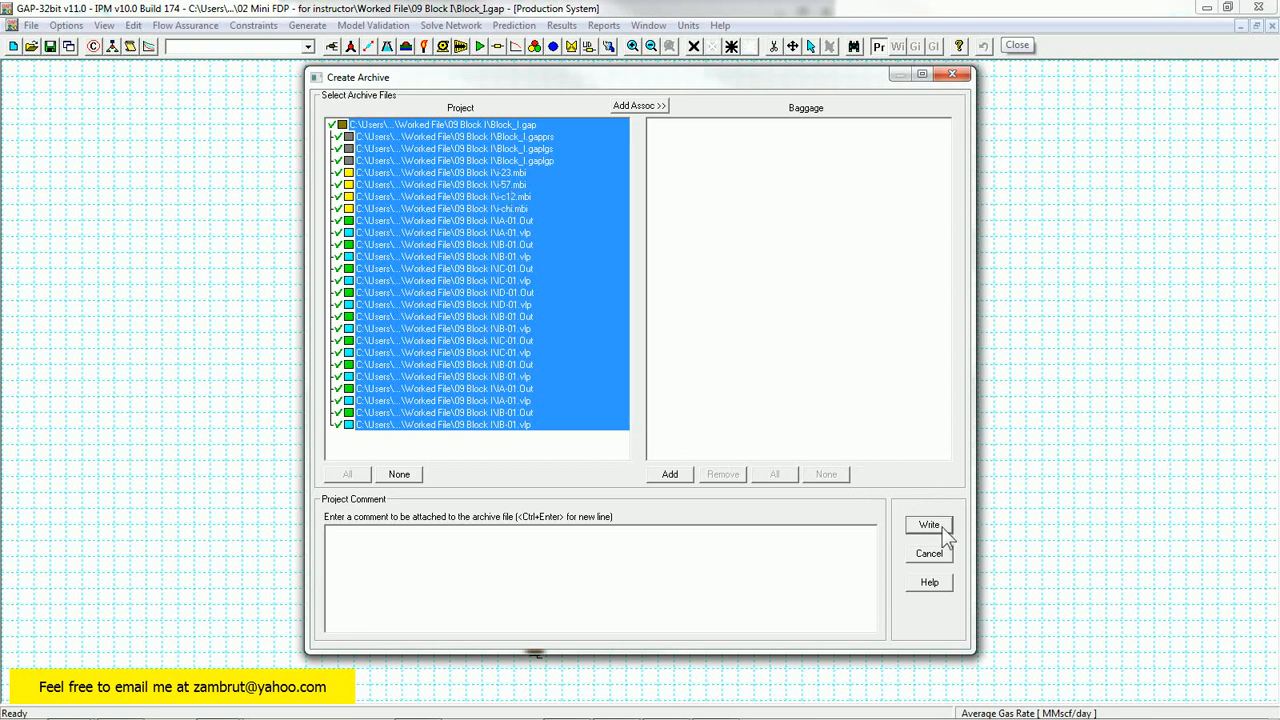
- Write the archive with all listed Block_I project files left checked
click(928, 525)
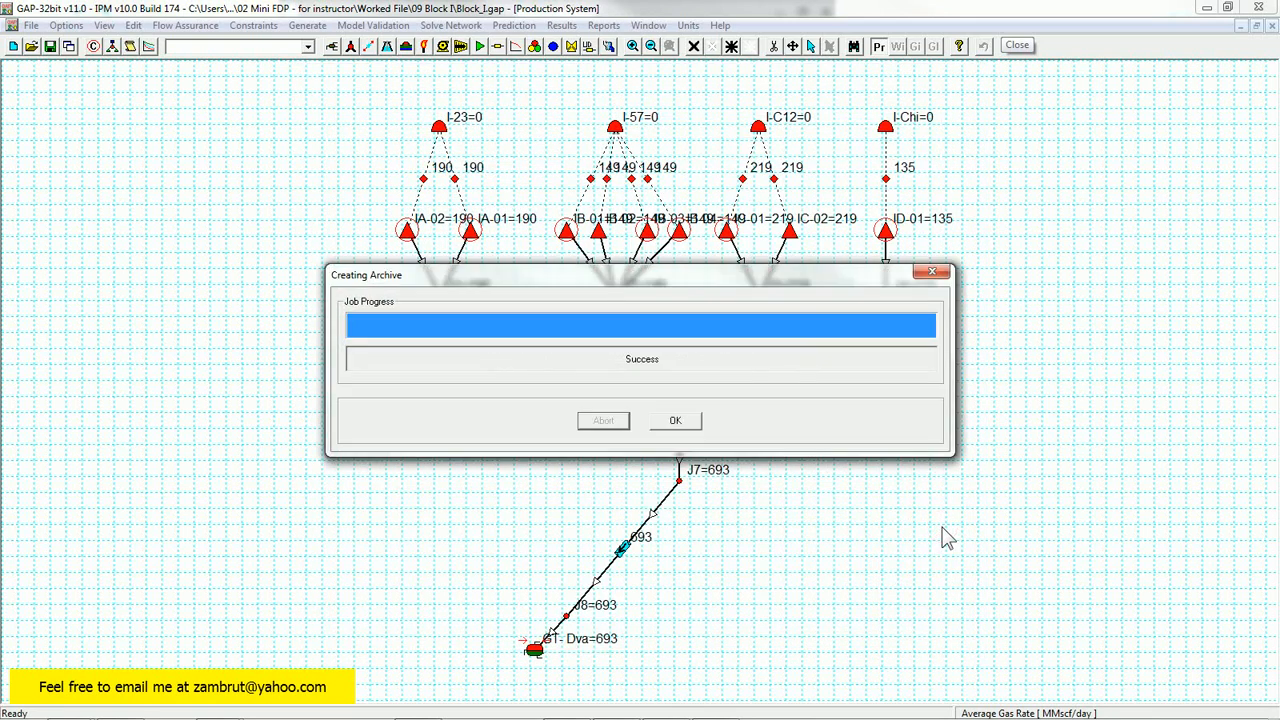
mouse_move(675, 420)
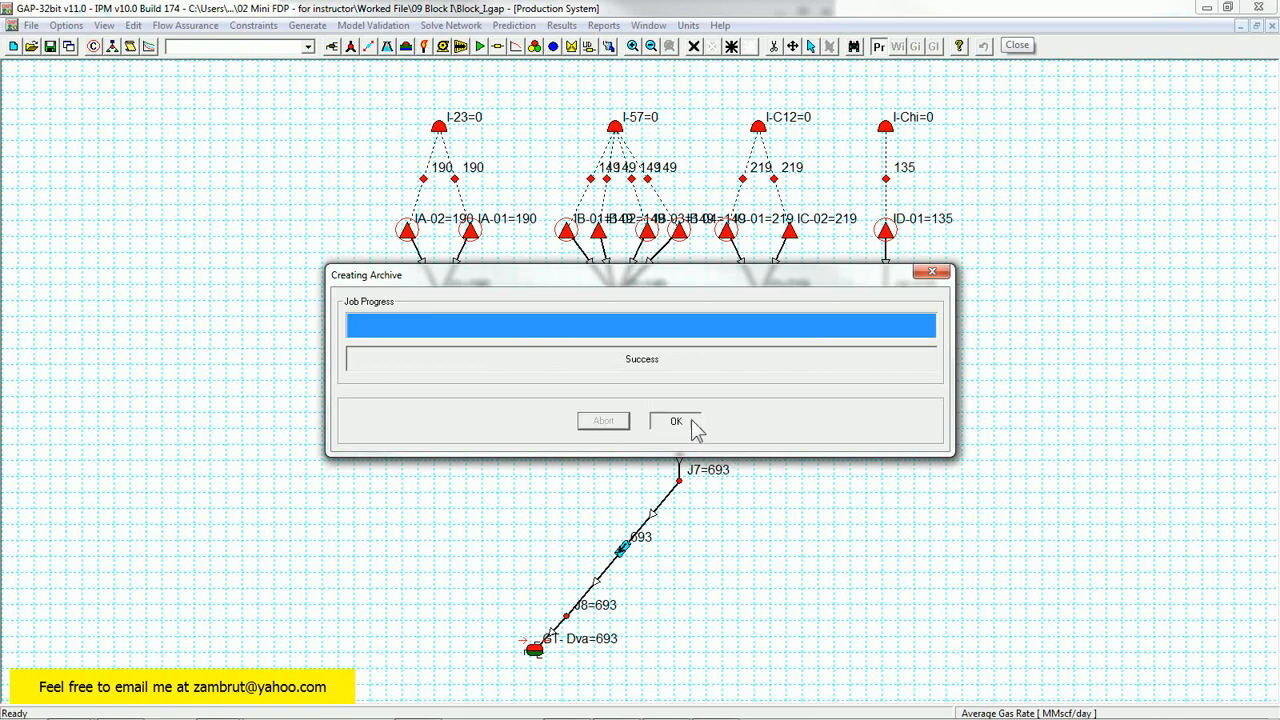
- Dismiss the success message and cut the 1,851 KB Block_I archive
click(674, 420)
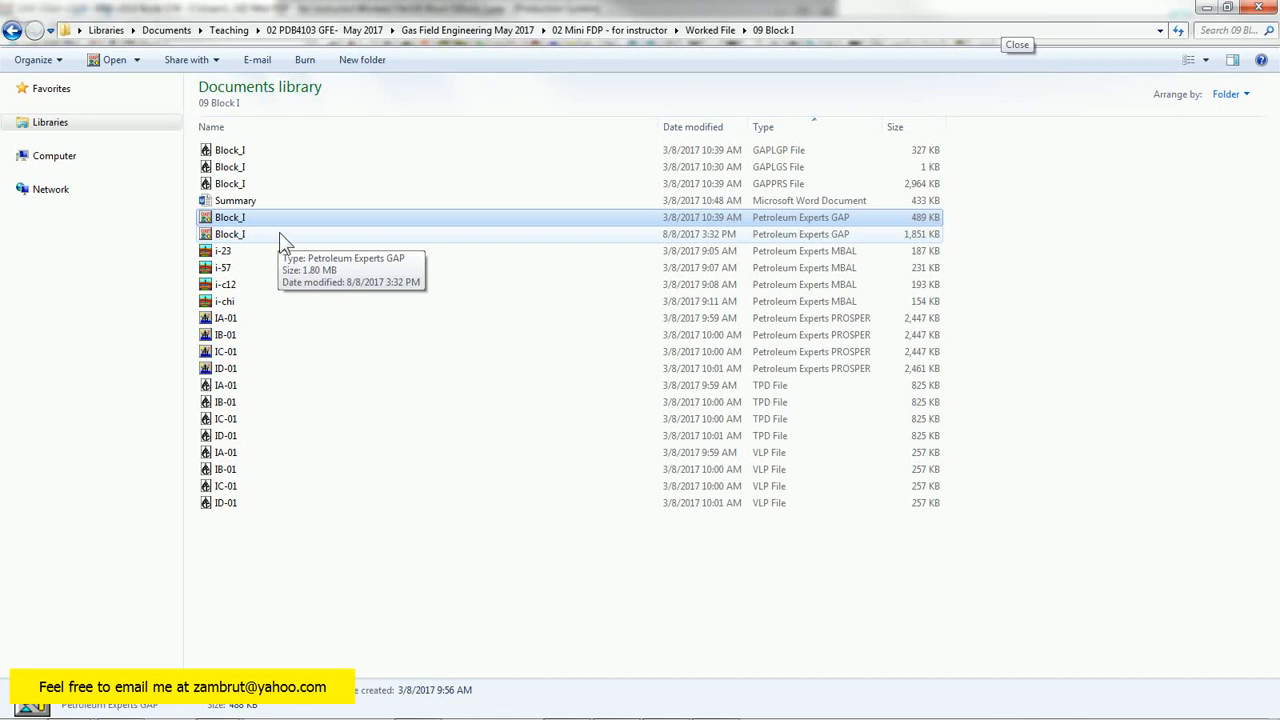
click(280, 234)
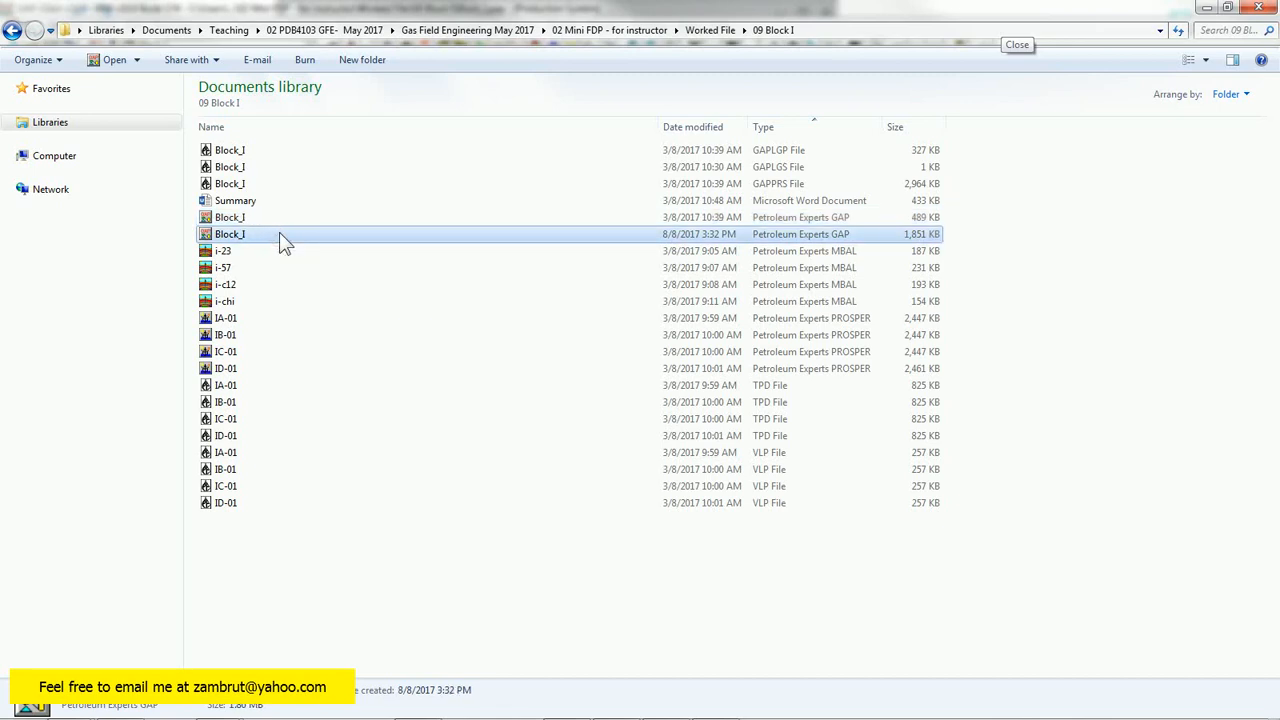
double_click(229, 234)
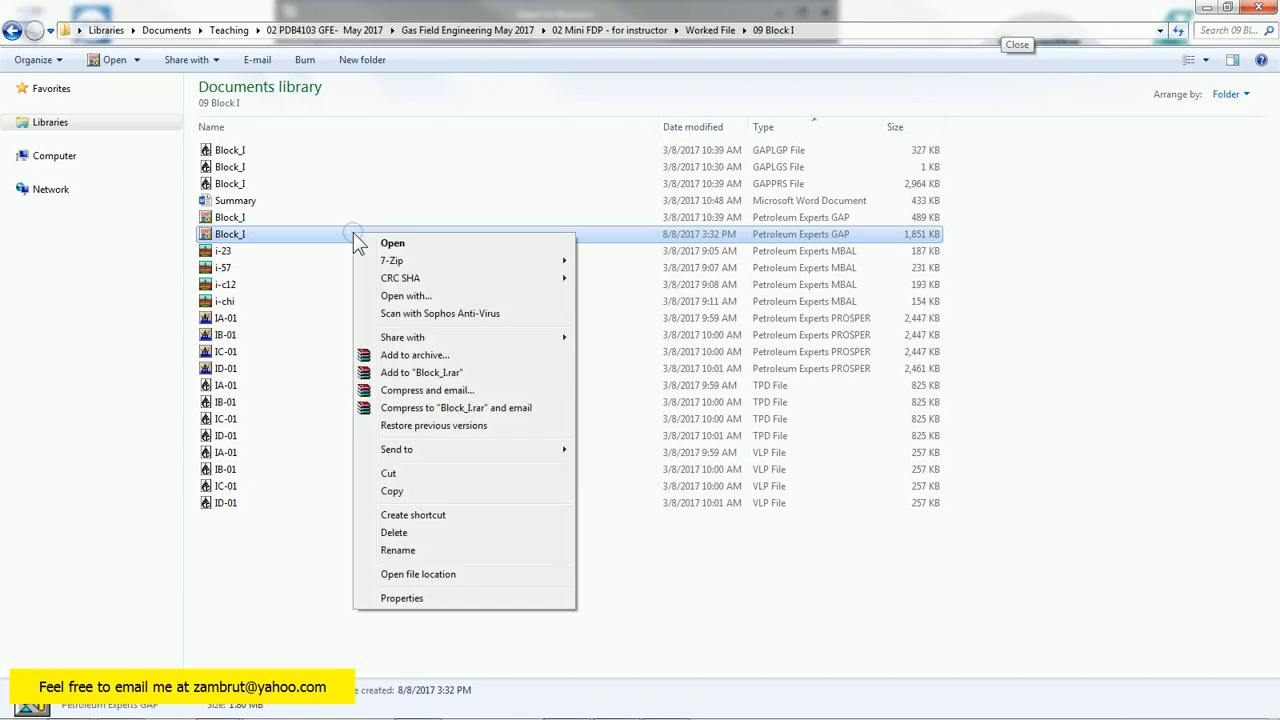
click(413, 596)
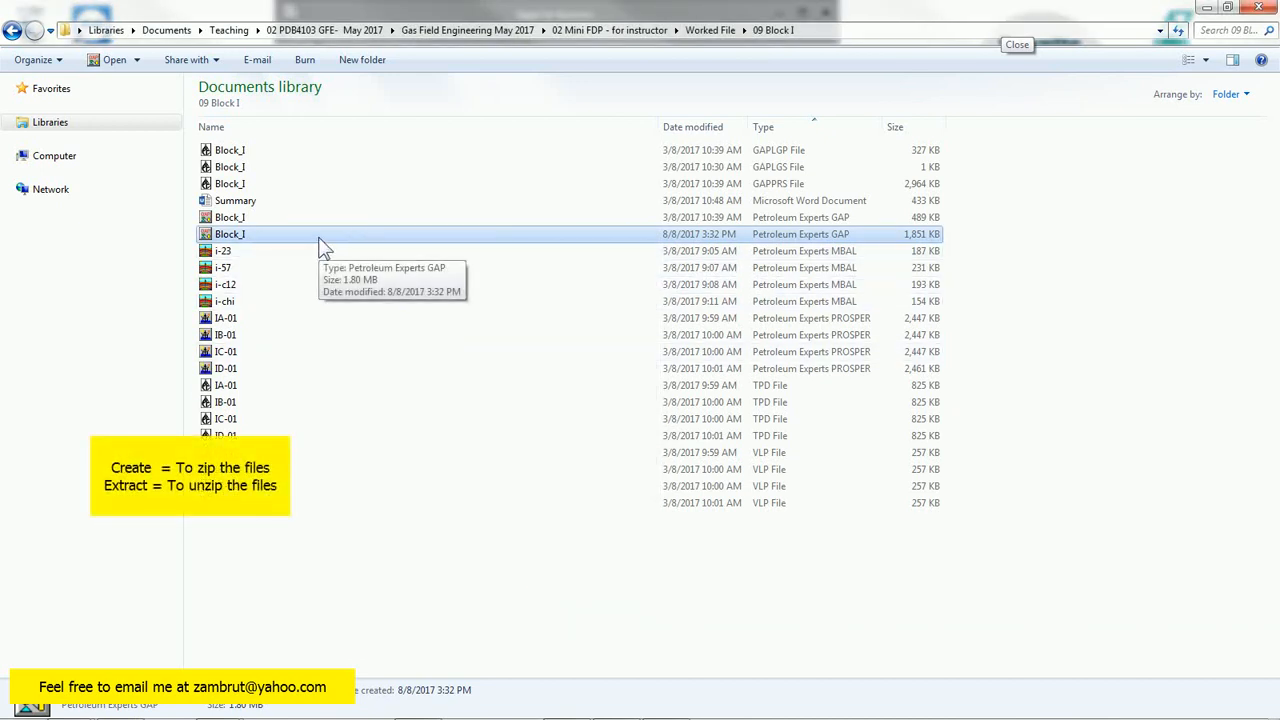
mouse_move(356, 208)
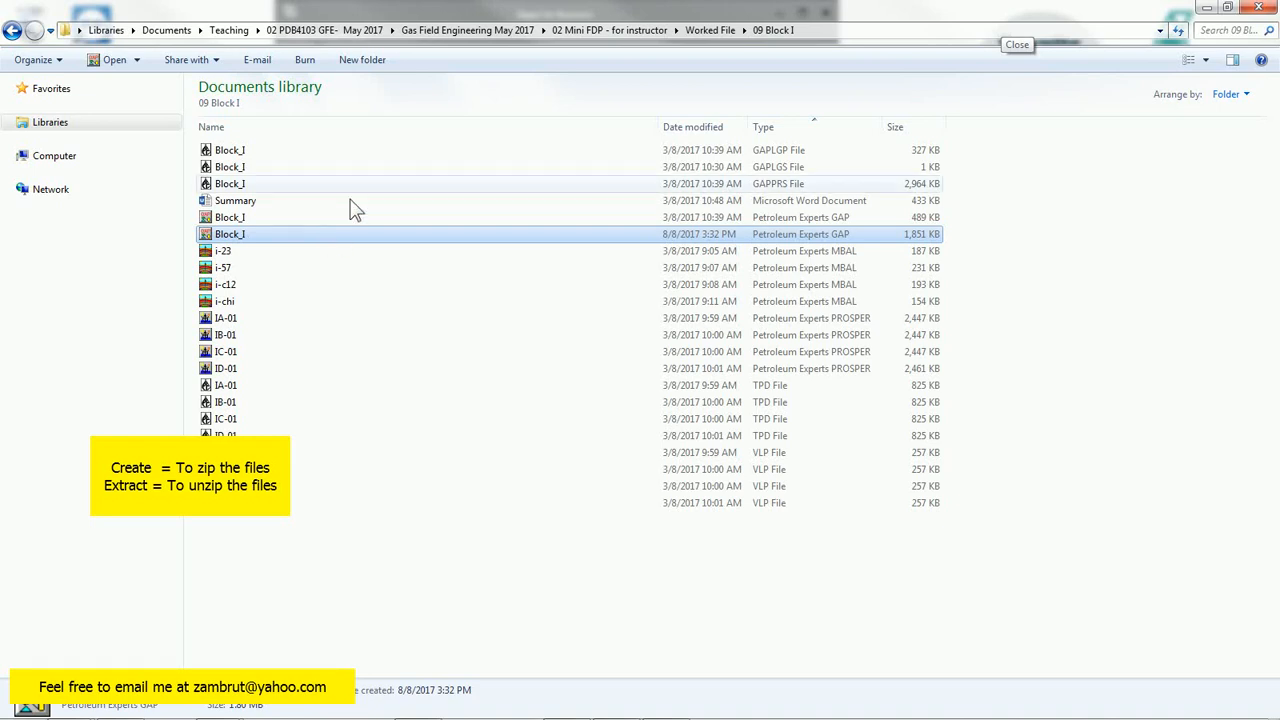
- Create a 'New field' folder in Worked File and paste the archive into it
click(712, 30)
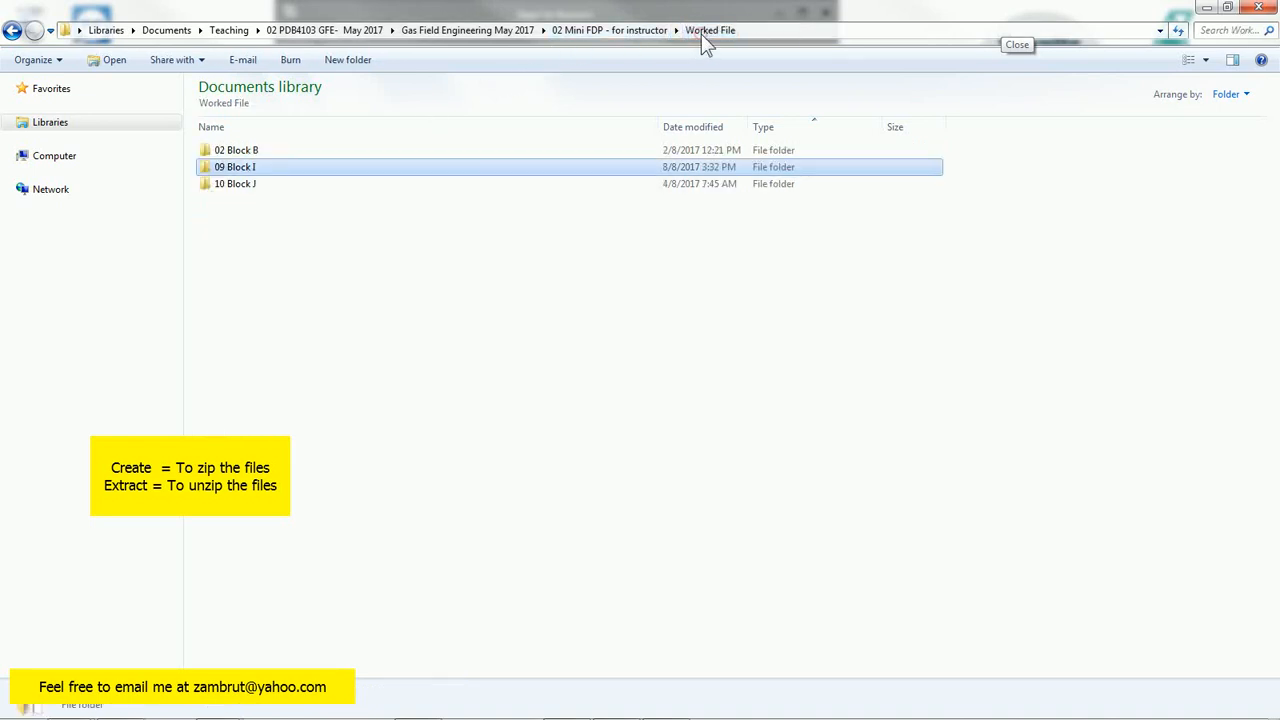
right_click(280, 265)
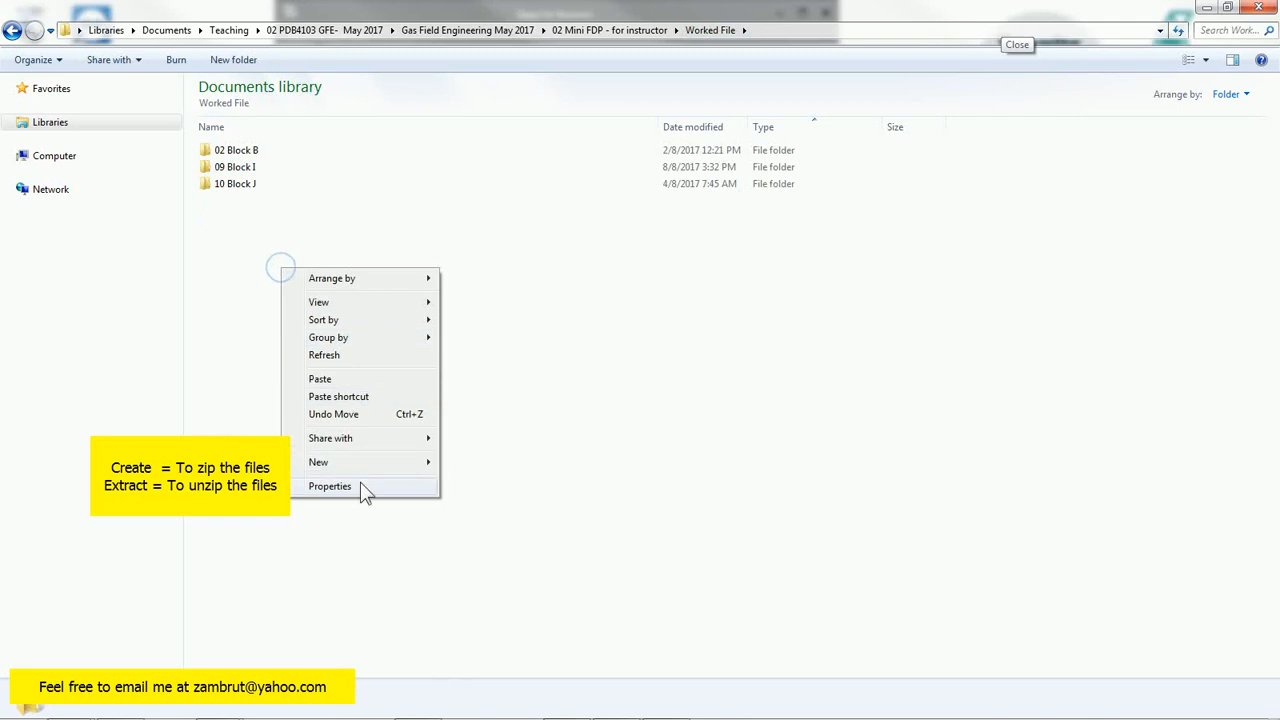
click(318, 462)
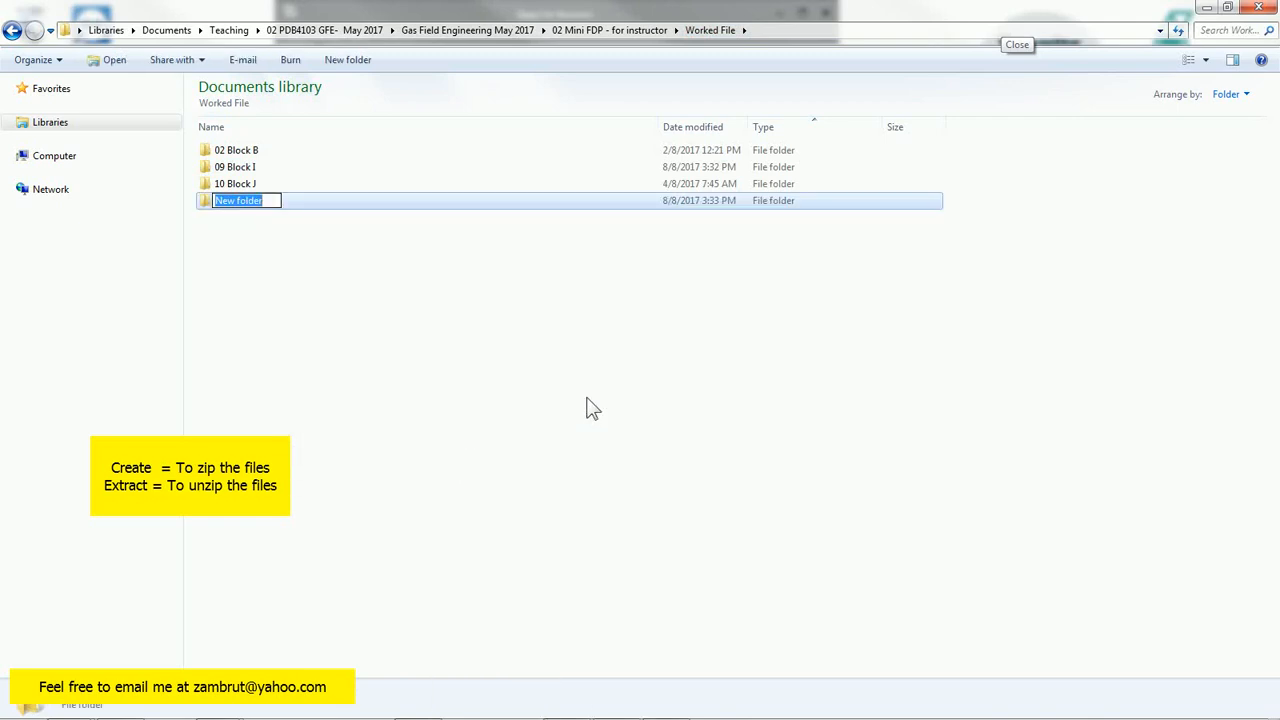
text(Ne)
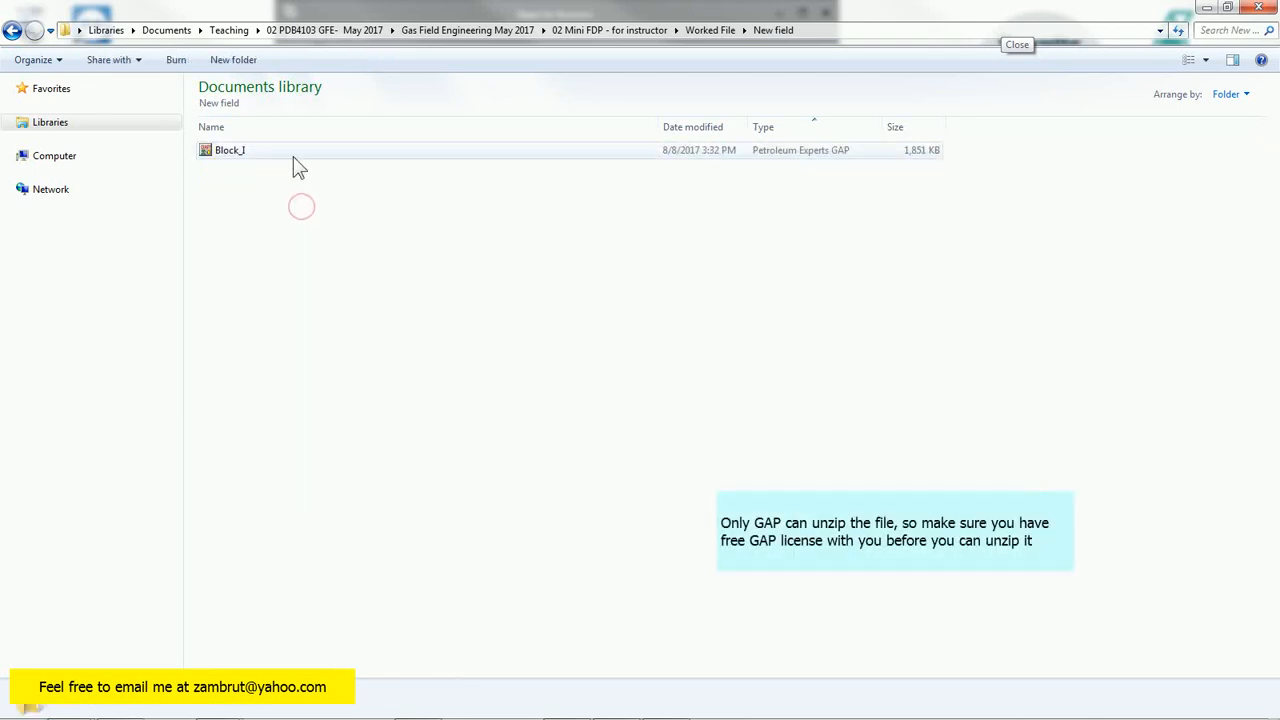
click(229, 150)
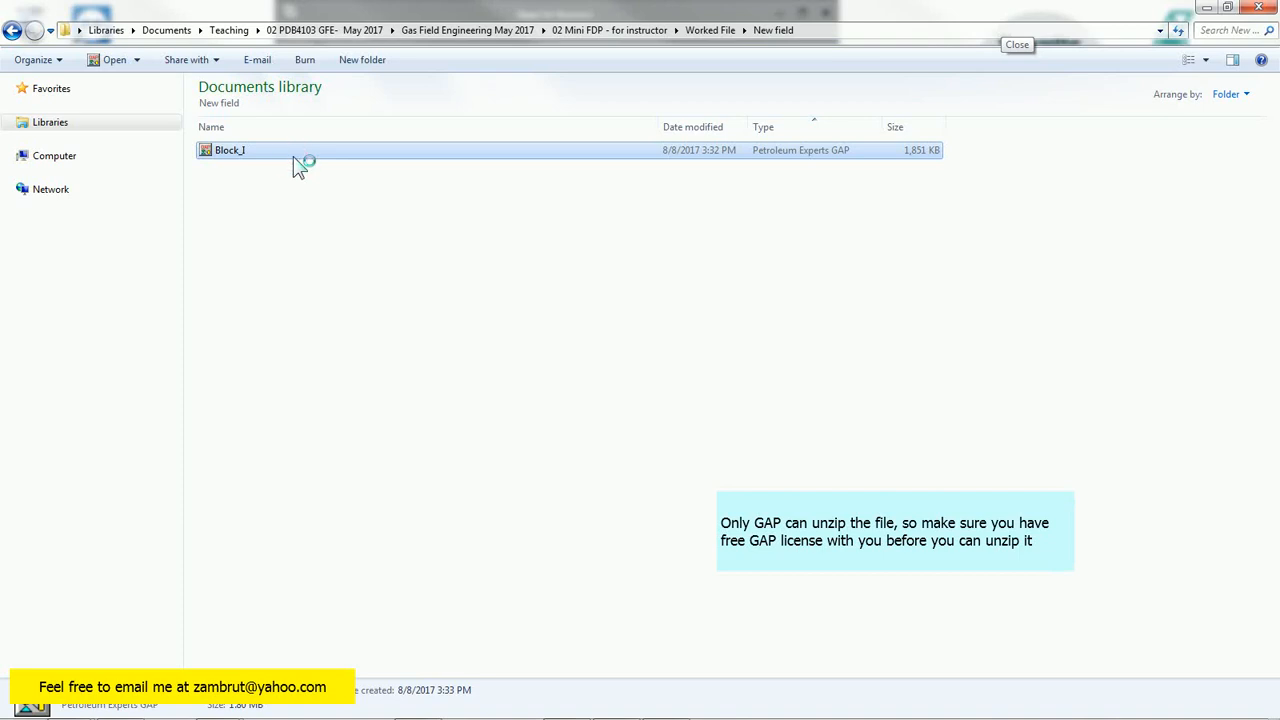
- Extract the Block_I archive into the New field directory
double_click(228, 149)
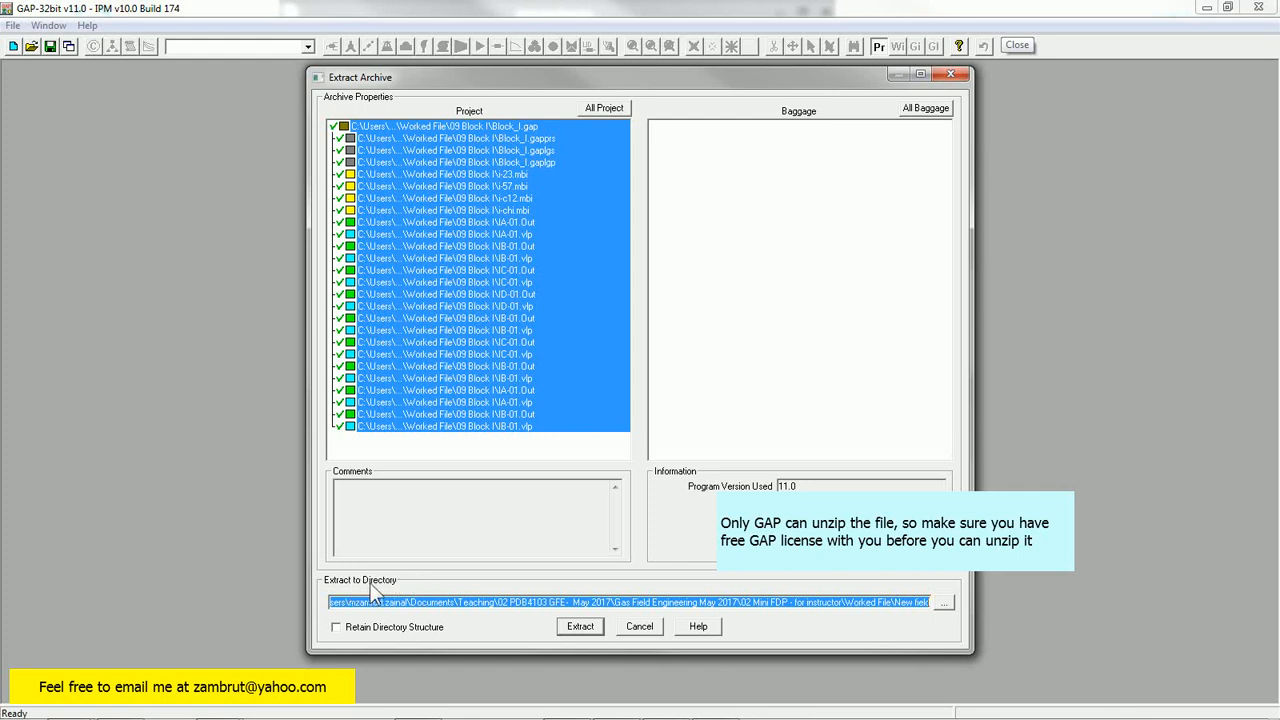
mouse_move(350, 590)
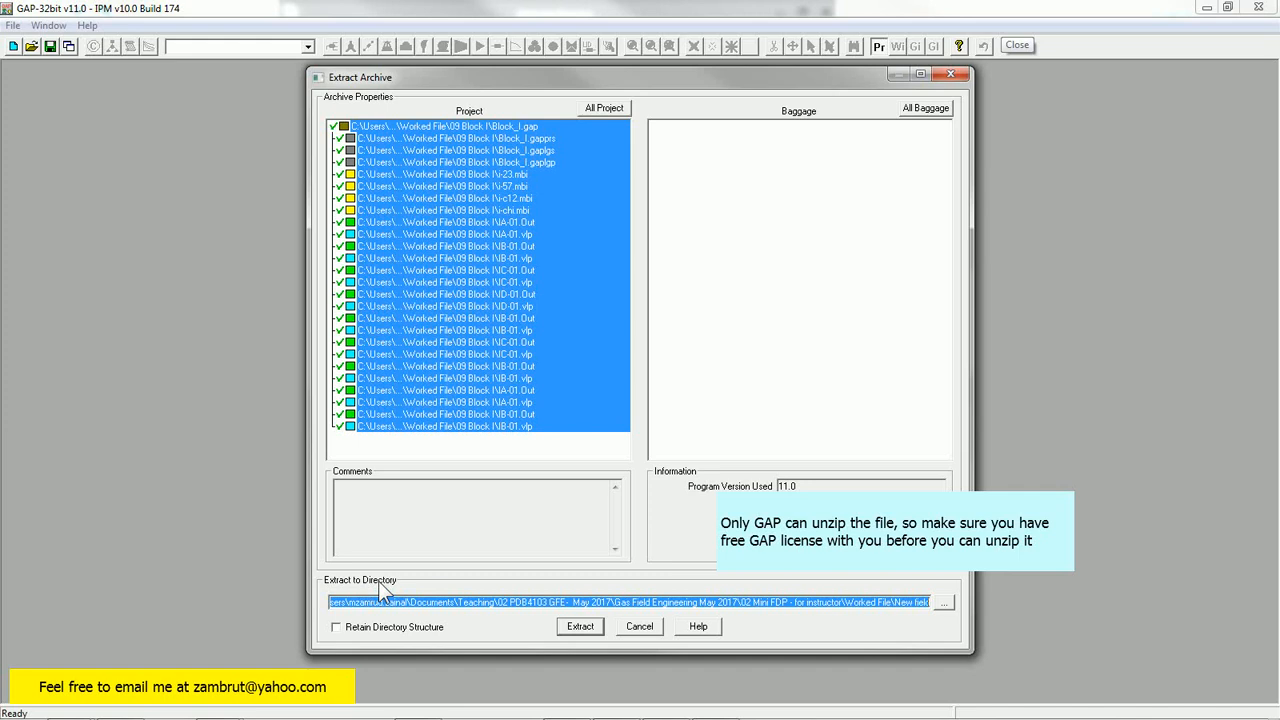
mouse_move(580, 626)
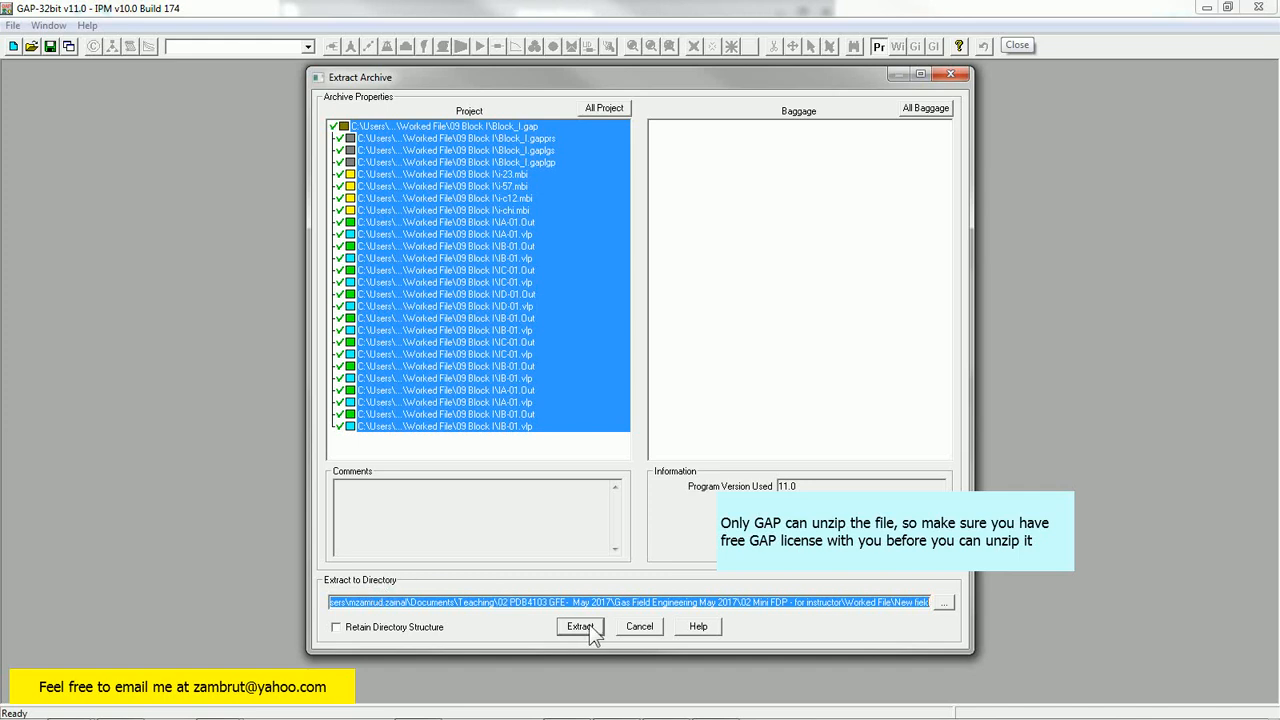
click(576, 626)
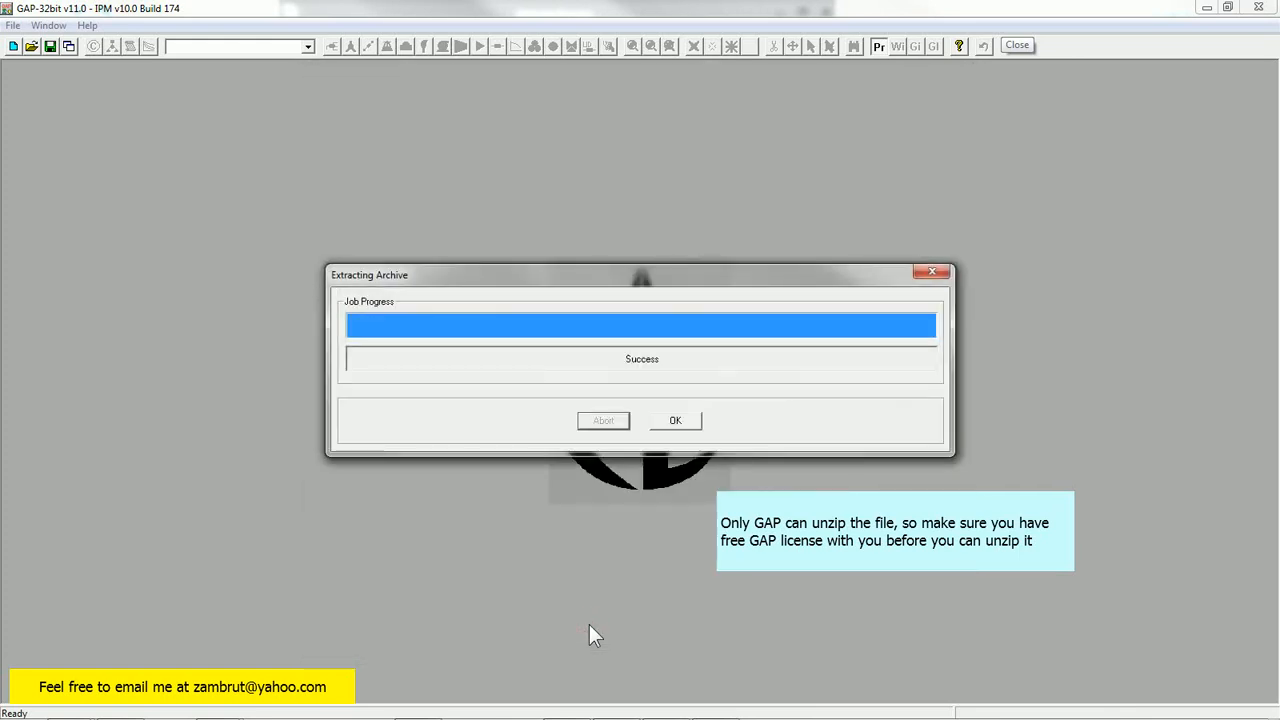
- Dismiss the extraction success dialog so Block_I.gap loads from New field
click(674, 420)
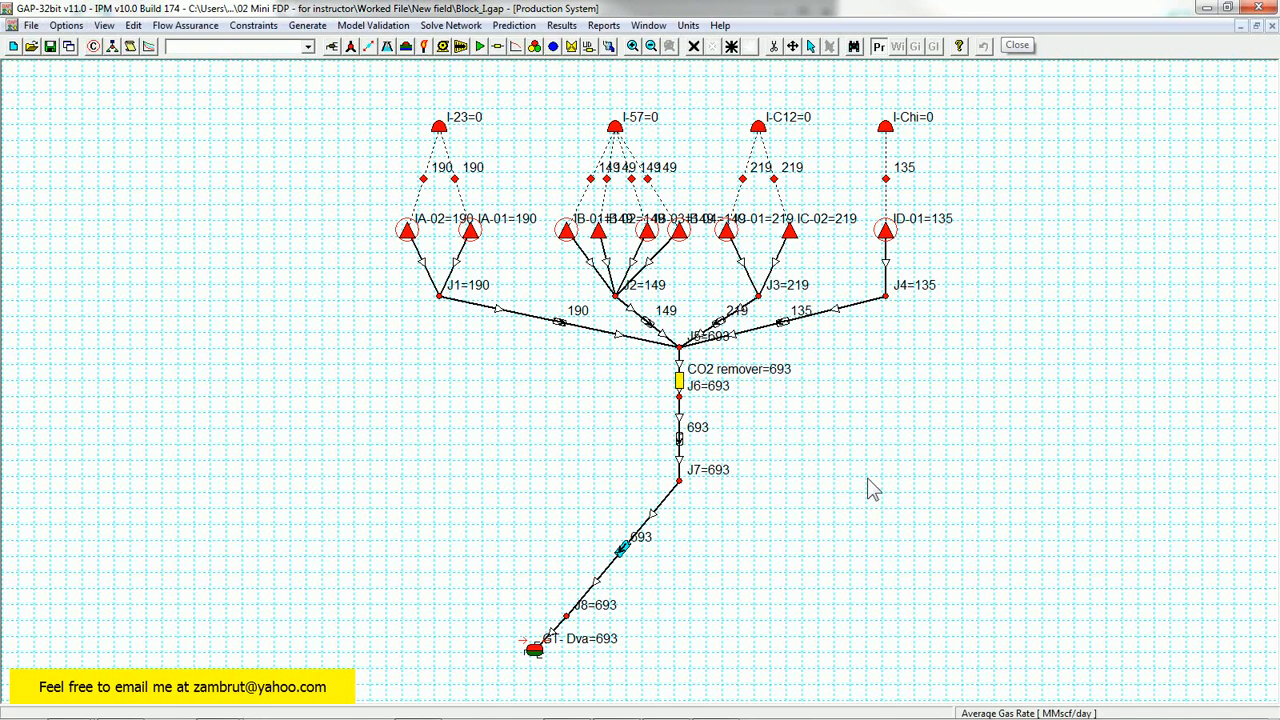
mouse_move(665, 325)
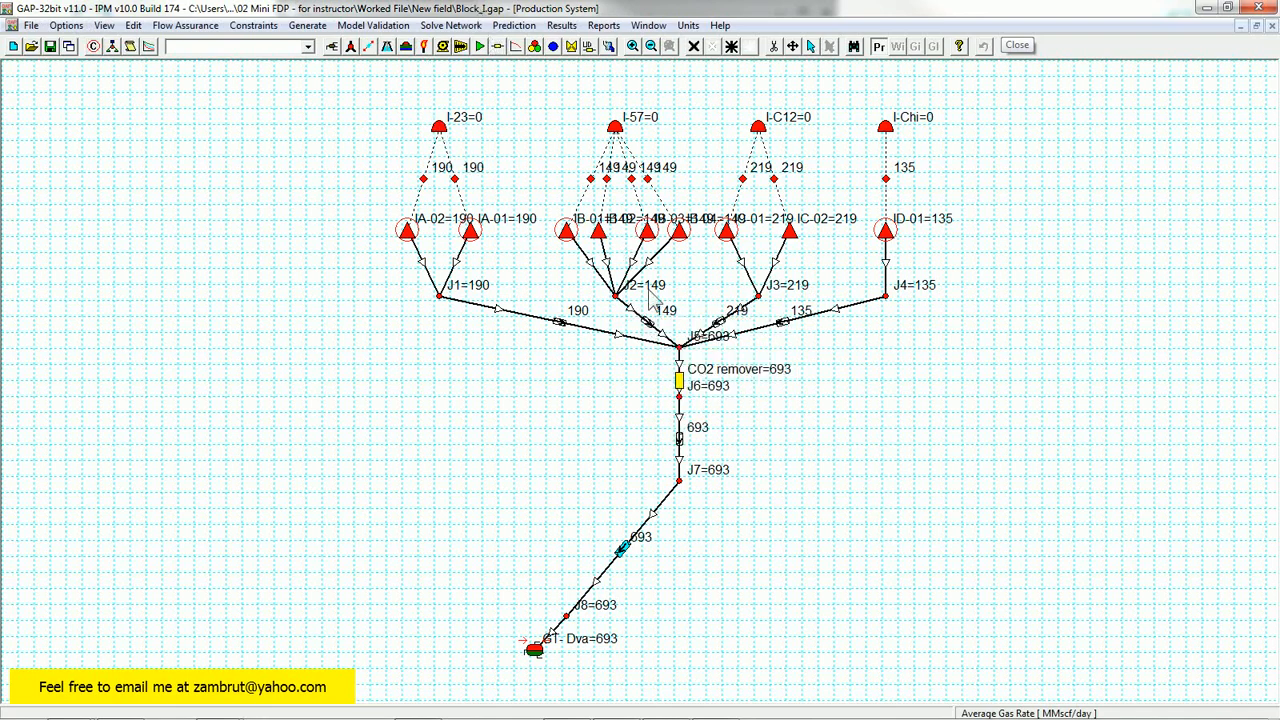
mouse_move(558, 160)
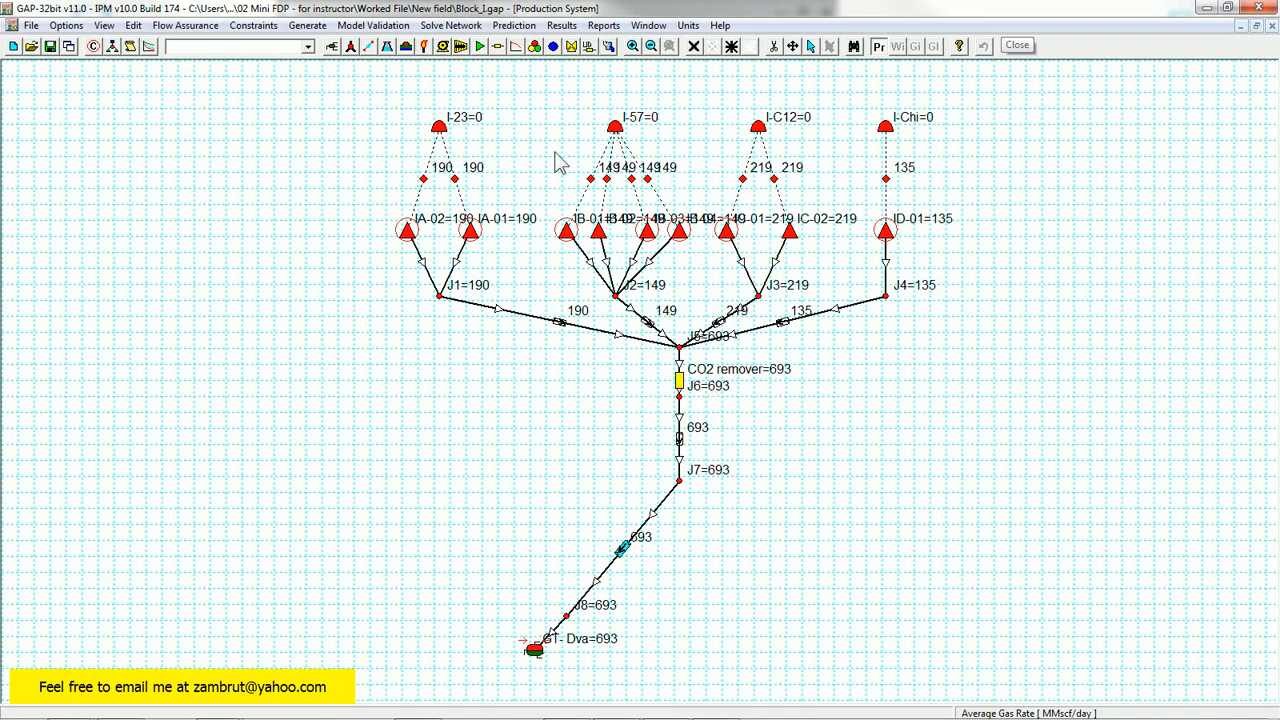
mouse_move(947, 678)
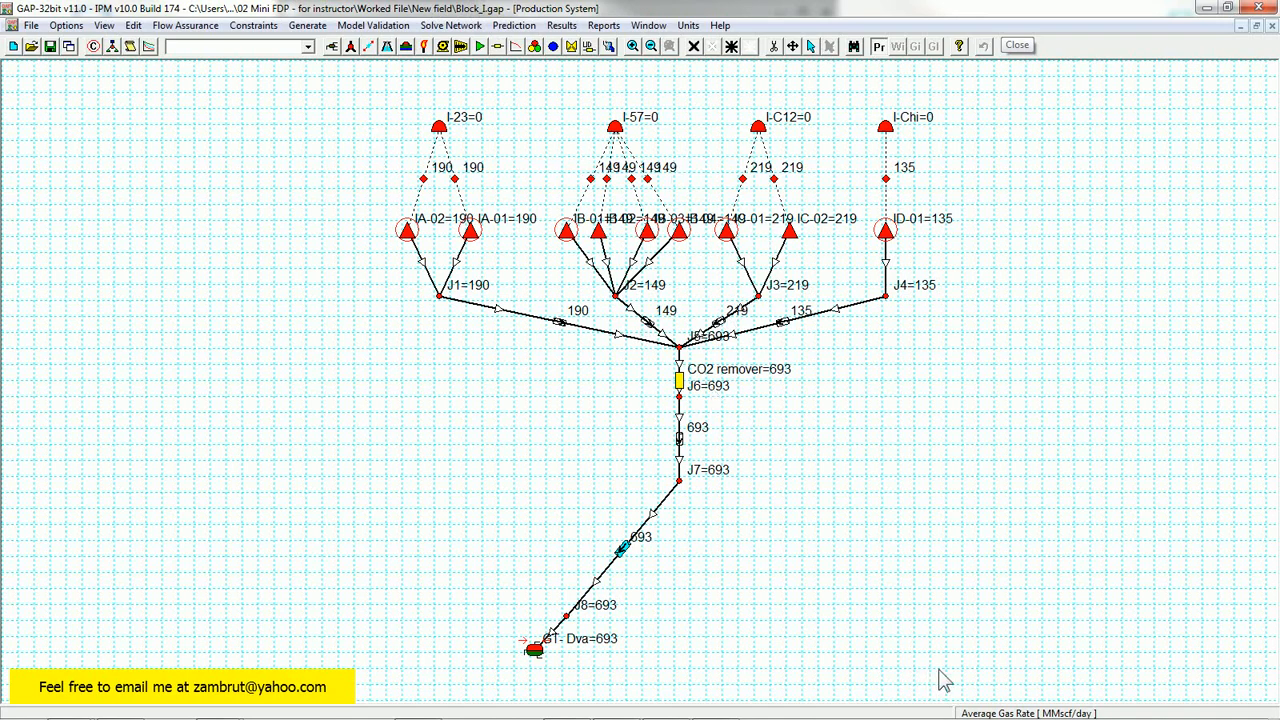